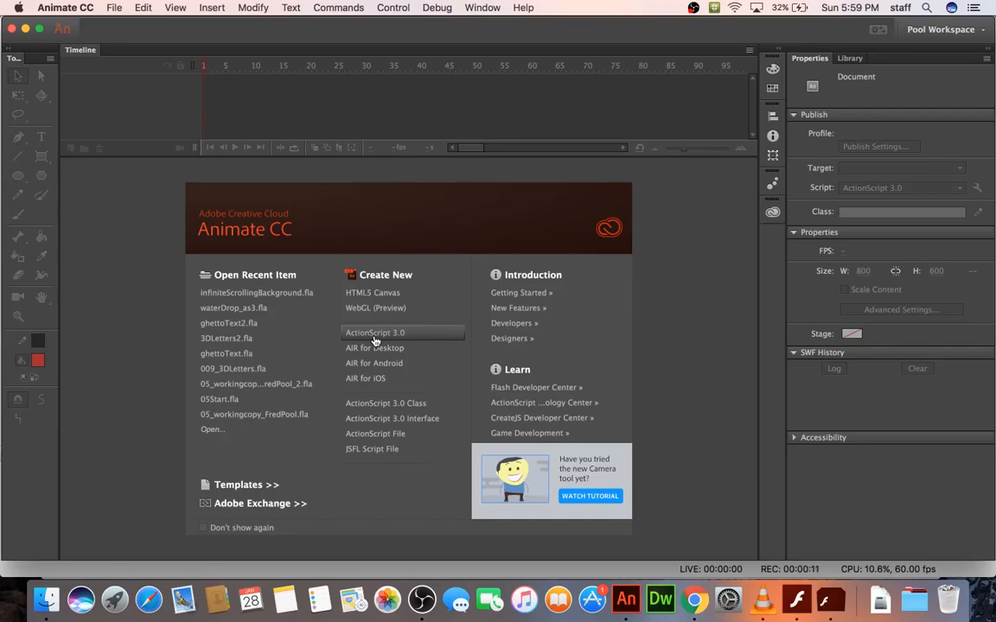
In a new ActionScript 3.0 document, draw a small circle and reshape it into a blue drop.
click(374, 332)
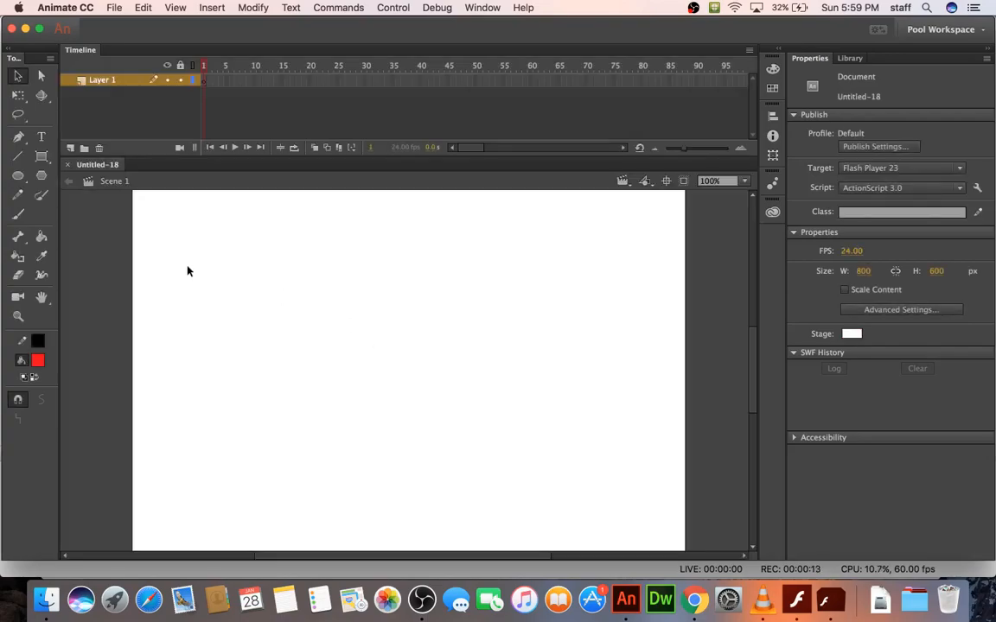
click(17, 175)
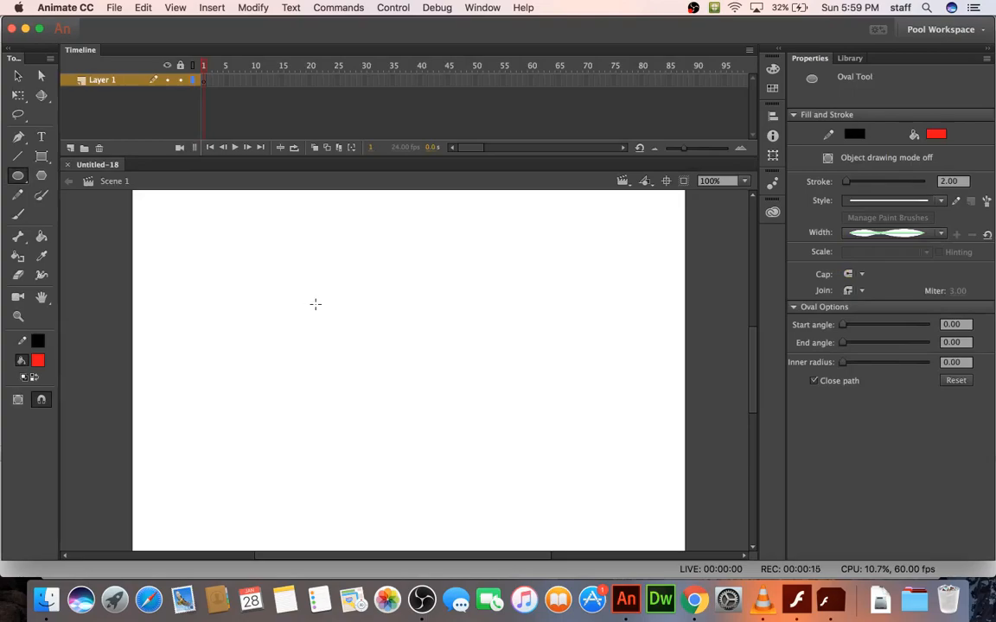
drag(311, 301, 354, 344)
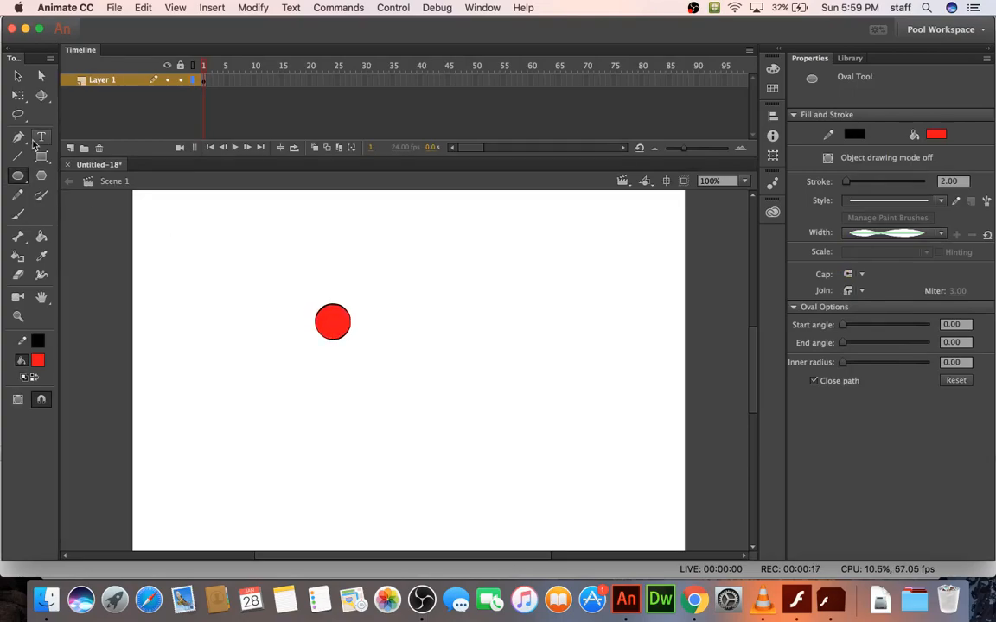
click(17, 76)
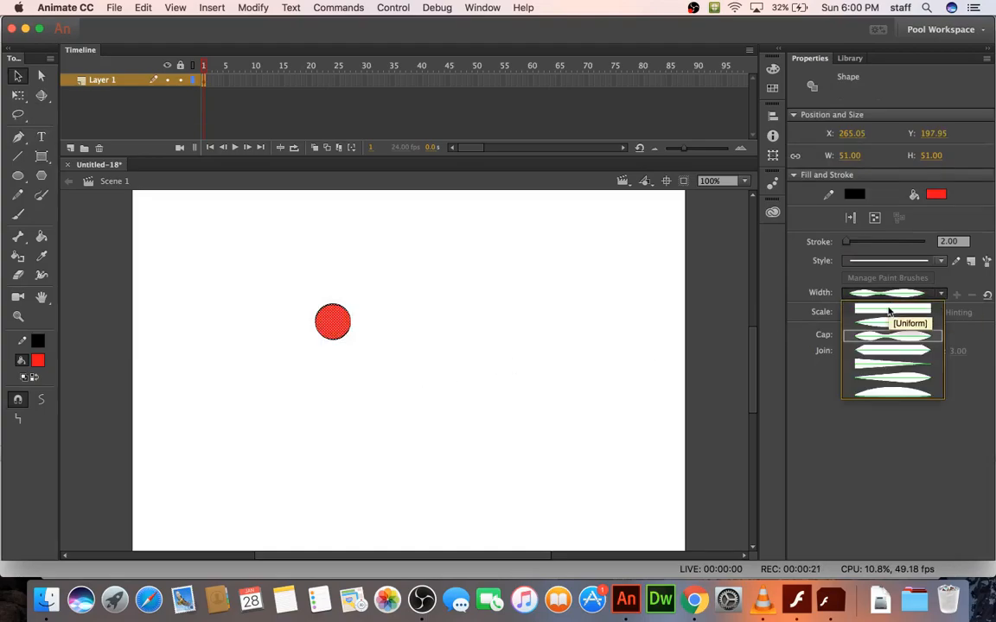
click(892, 308)
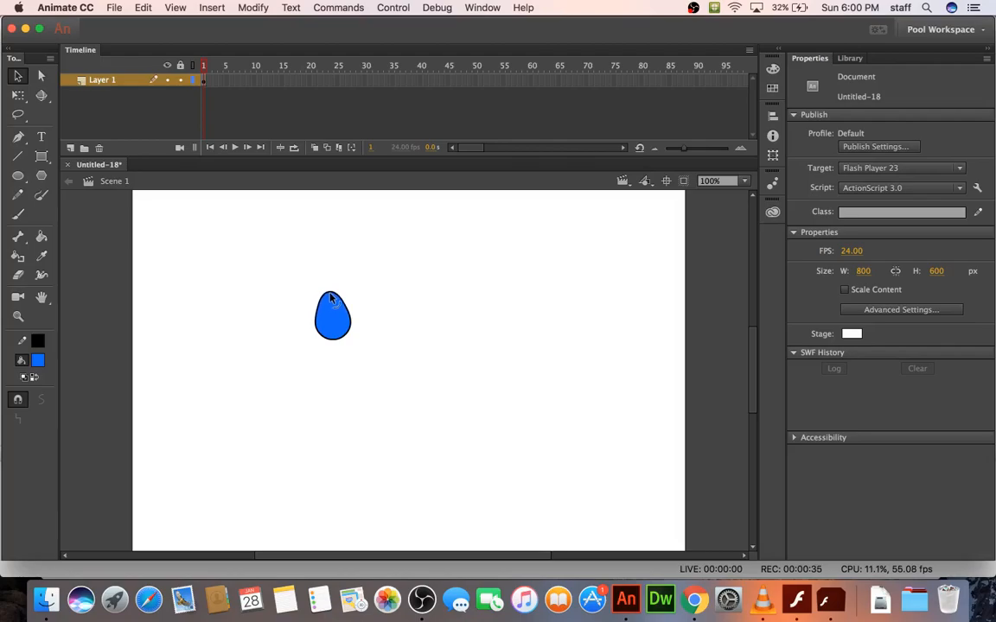
mouse_move(328, 298)
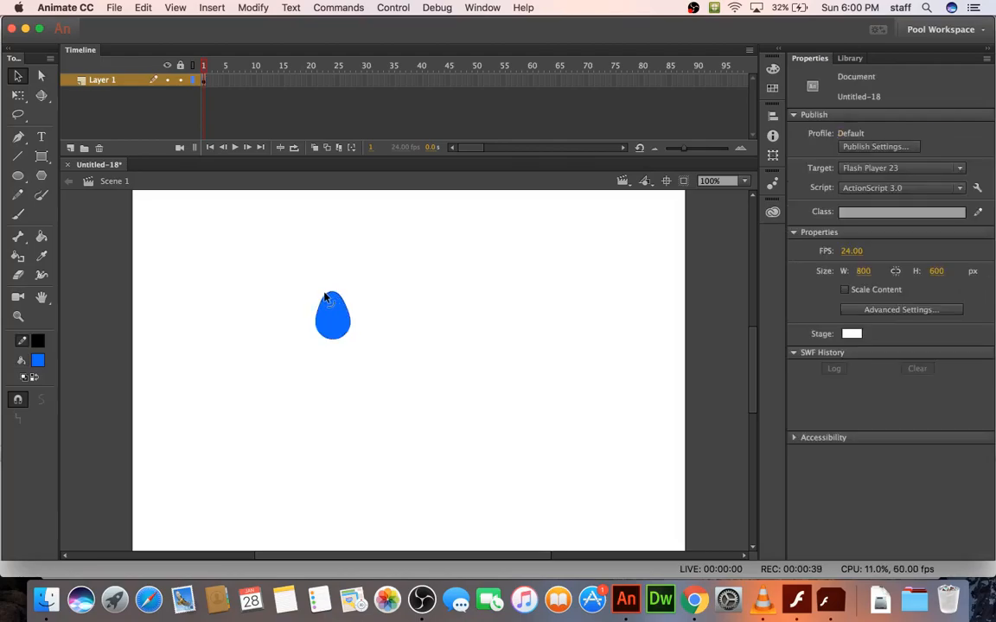
Give the selected drop a radial gradient fill with a white colour stop in the Color panel.
click(332, 315)
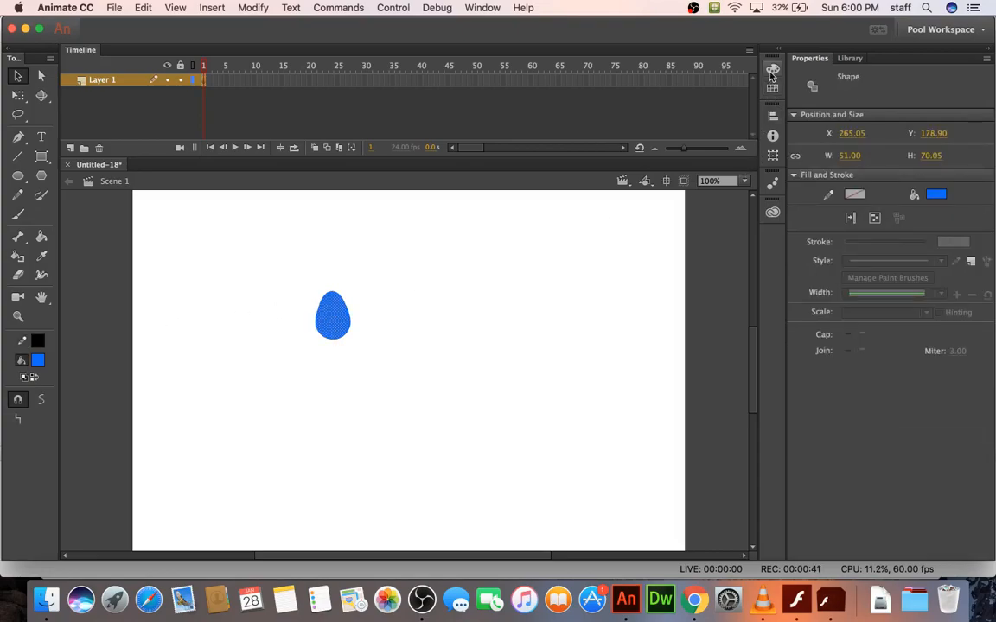
click(768, 69)
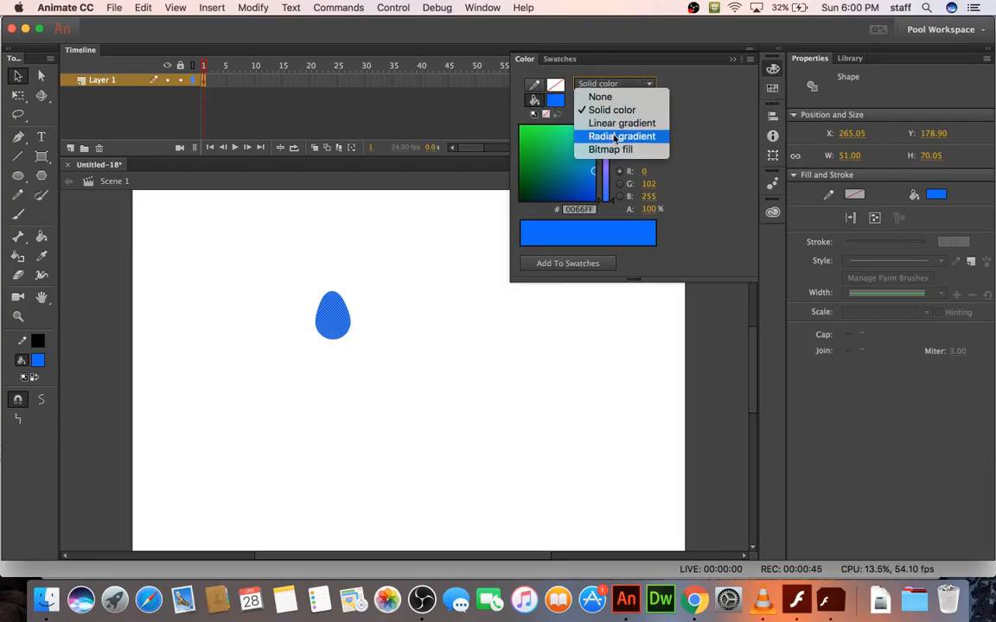
click(621, 135)
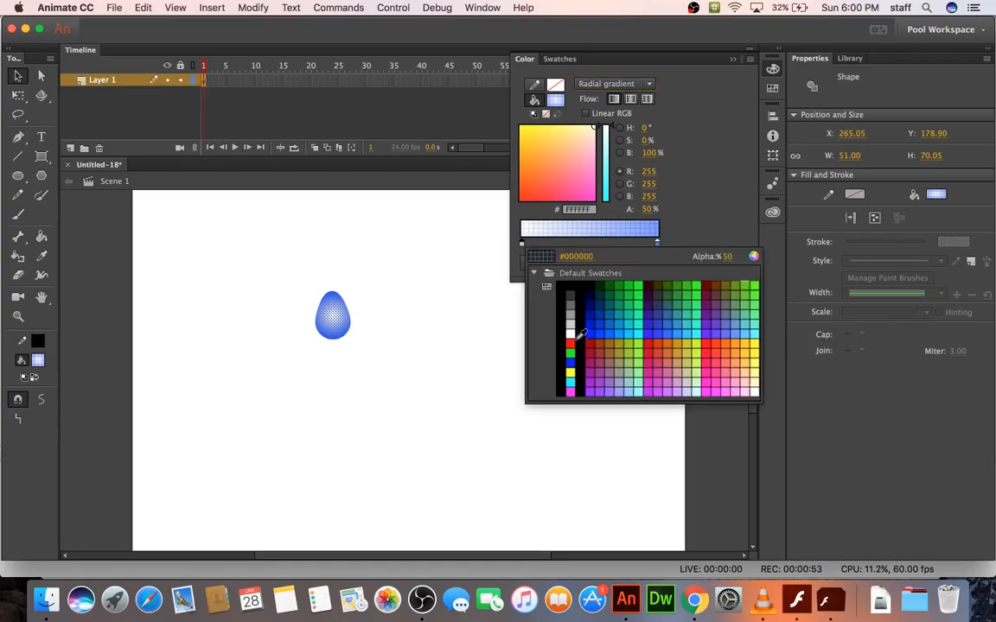
click(657, 246)
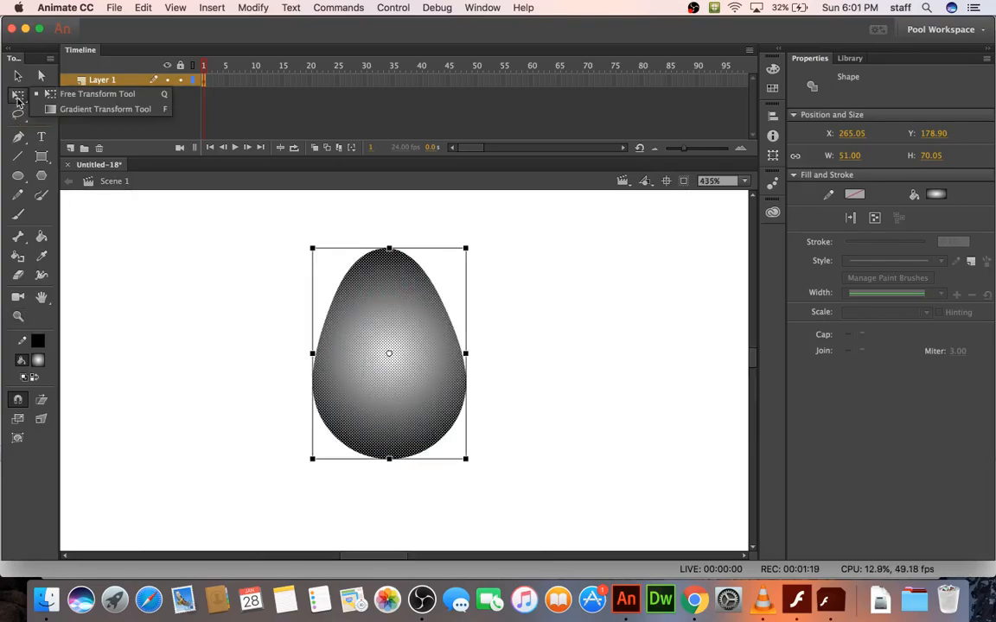
Resize and offset the drop's radial gradient, then set its stops to white and blue.
click(113, 108)
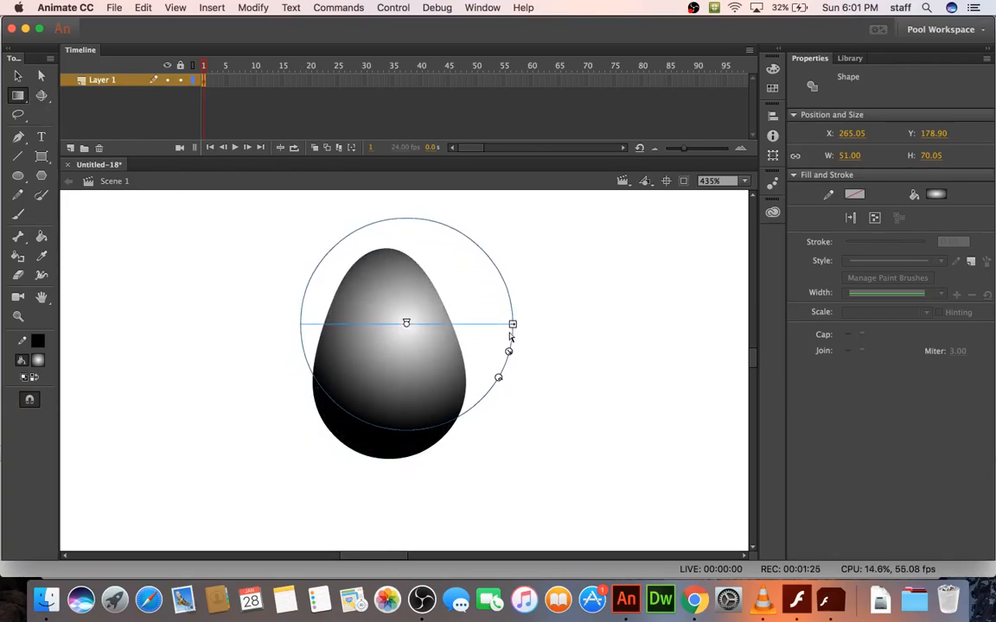
drag(513, 324, 480, 324)
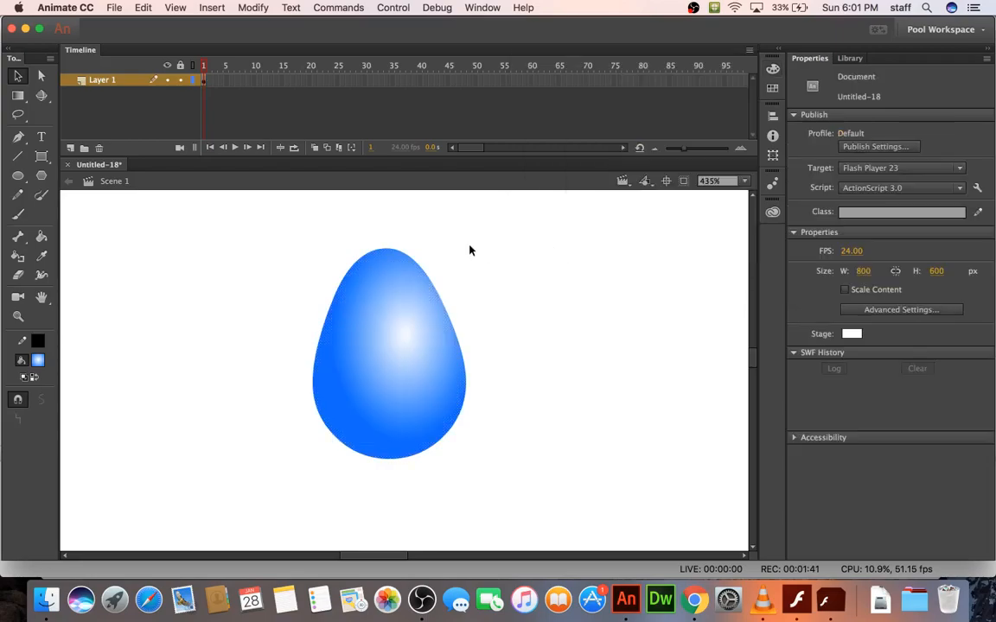
click(389, 354)
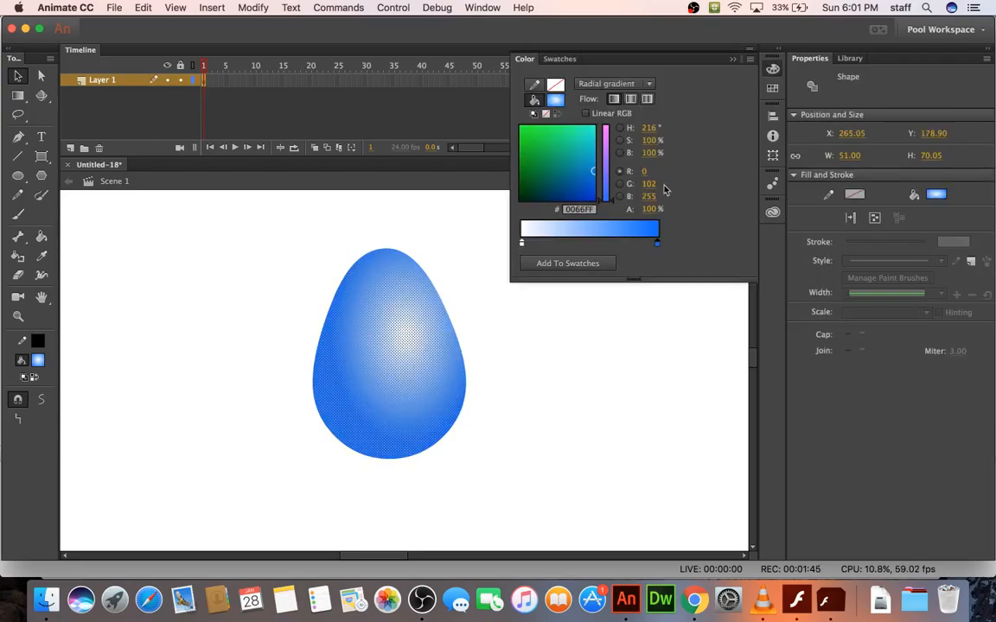
click(655, 242)
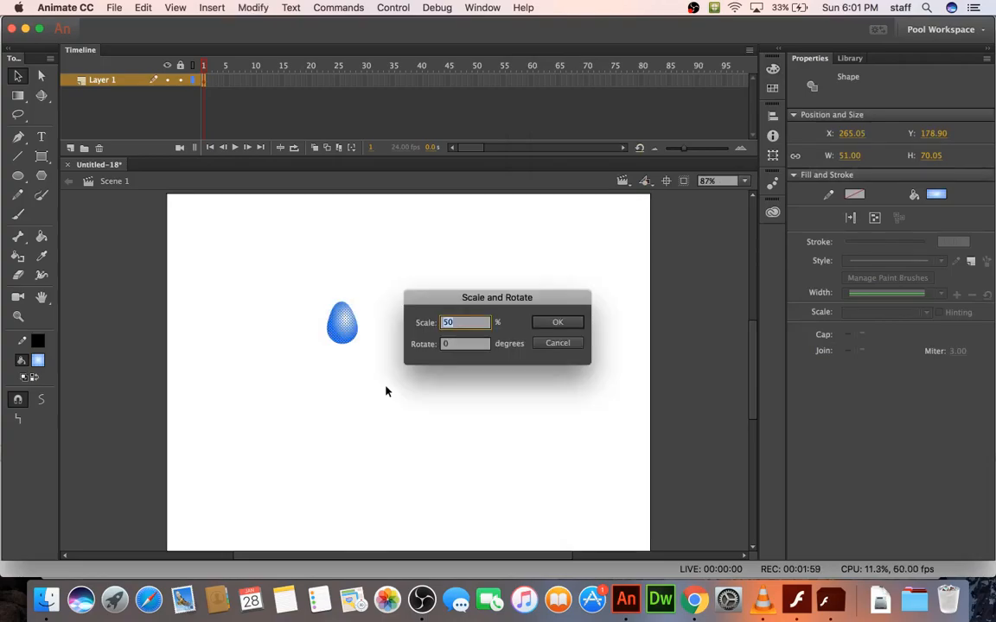
Scale the drop by 50% twice and drag it up to the stage's top edge.
click(557, 322)
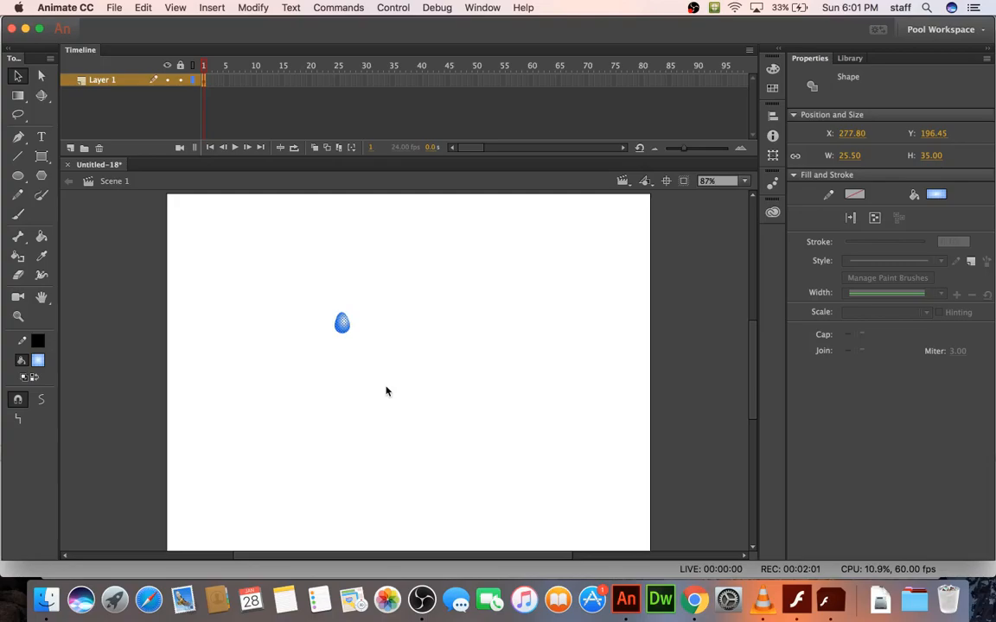
click(251, 8)
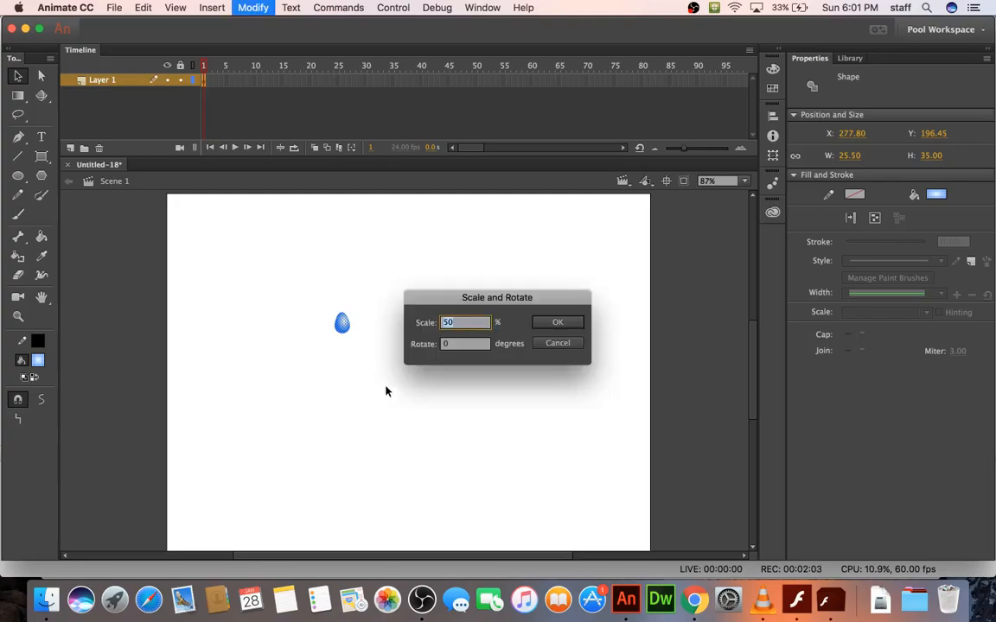
click(557, 321)
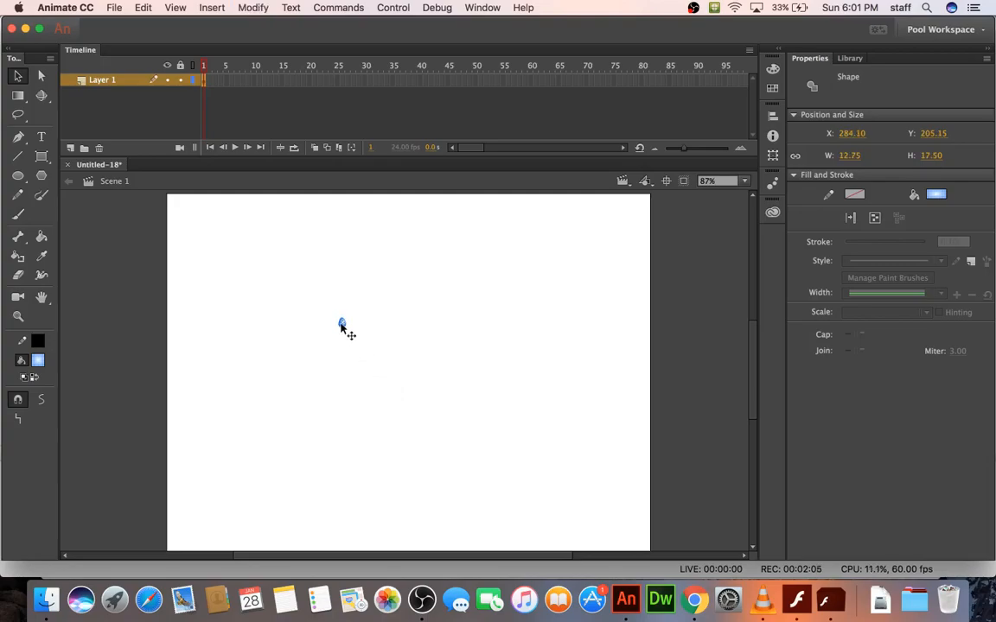
drag(342, 327, 351, 214)
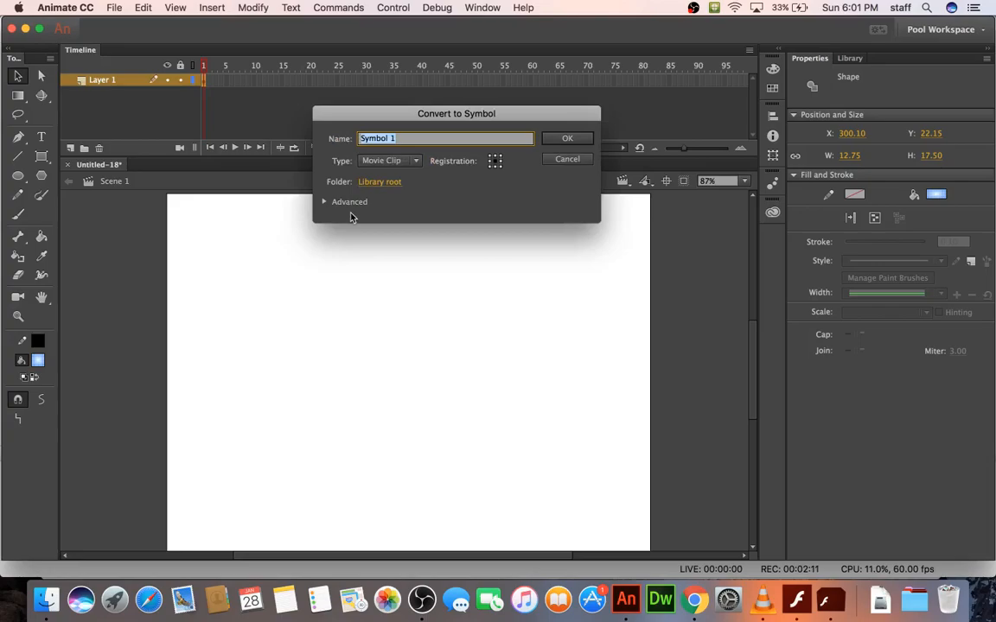
Convert the drop into a Movie Clip symbol named 'drop'.
text(c)
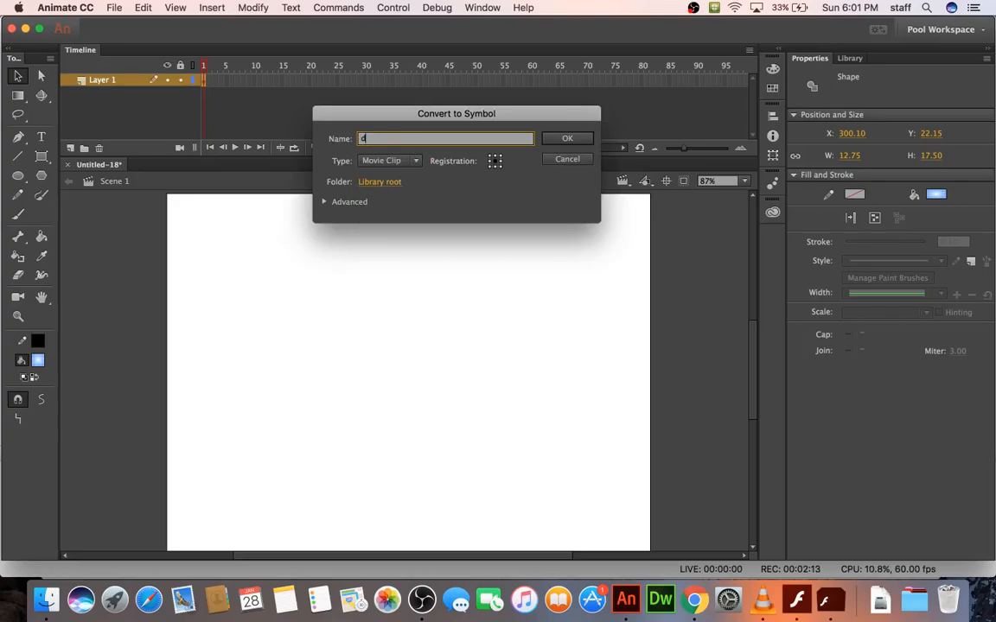
text(drop)
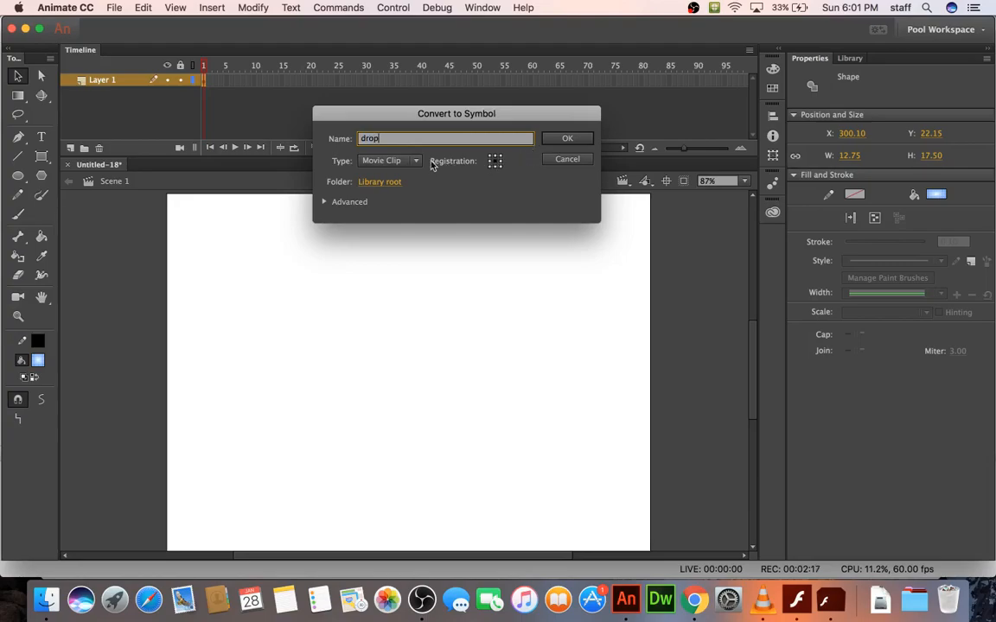
click(567, 138)
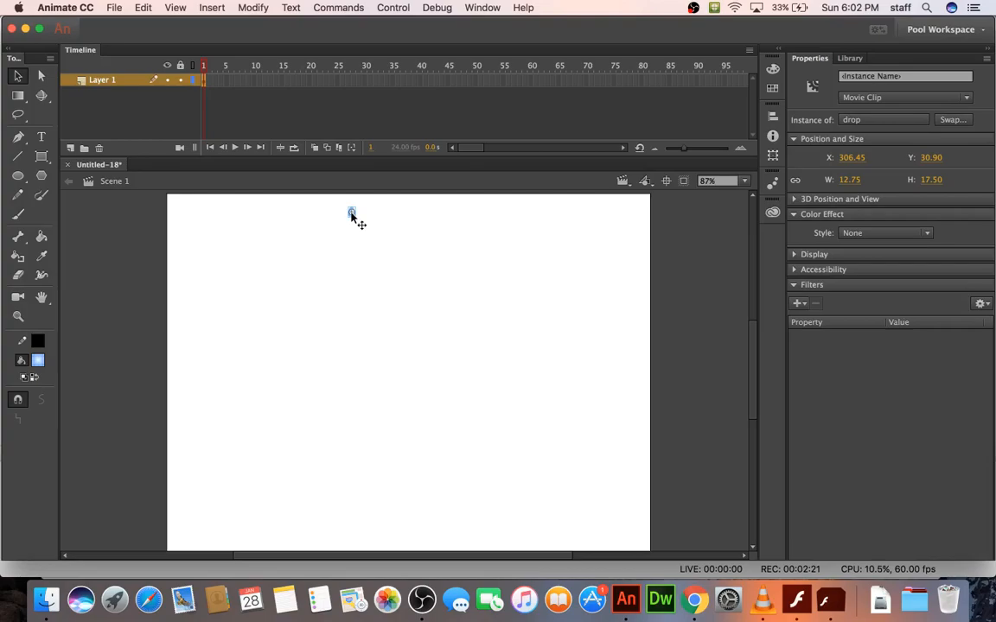
mouse_move(617, 93)
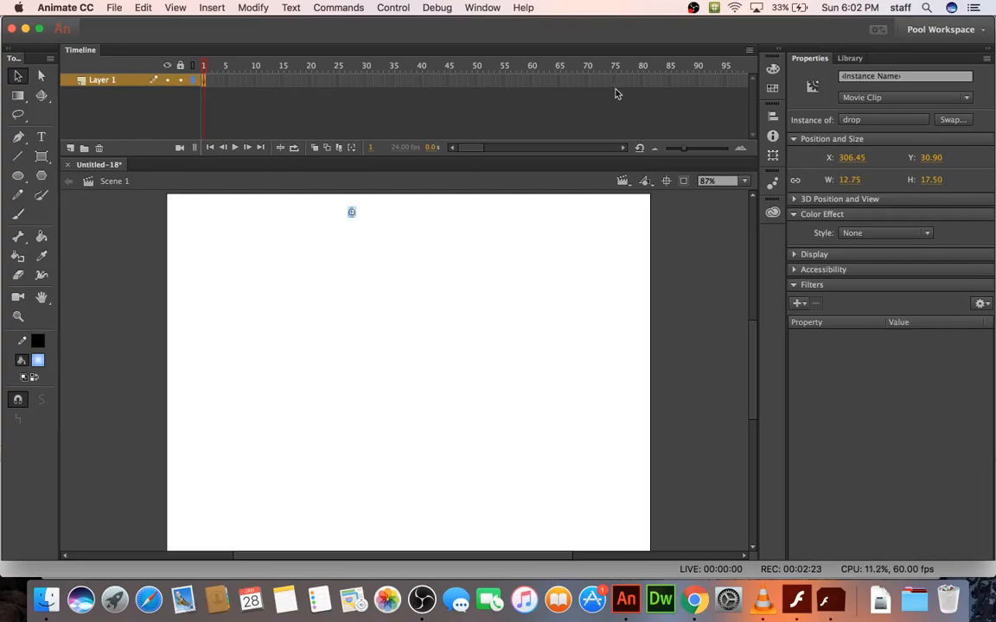
mouse_move(697, 87)
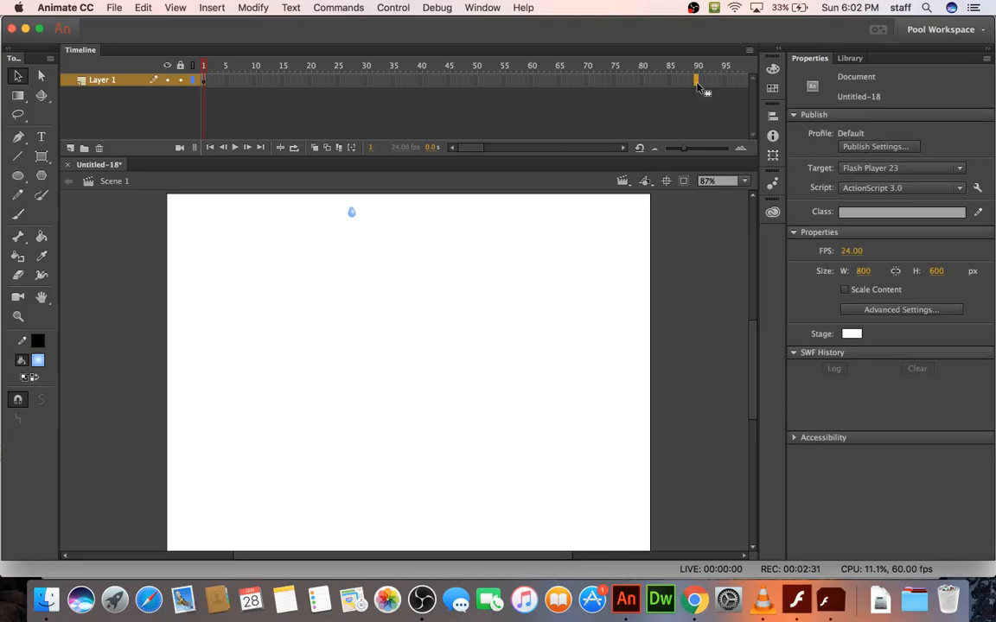
Create a classic tween across frames 1–90 and select the drop at frame 1.
right_click(612, 79)
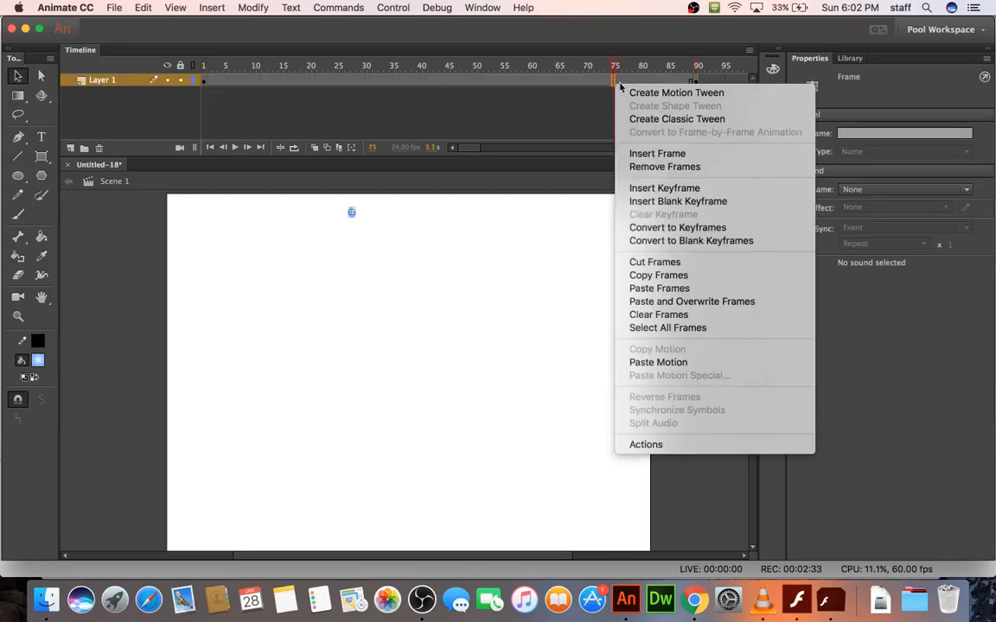
click(676, 93)
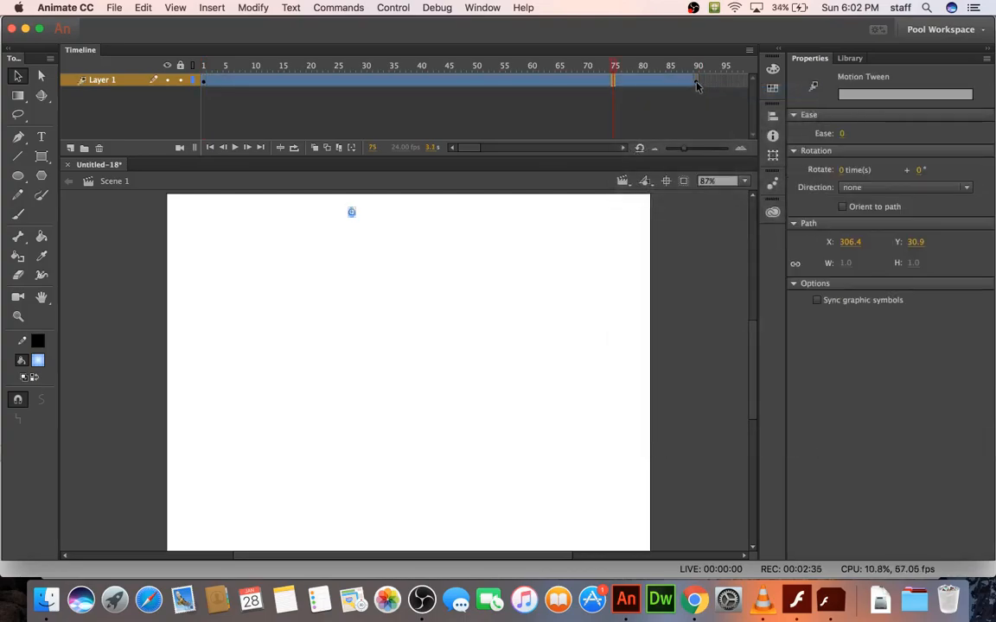
click(699, 80)
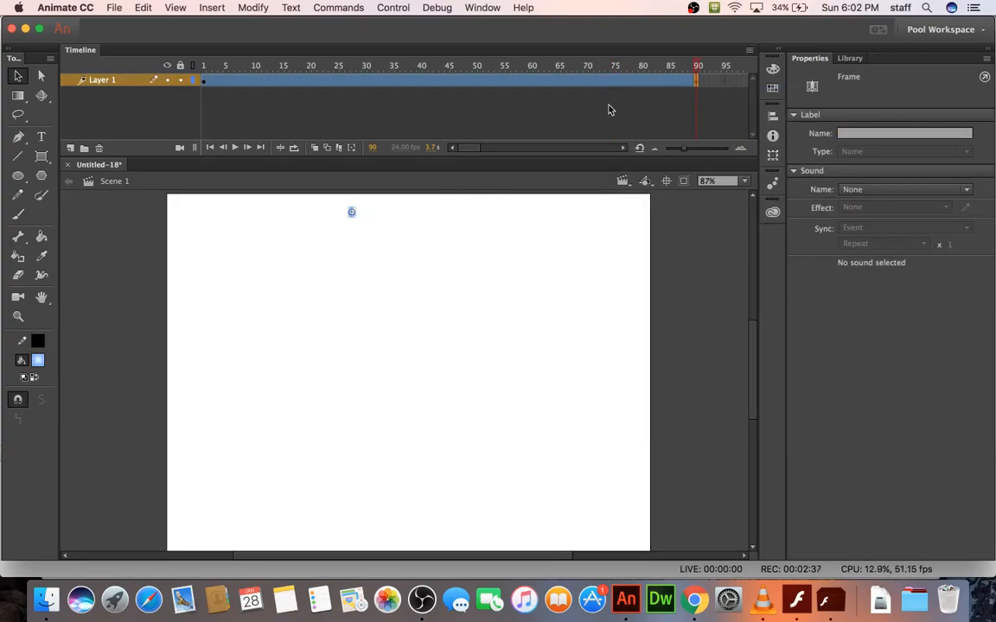
click(614, 82)
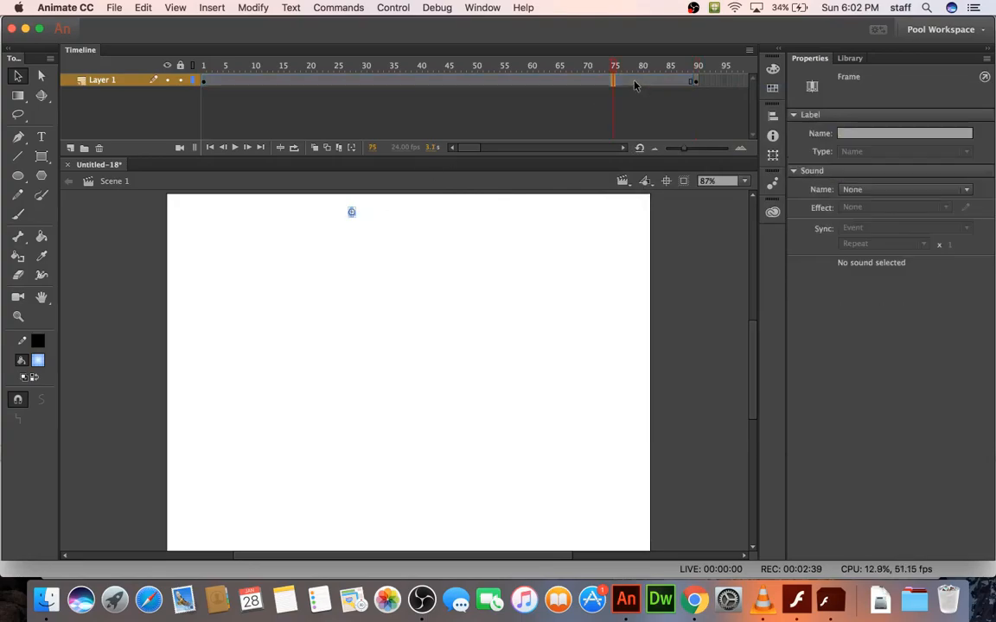
right_click(636, 80)
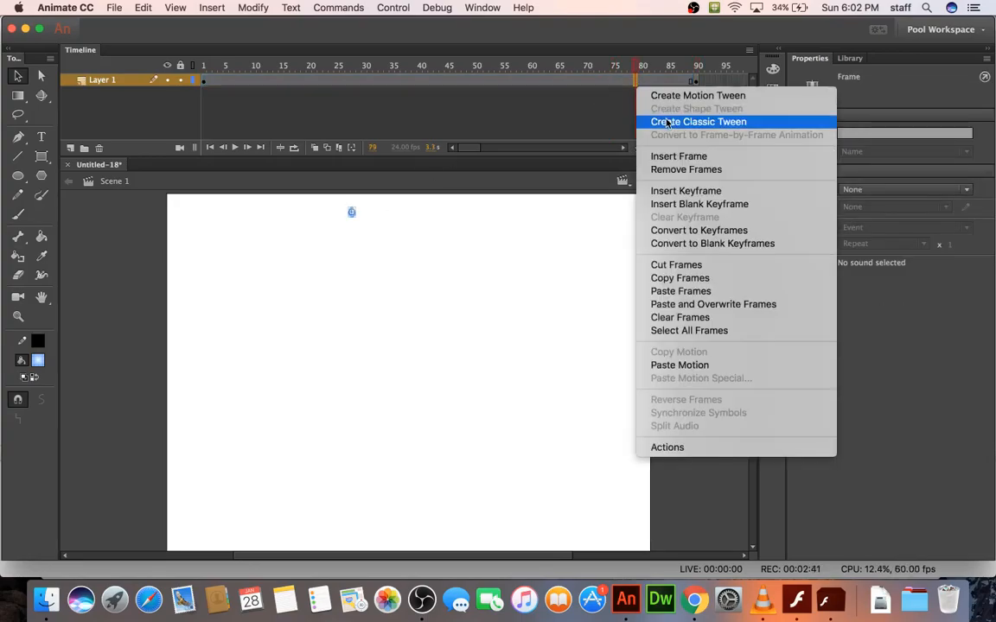
click(698, 121)
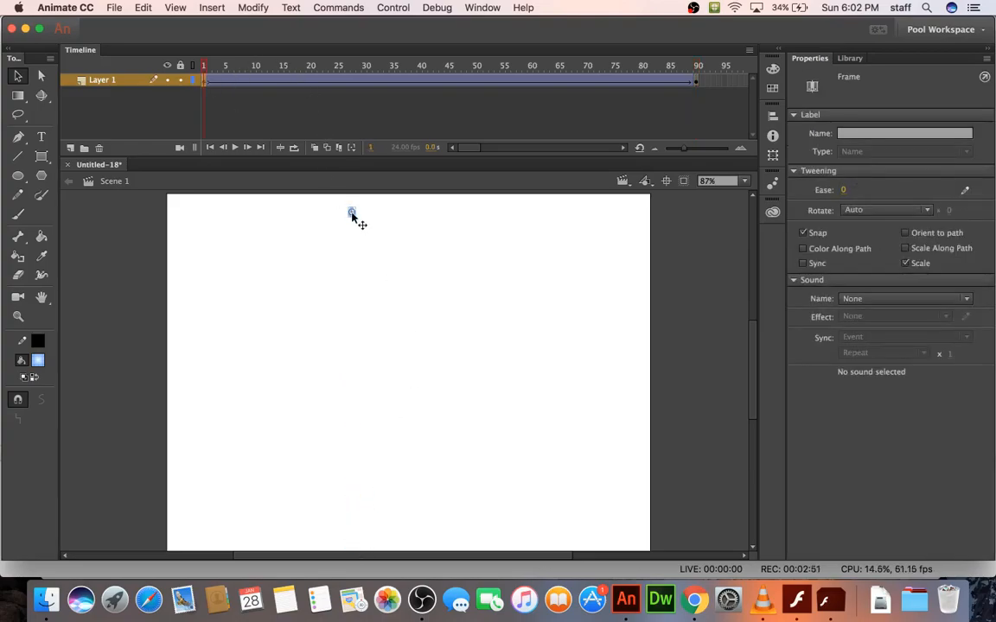
click(350, 215)
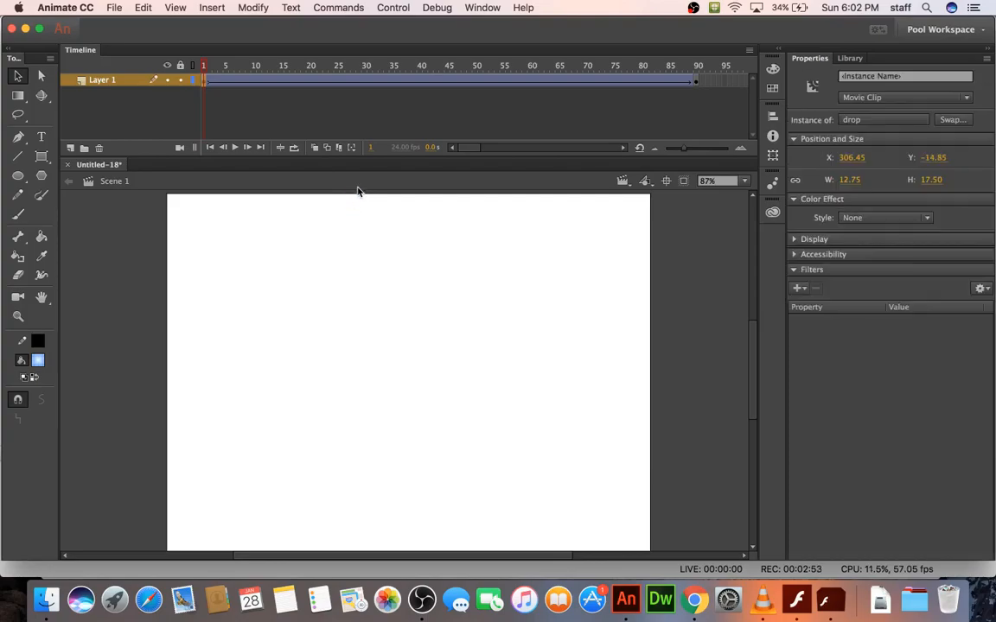
mouse_move(364, 197)
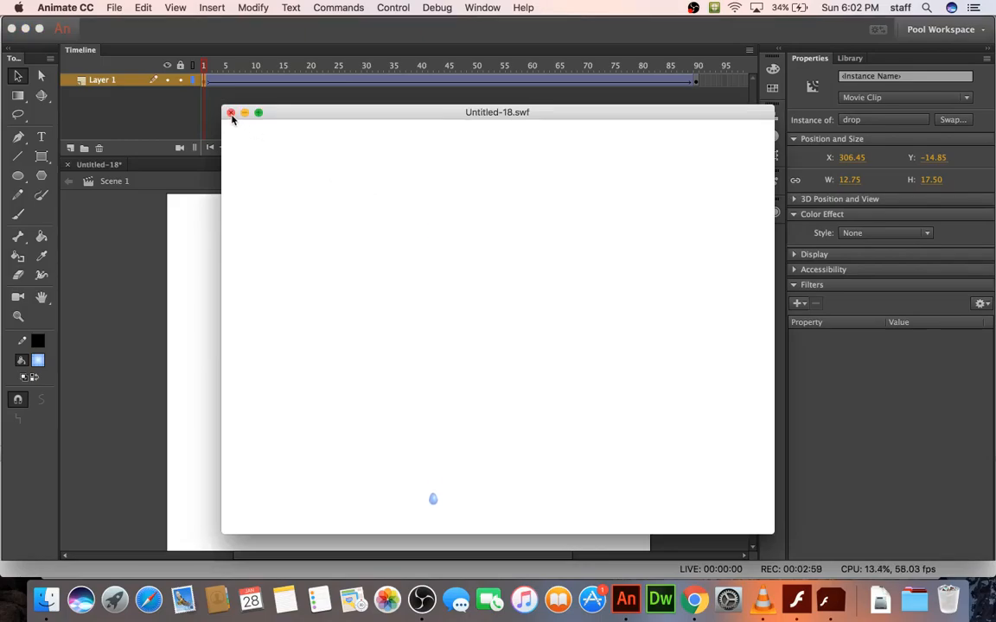
Watch the Untitled-18.swf test movie of the falling drop, then close it.
click(230, 113)
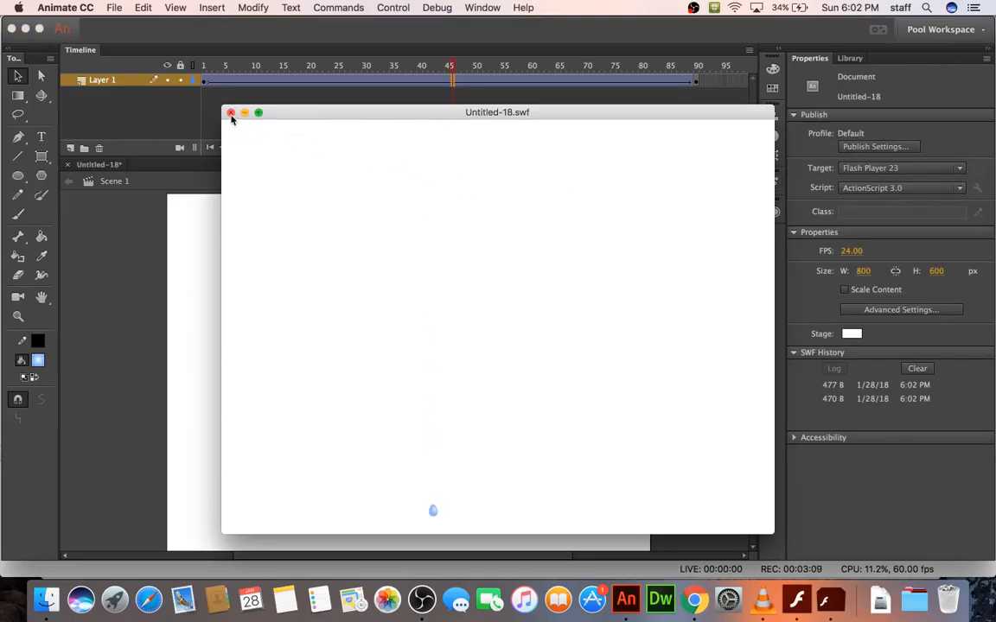
click(231, 112)
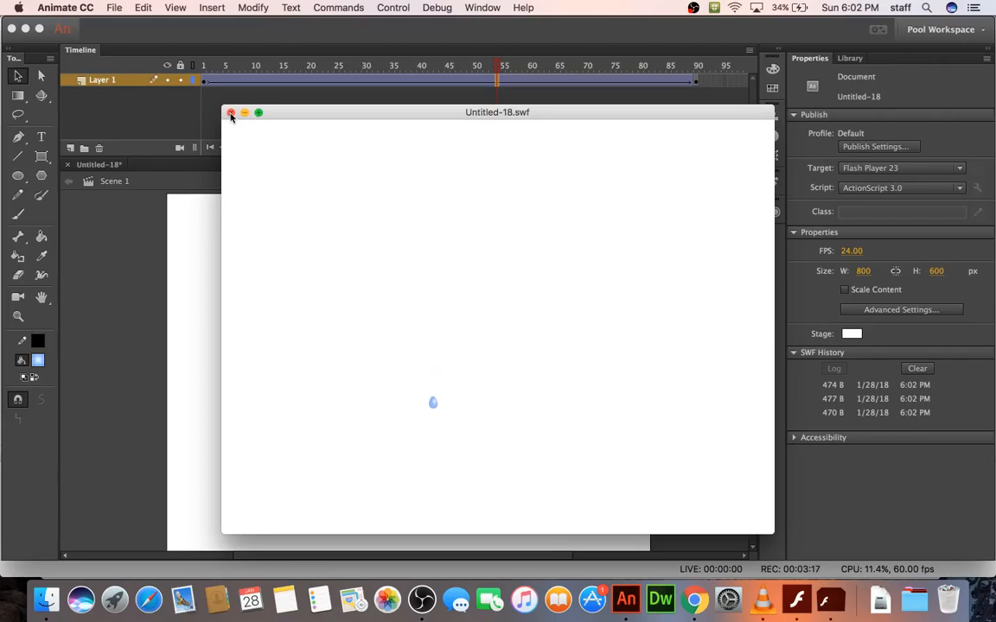
click(230, 113)
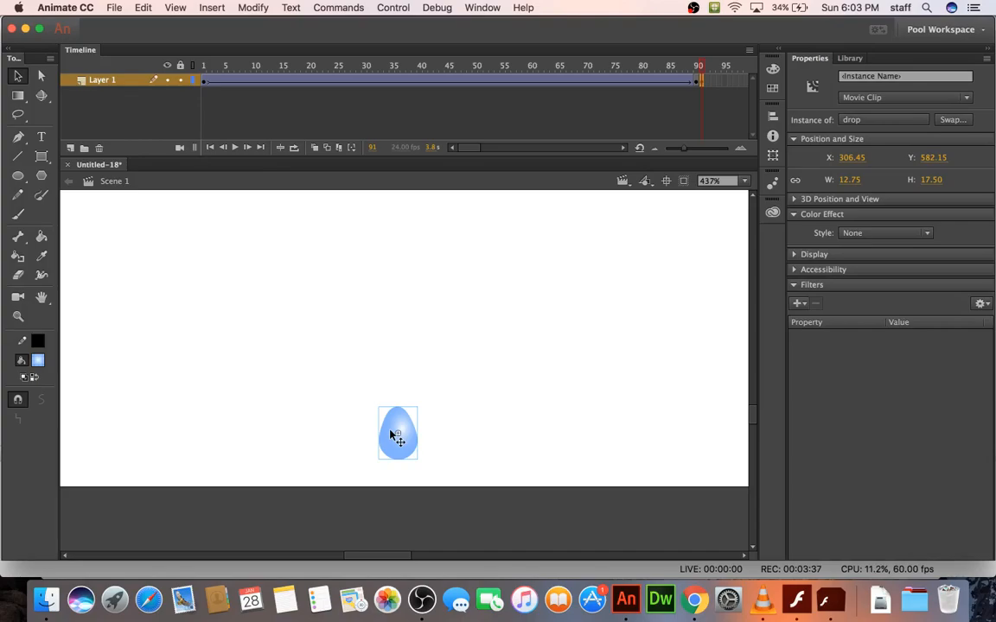
Insert a keyframe at frame 91 and position the drop copies, raising the middle one.
right_click(395, 436)
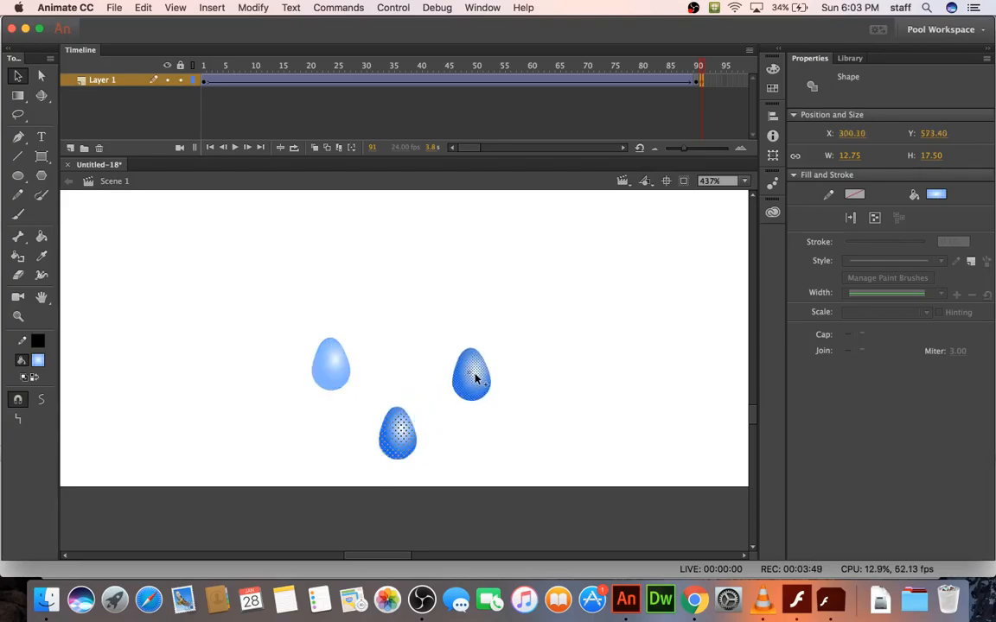
drag(471, 373, 497, 394)
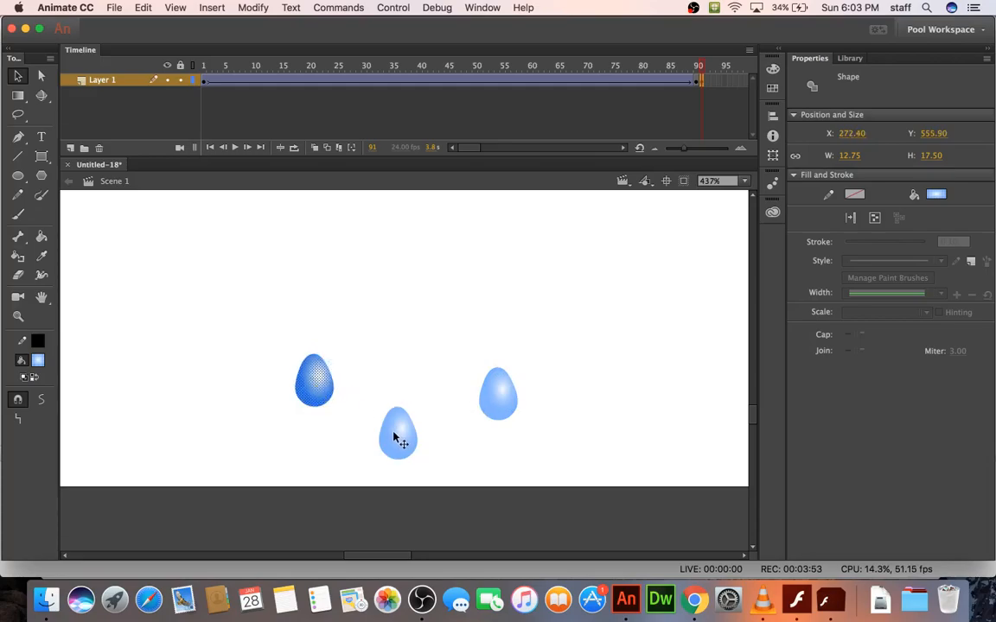
drag(397, 432, 397, 335)
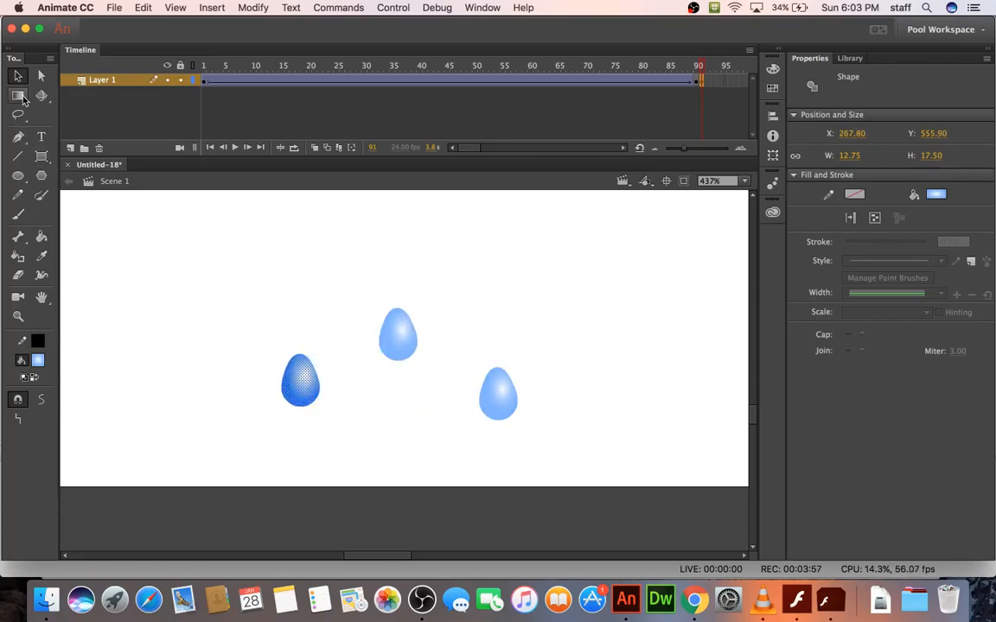
With Free Transform, tilt and stretch the middle and right droplets outward.
click(16, 93)
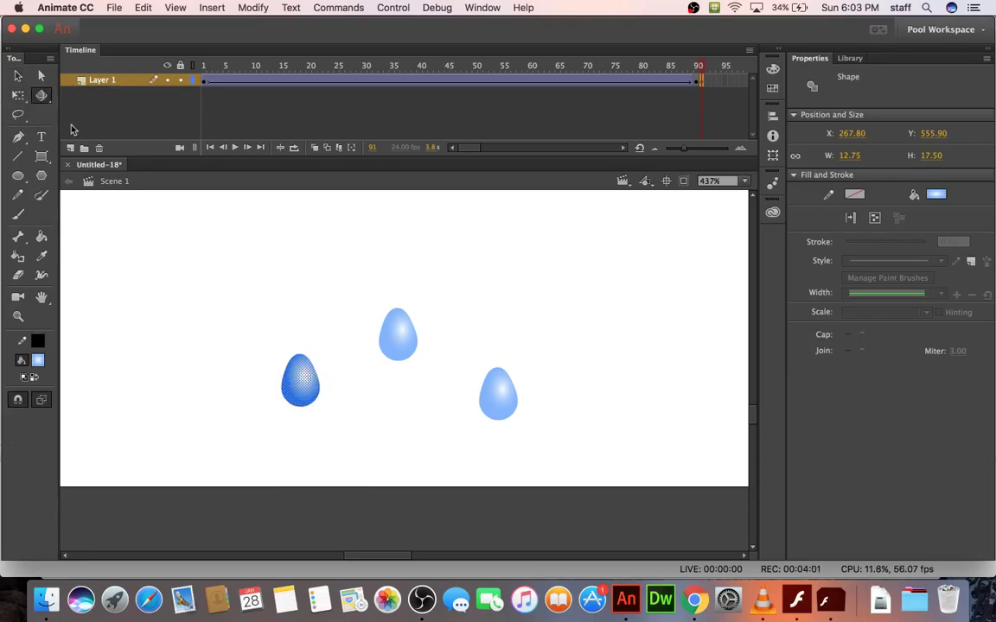
click(300, 381)
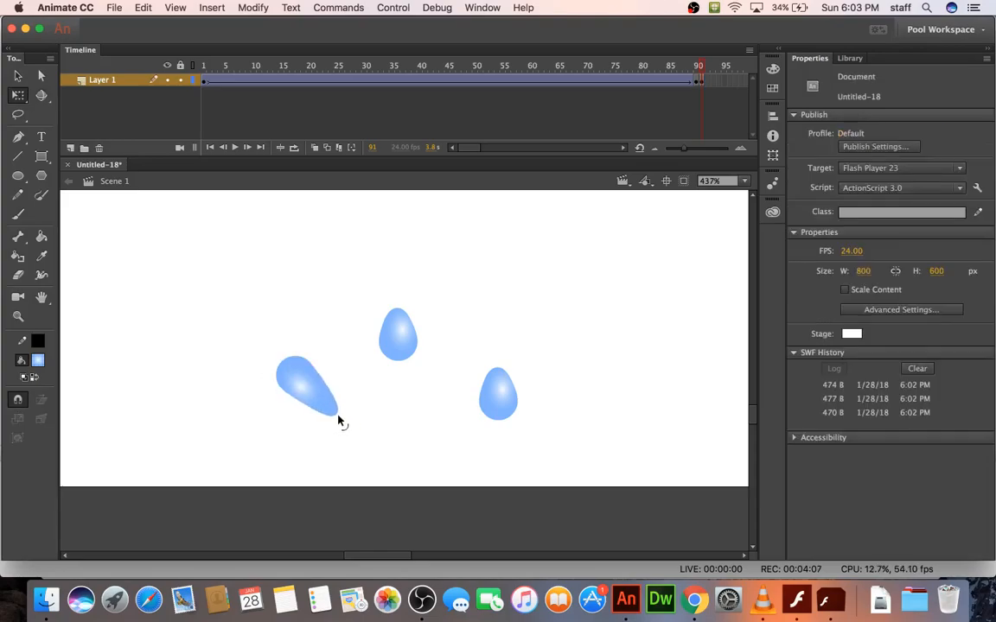
click(397, 334)
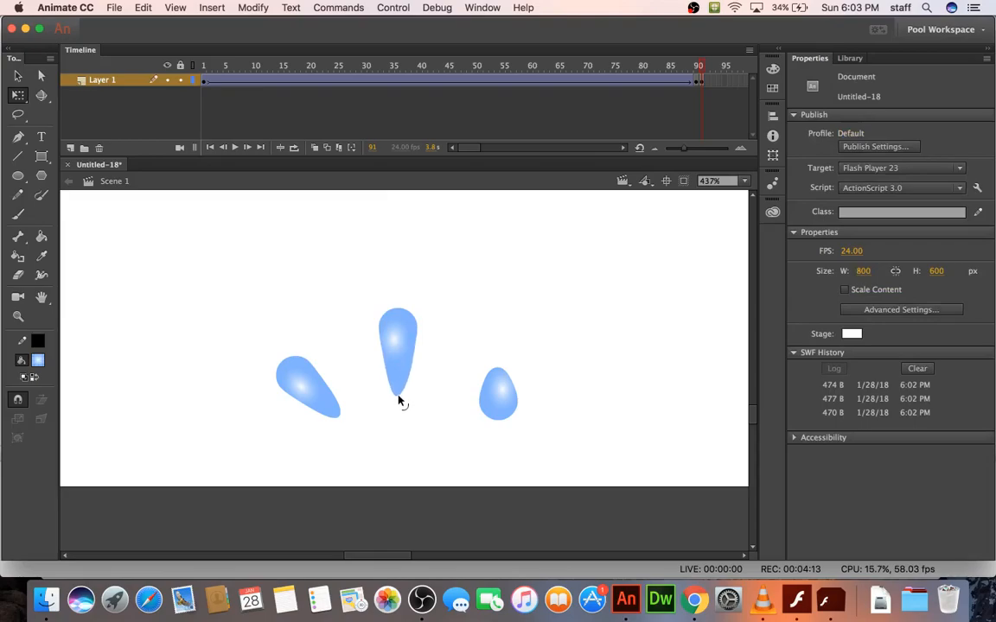
click(497, 395)
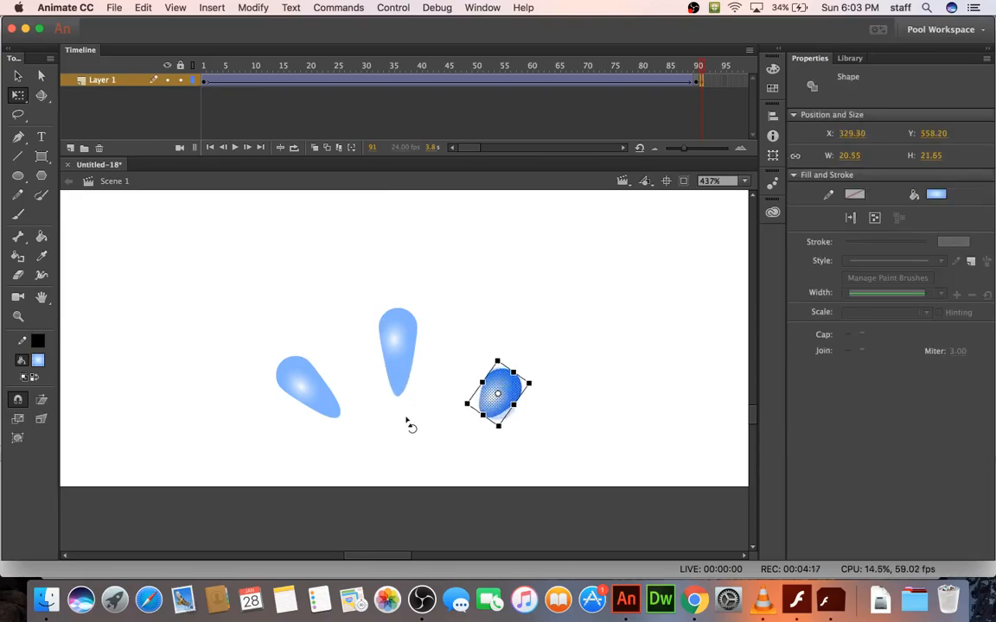
click(510, 426)
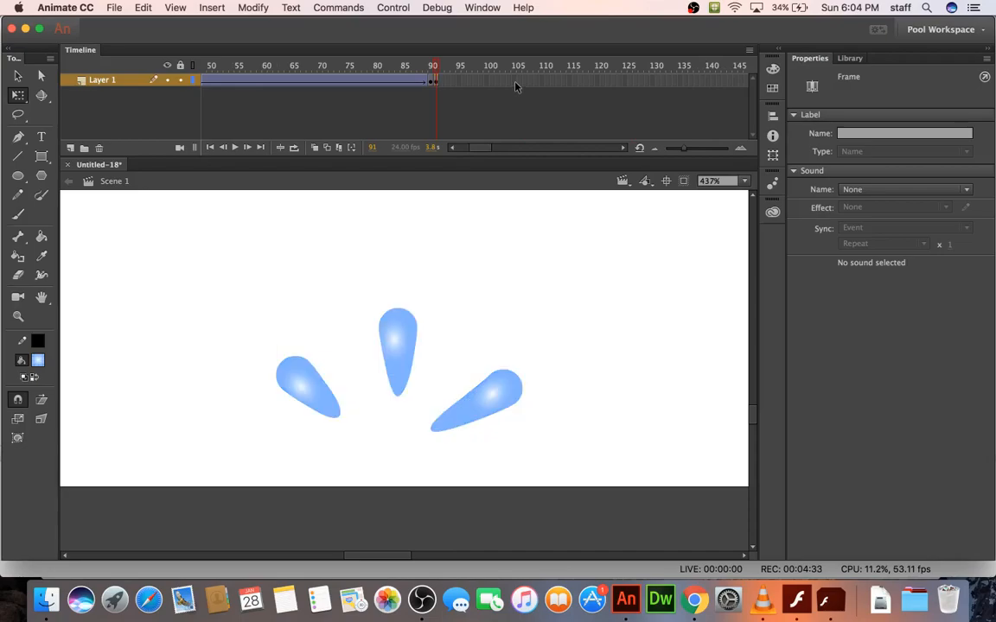
Add a shape tween at frame 91 and spread the droplets outward at frame 105.
right_click(434, 79)
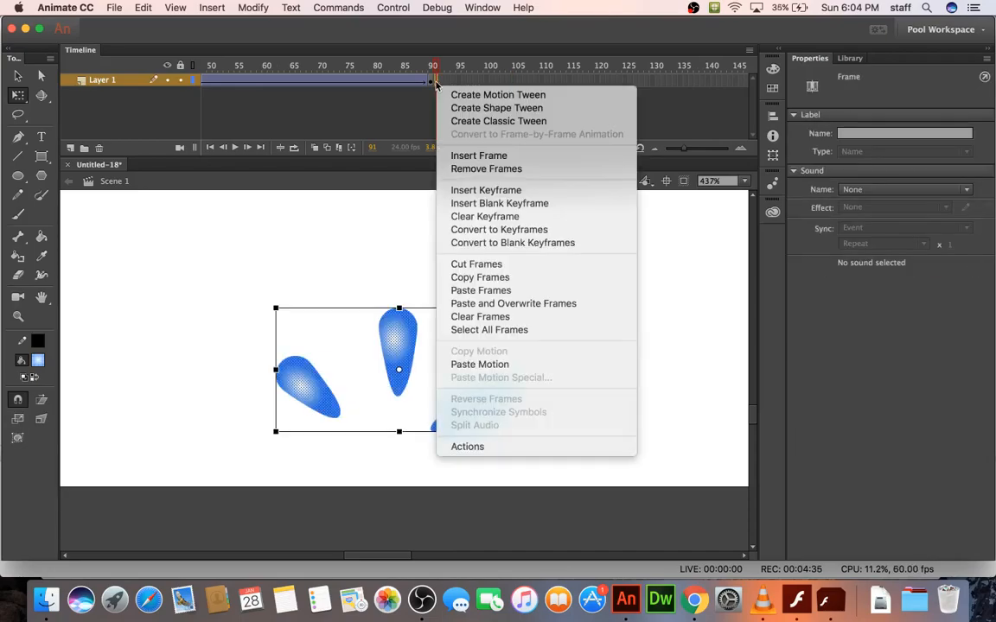
click(496, 107)
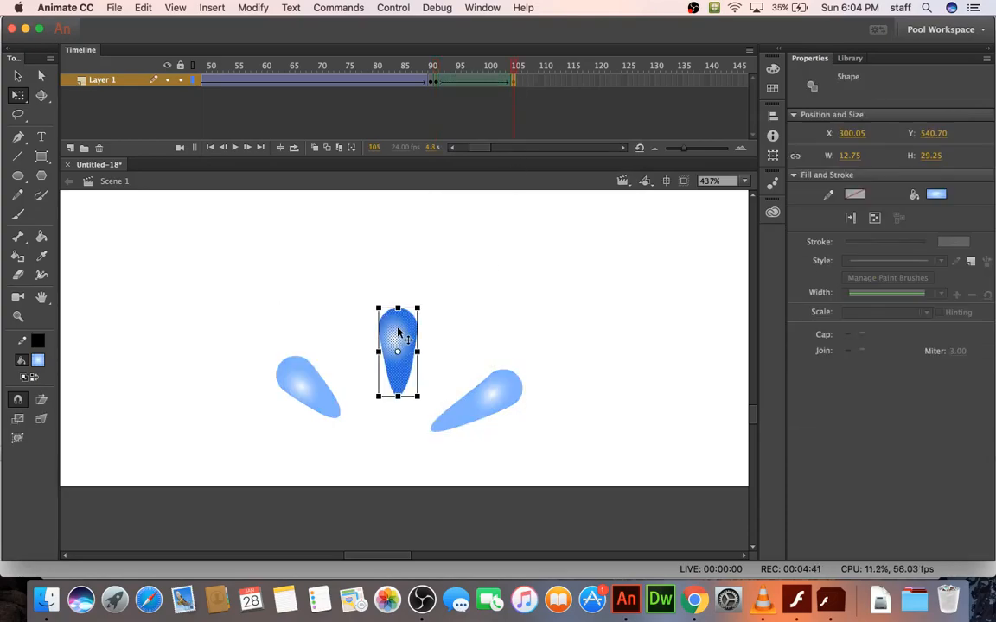
drag(398, 350, 397, 298)
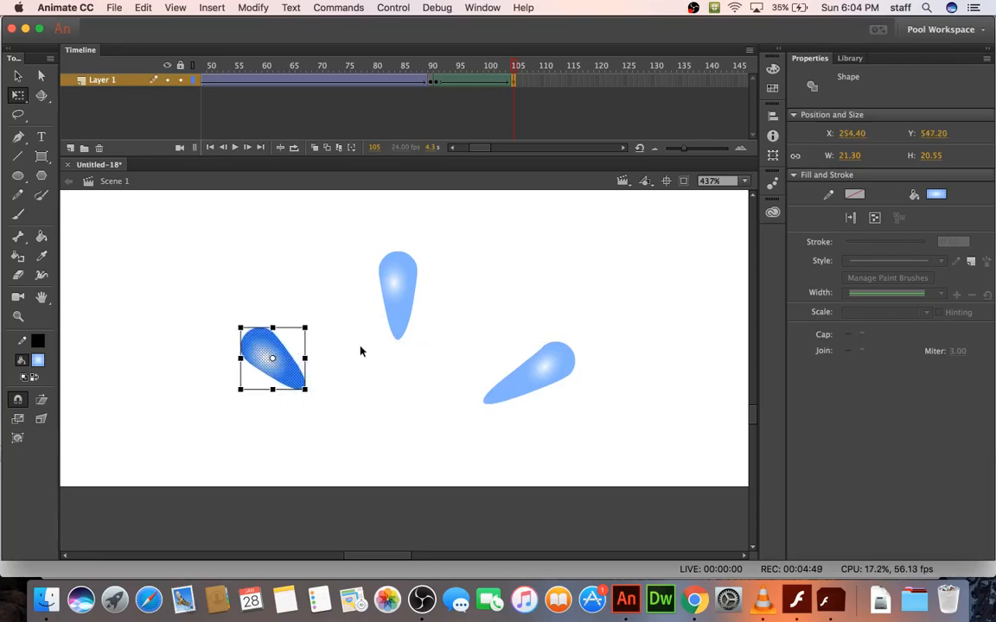
click(398, 293)
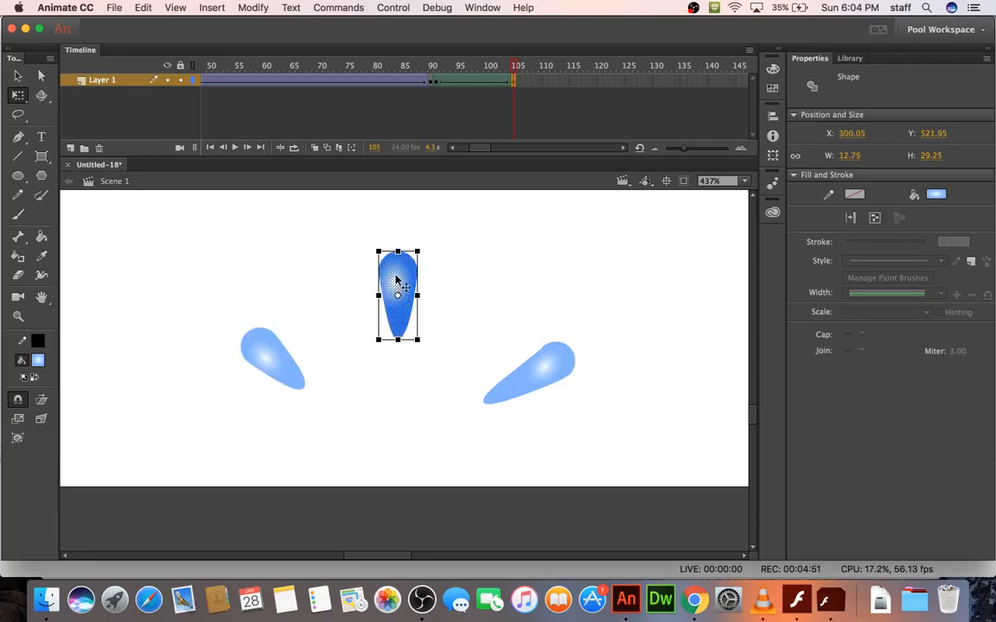
click(483, 268)
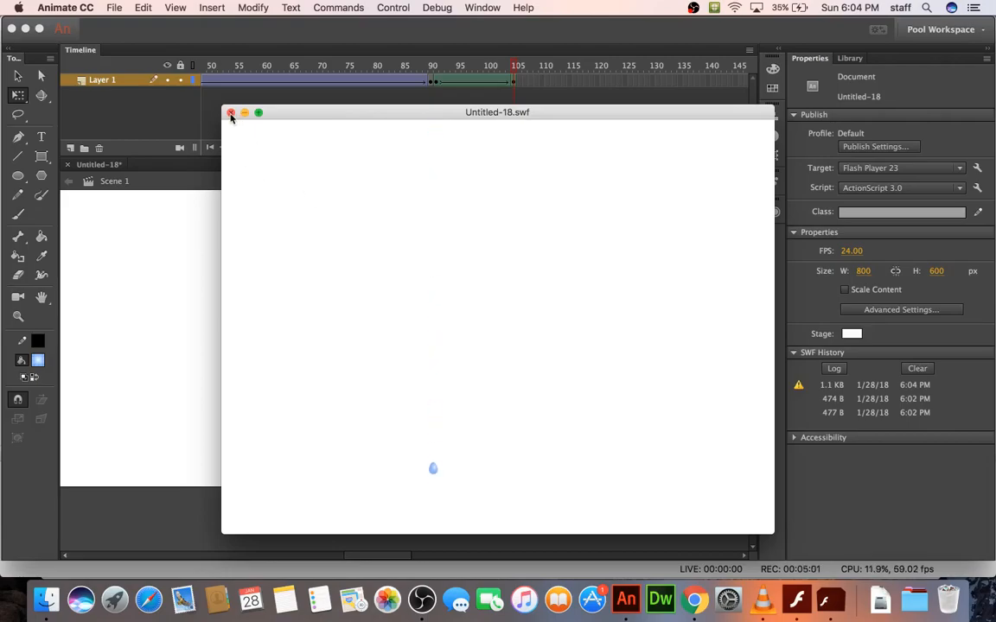
Close the test window and scale the droplets to 50% at frame 96.
click(231, 113)
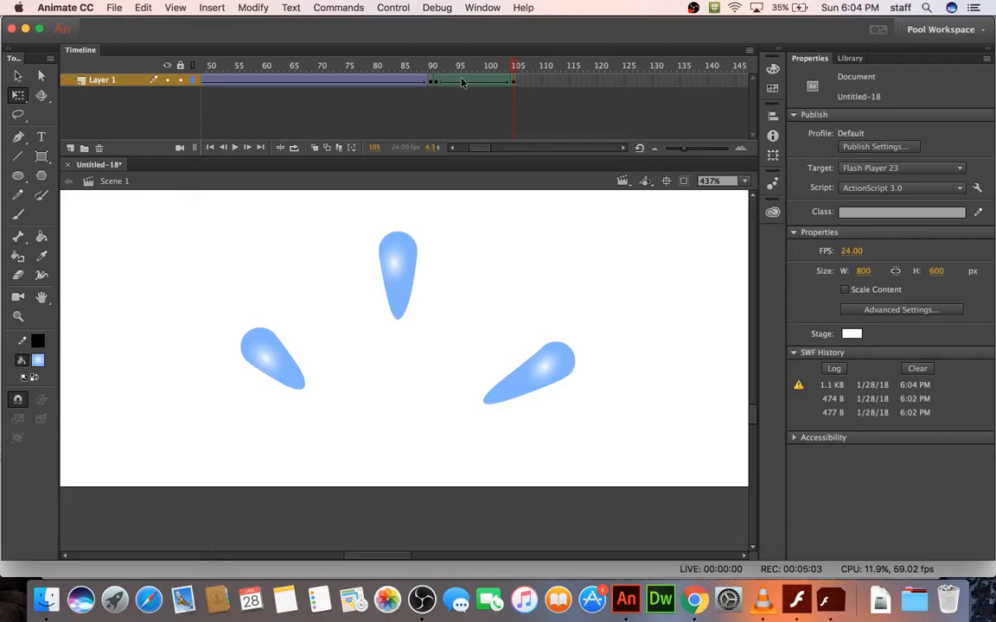
click(485, 79)
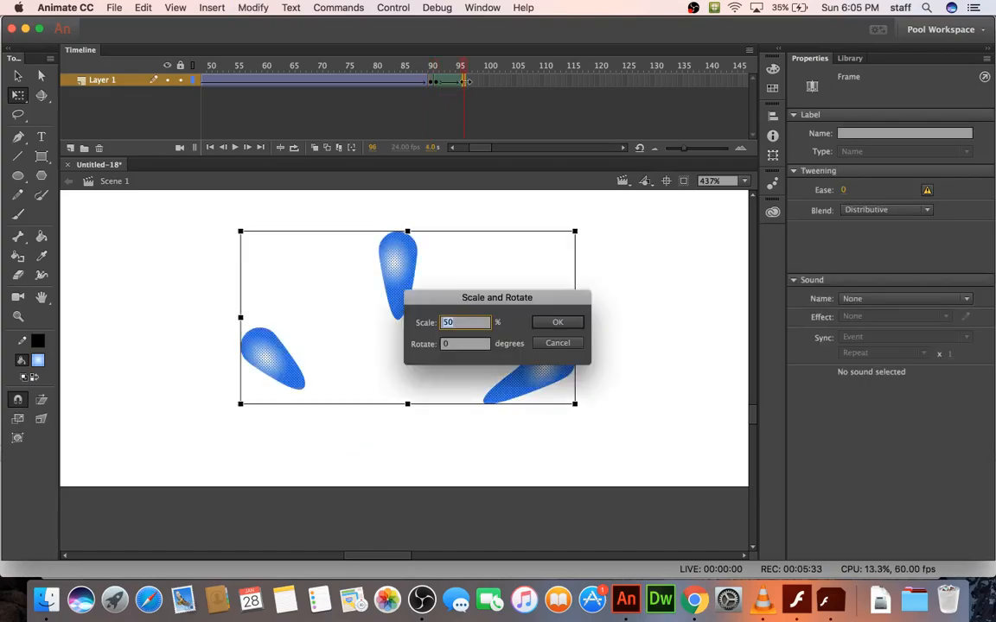
click(556, 323)
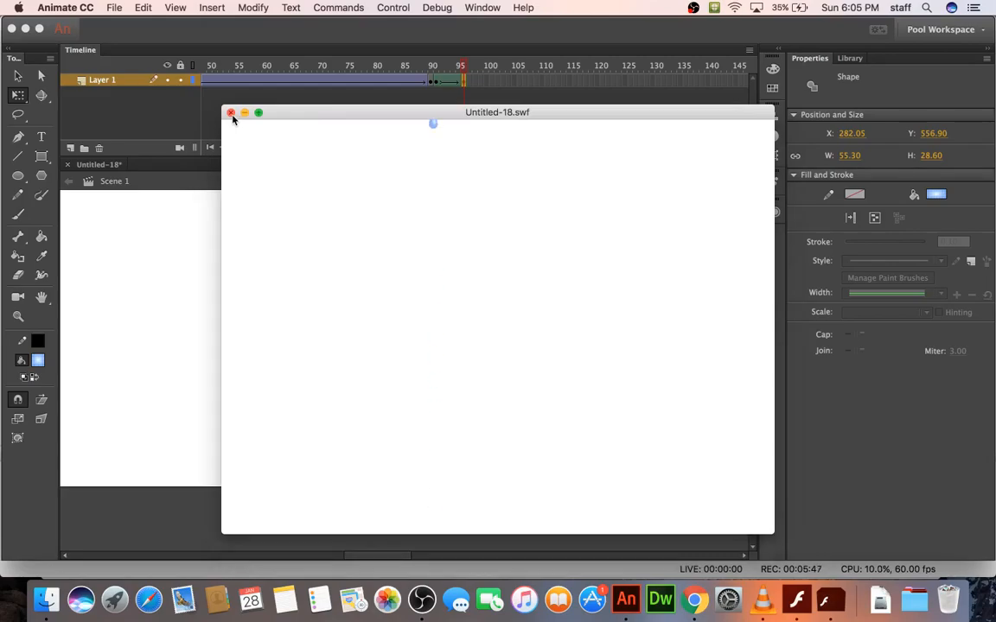
Set the frame-96 splash droplets' fill to none and test-play the fade.
click(230, 113)
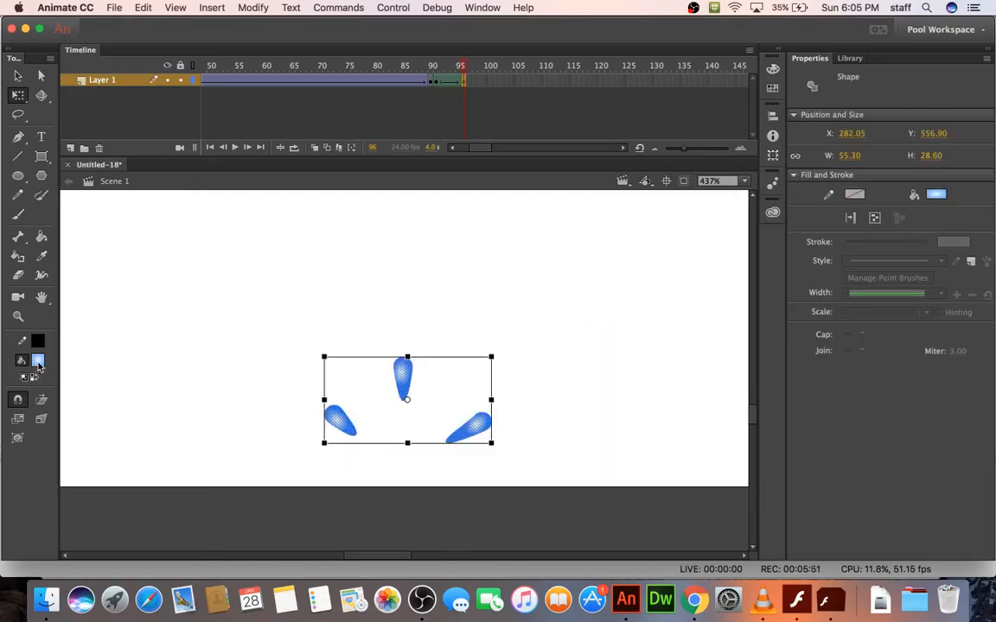
click(38, 361)
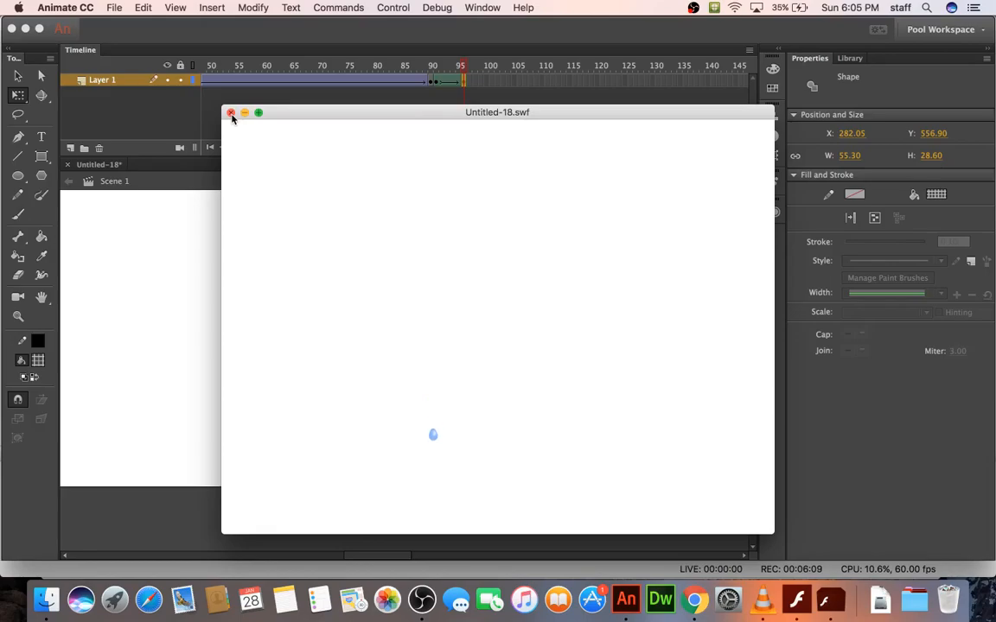
click(230, 113)
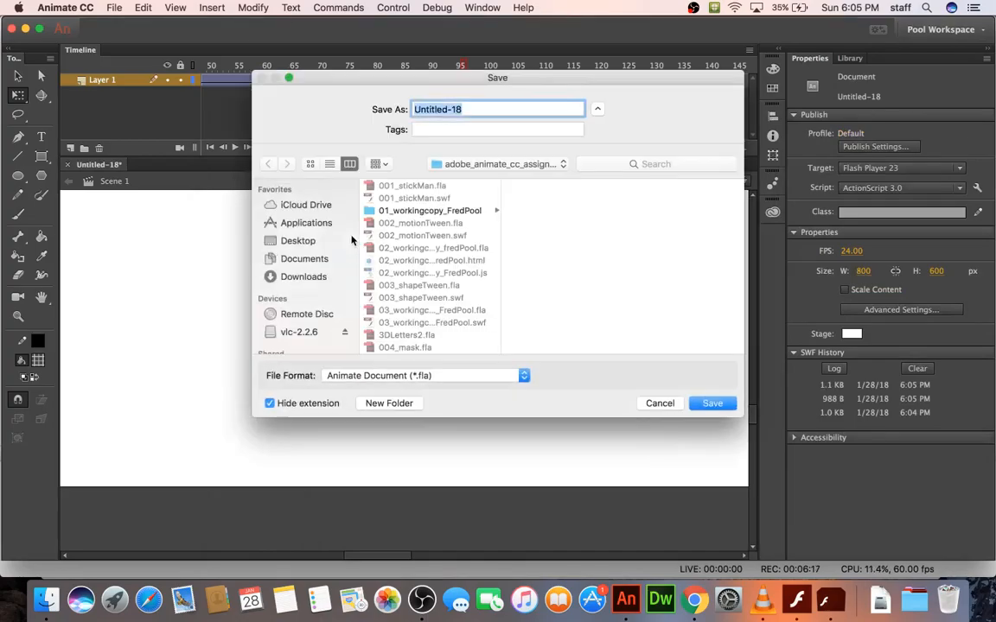
Save the water-drop animation under the file name waterDrop.fla.
text(waterD)
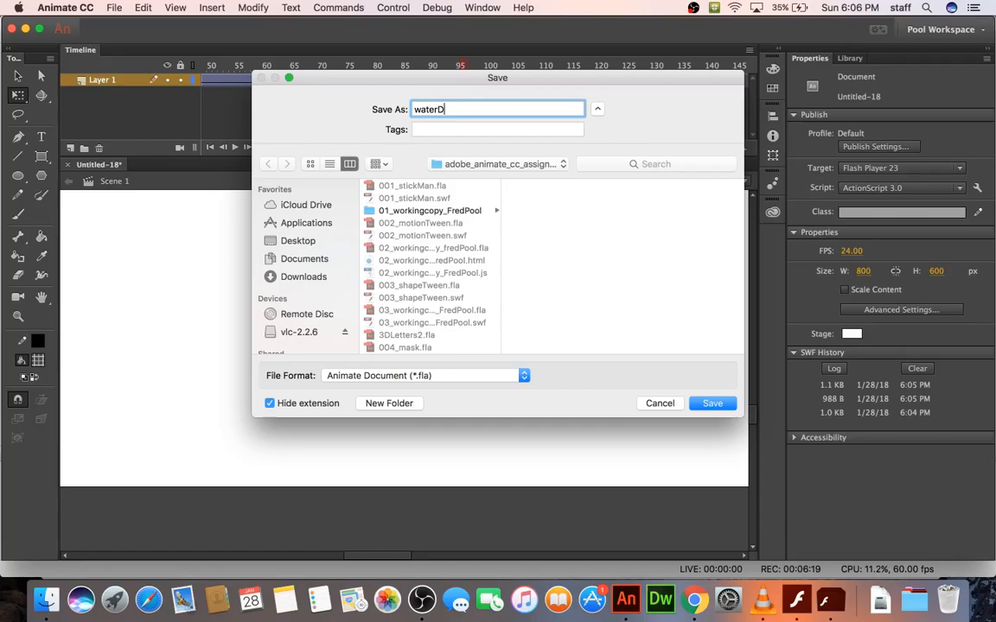
click(712, 404)
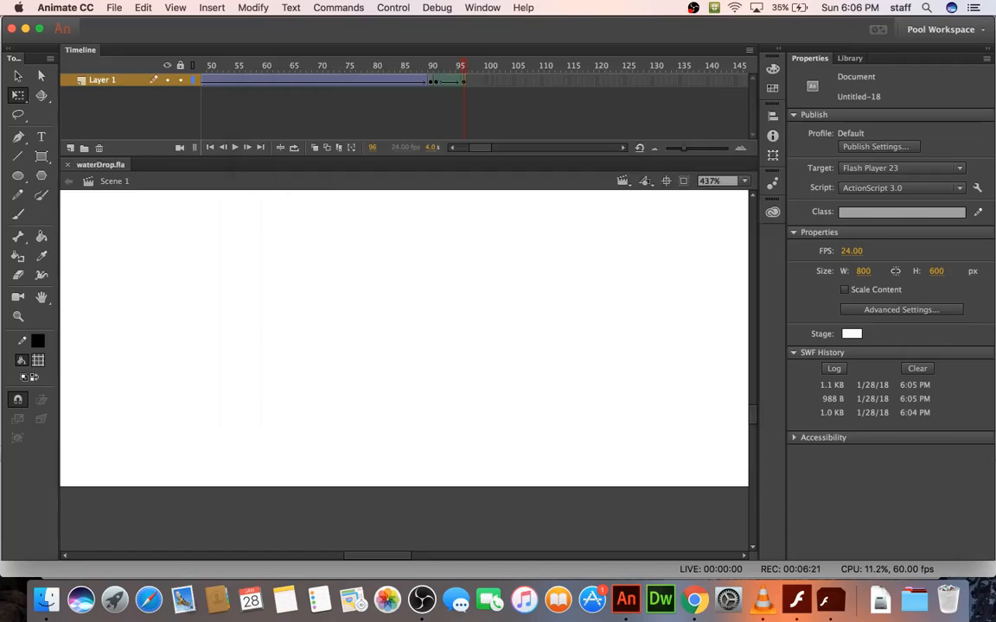
mouse_move(327, 241)
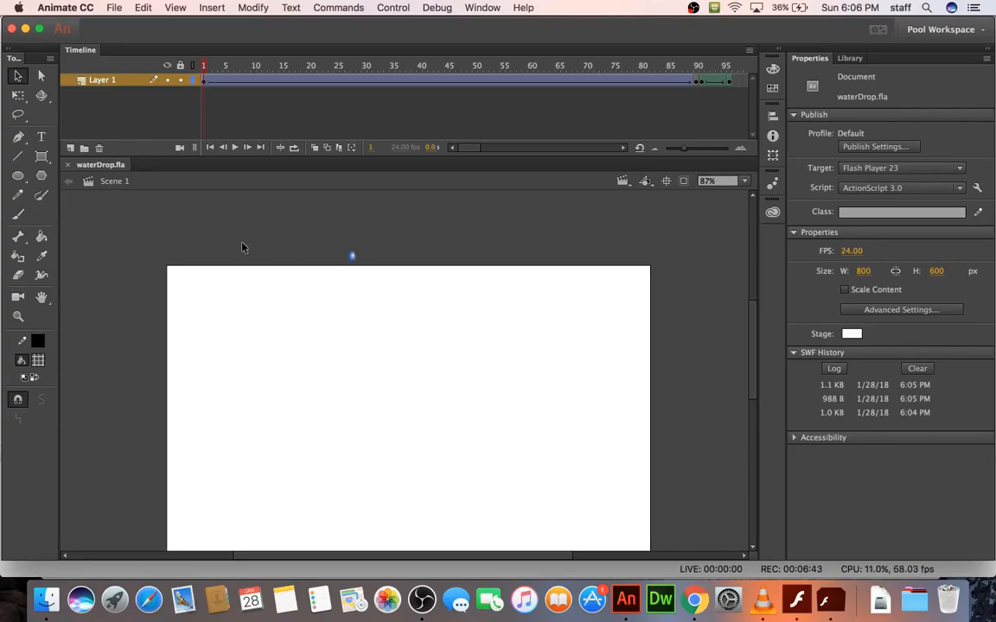
mouse_move(324, 247)
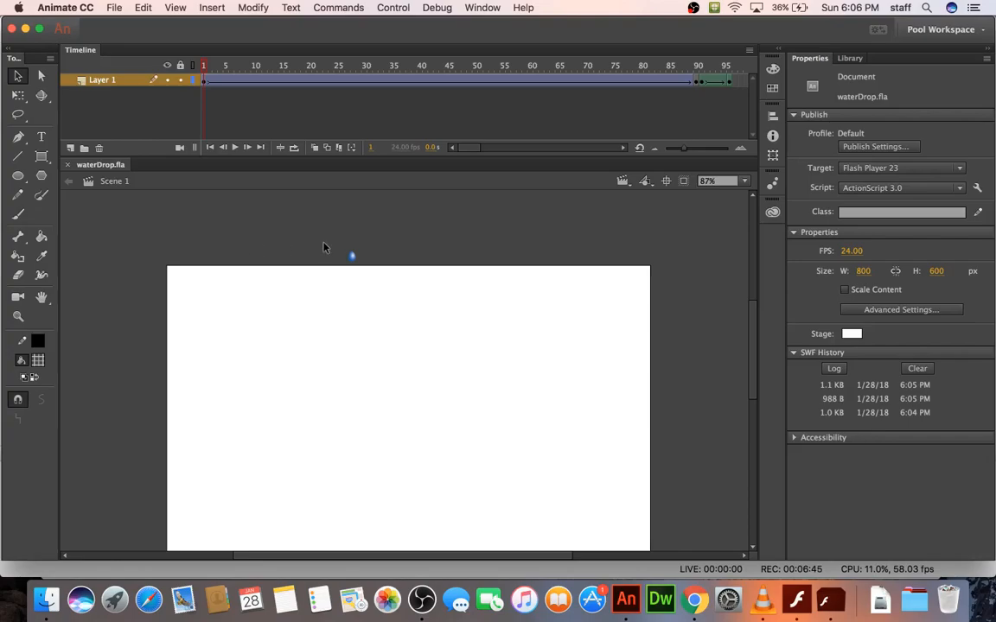
Create a new ActionScript 3.0 document and save it as waterDrop_AS3.
click(351, 257)
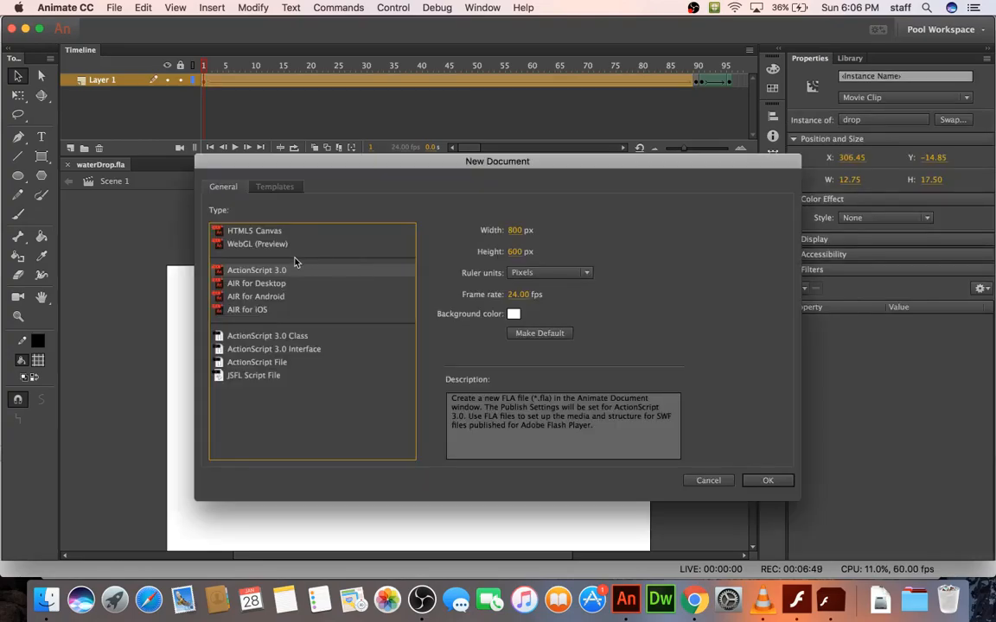
mouse_move(764, 489)
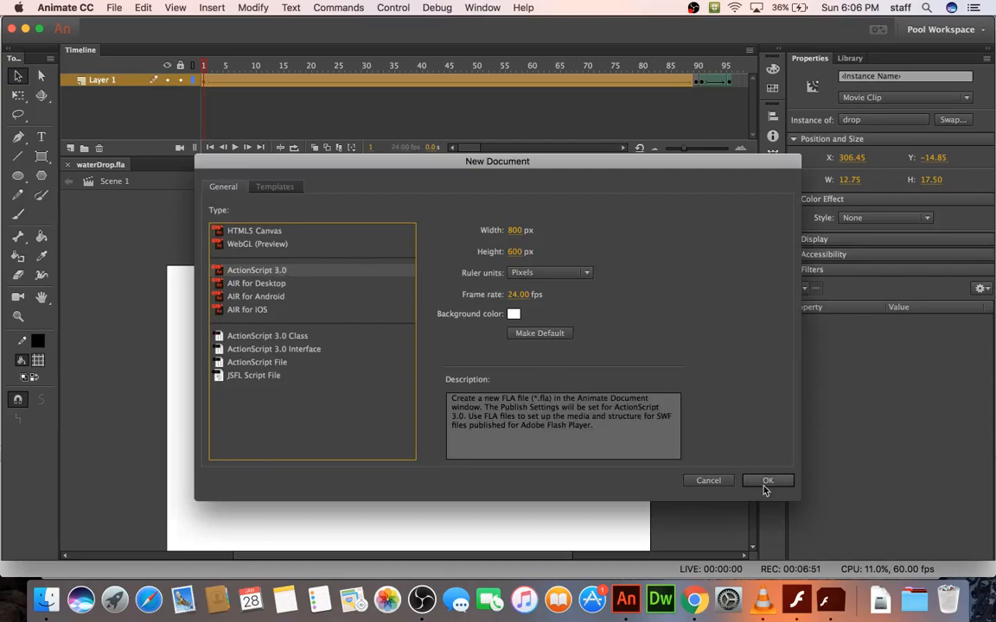
click(767, 481)
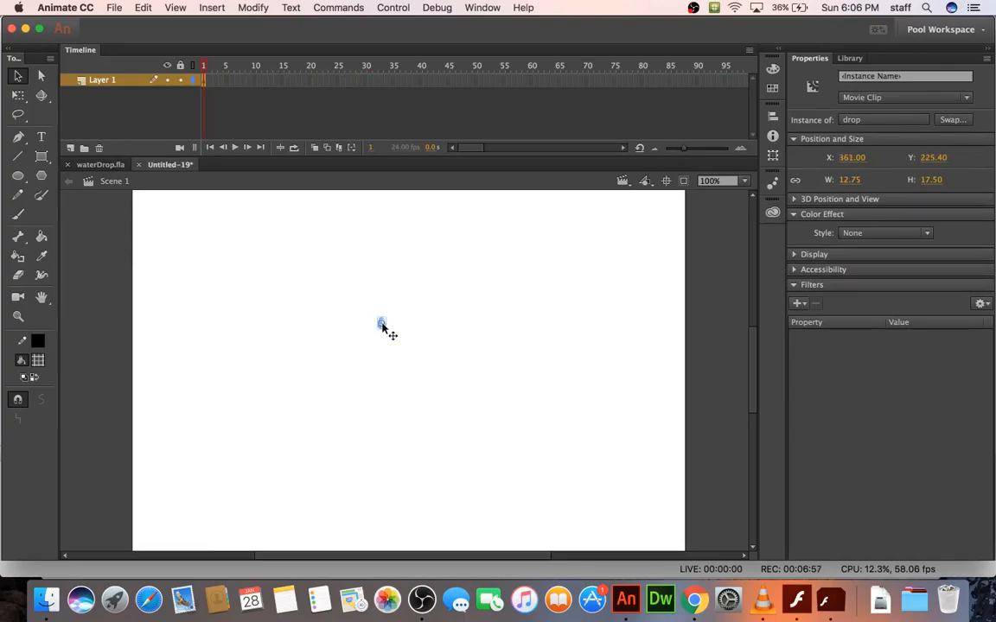
key(cmd+s)
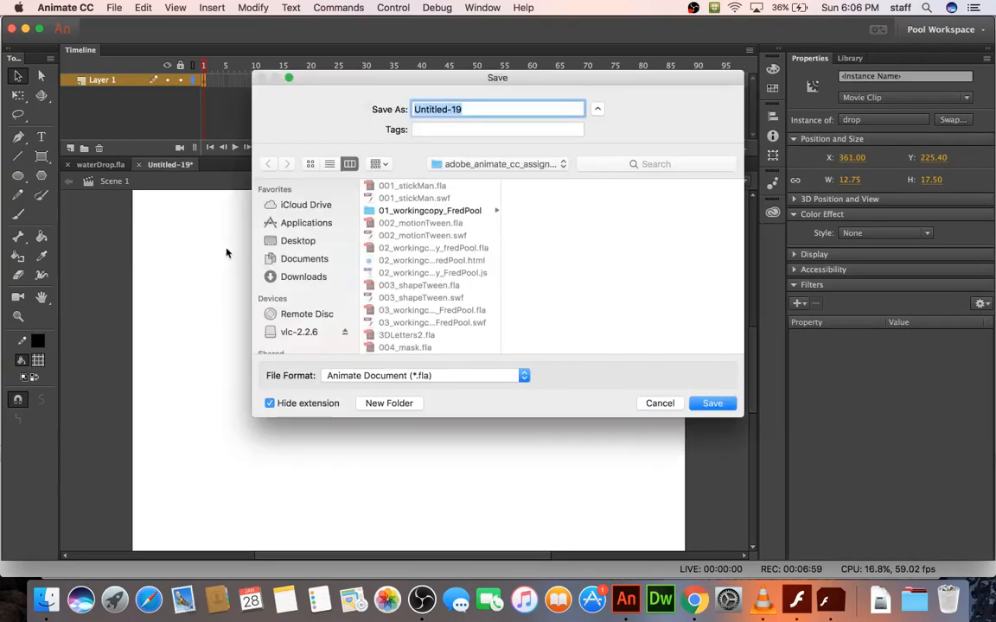
text(waterDrop)
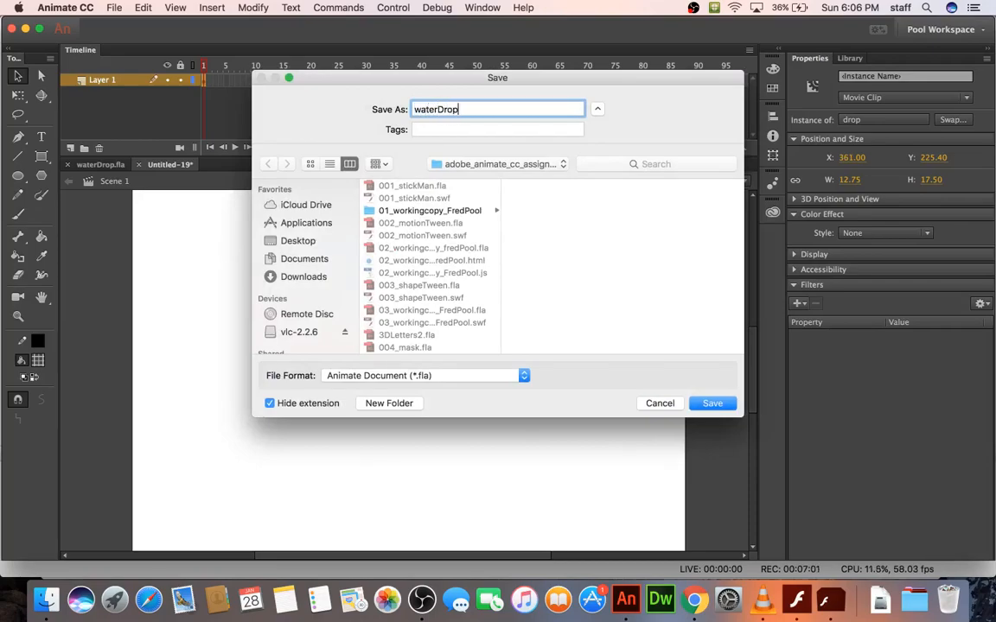
text(_)
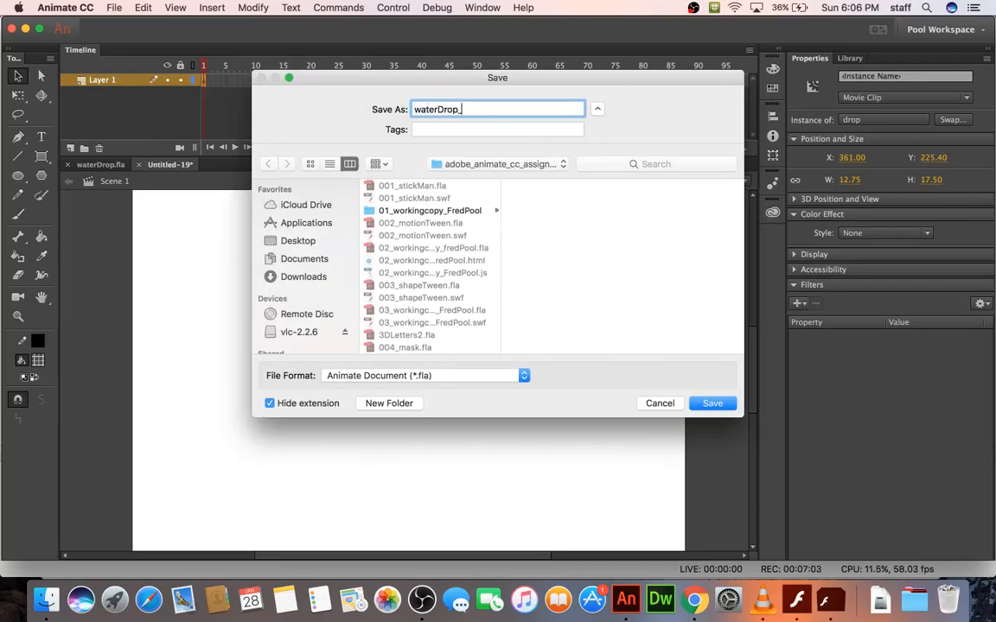
text(AS3)
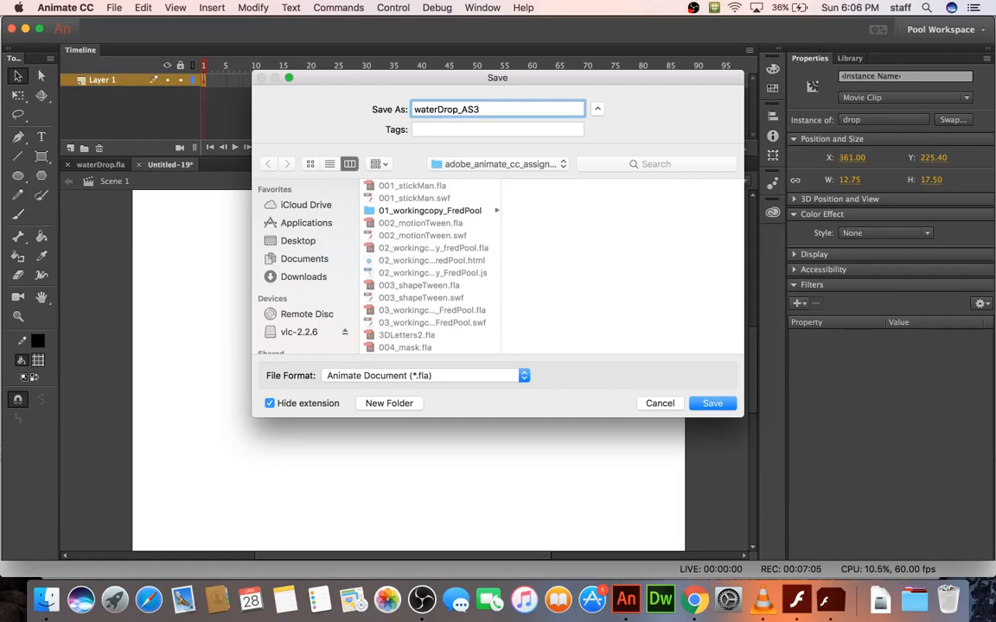
click(712, 403)
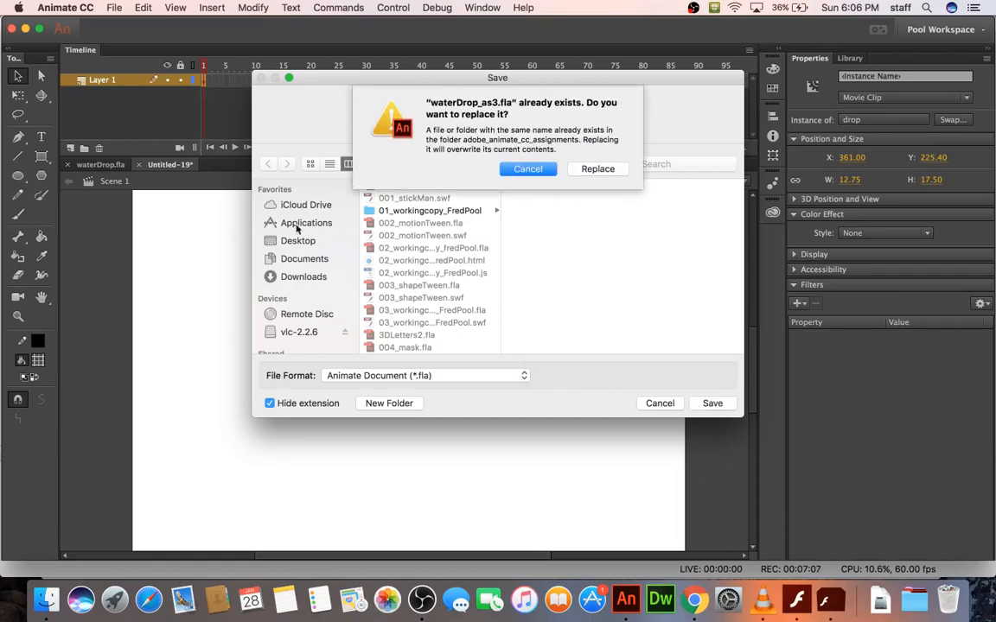
Keep the existing file, save as waterDrop_AS3_2 instead, and preview it.
click(527, 169)
text(waterDrop_AS3_)
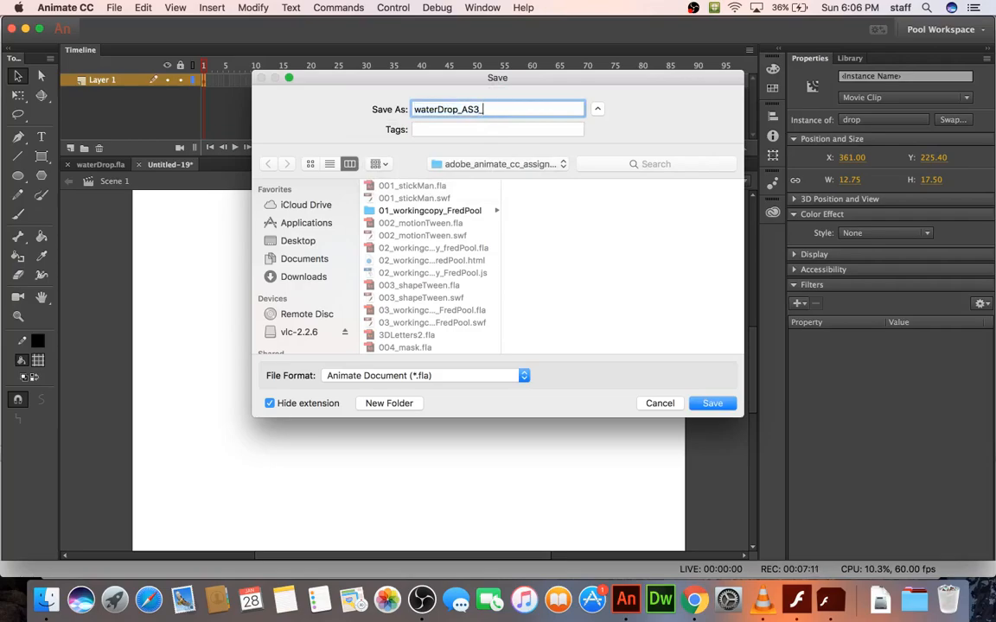
click(712, 403)
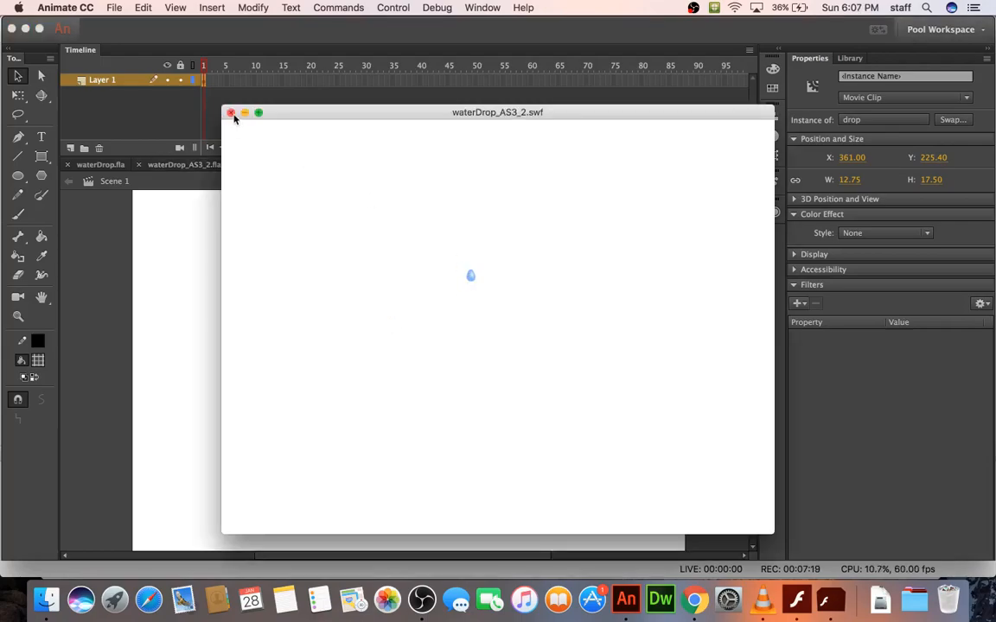
click(231, 112)
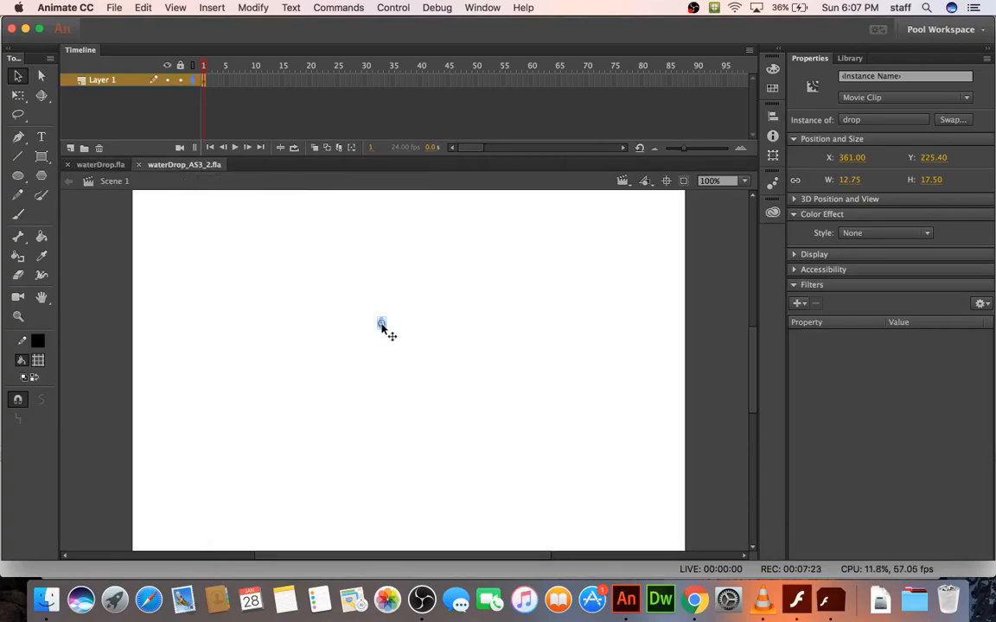
In the drop symbol, rename Layer 1 to graphic and script gotoAndPlay(2); on actions frame 3.
double_click(380, 323)
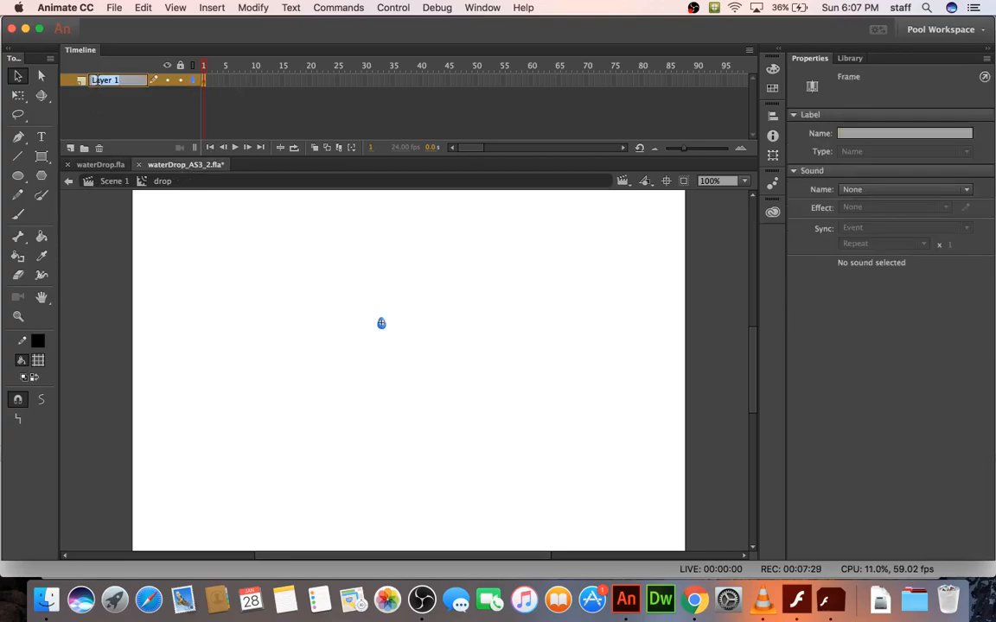
text(graphic)
text(actions)
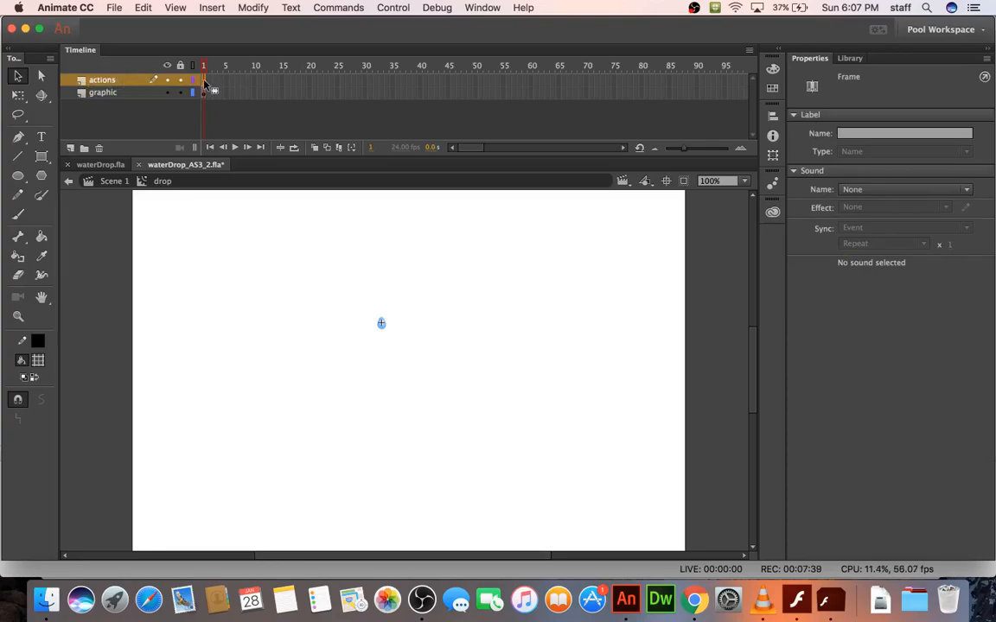
click(213, 65)
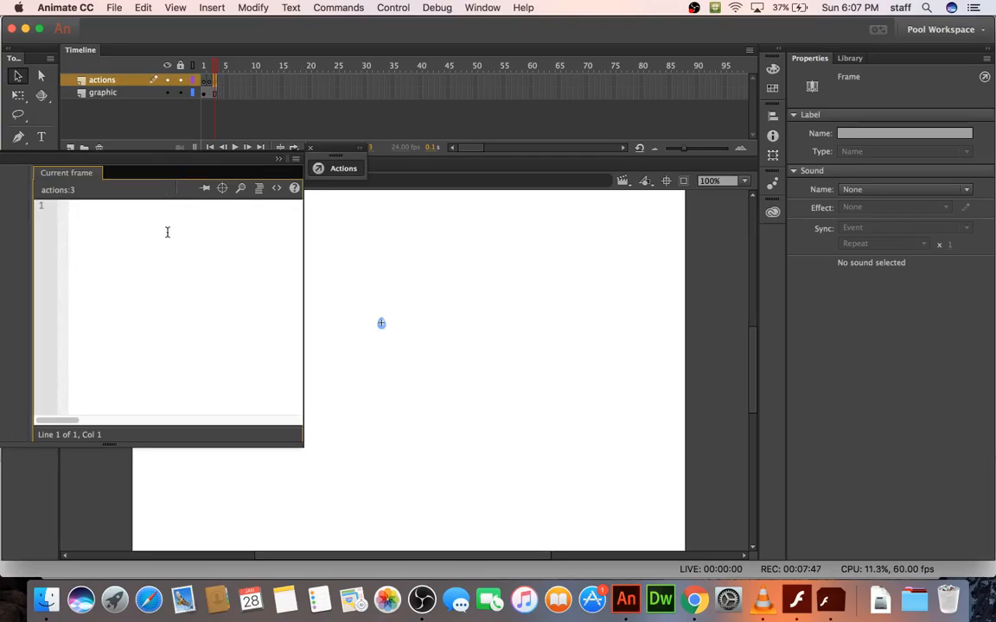
text(gotoAn)
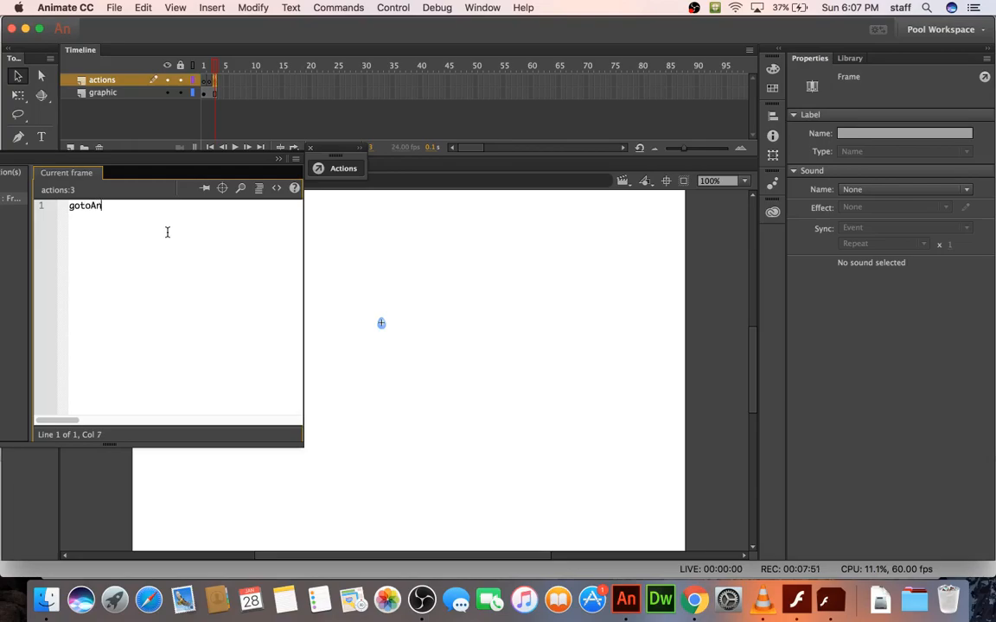
text(dPlay)
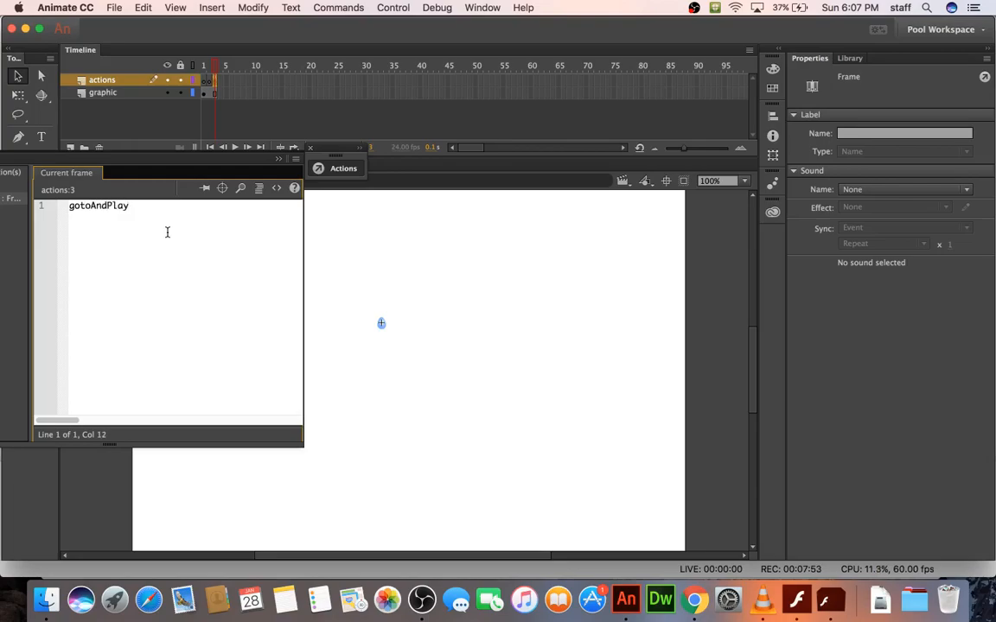
text((2))
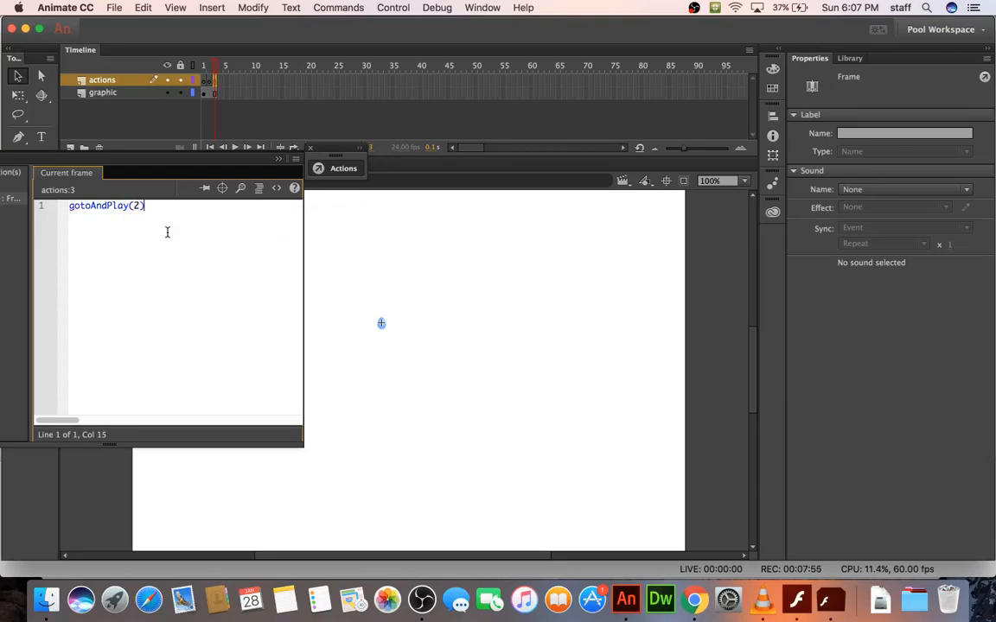
text(;)
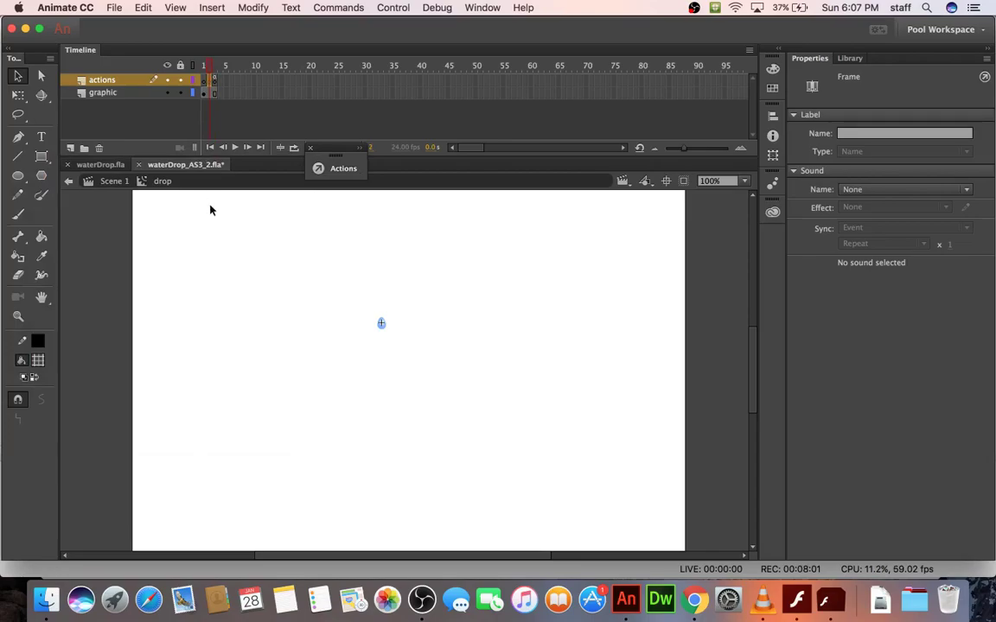
mouse_move(239, 436)
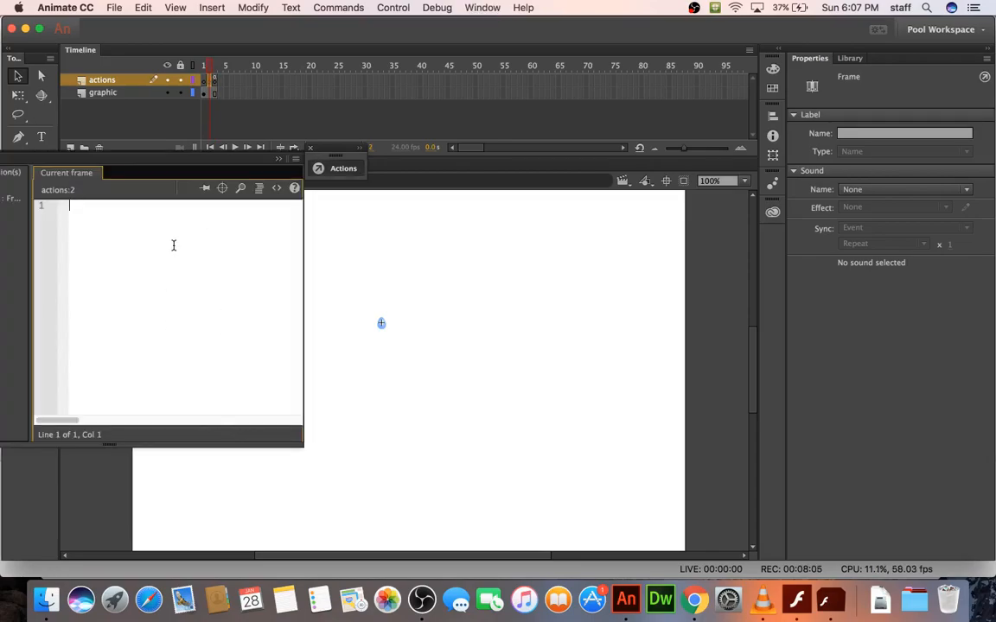
Write y += 10; in the frame 2 script and test-play the movie.
text(y)
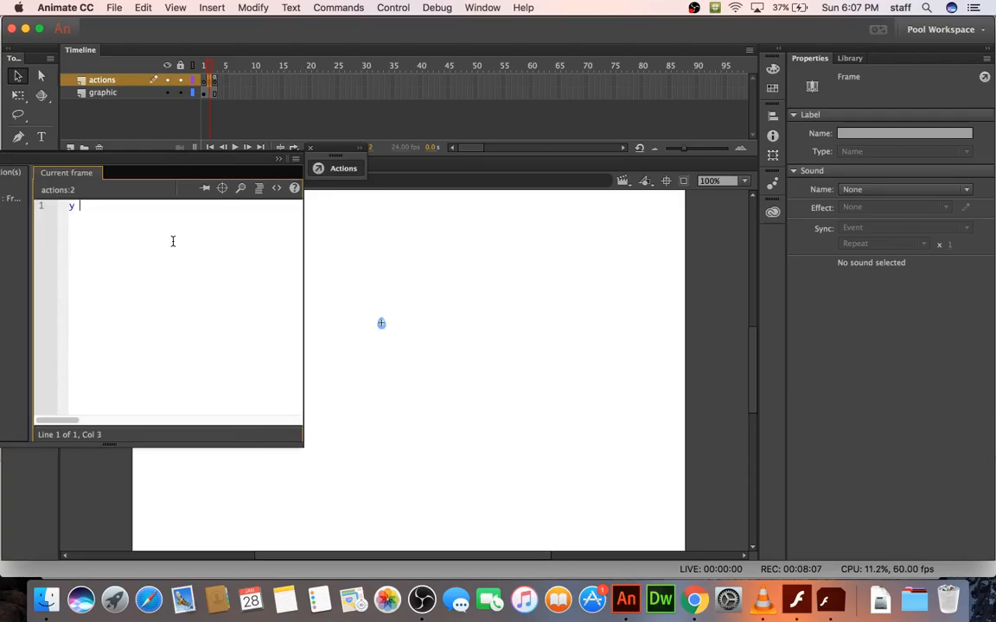
text(+= 1)
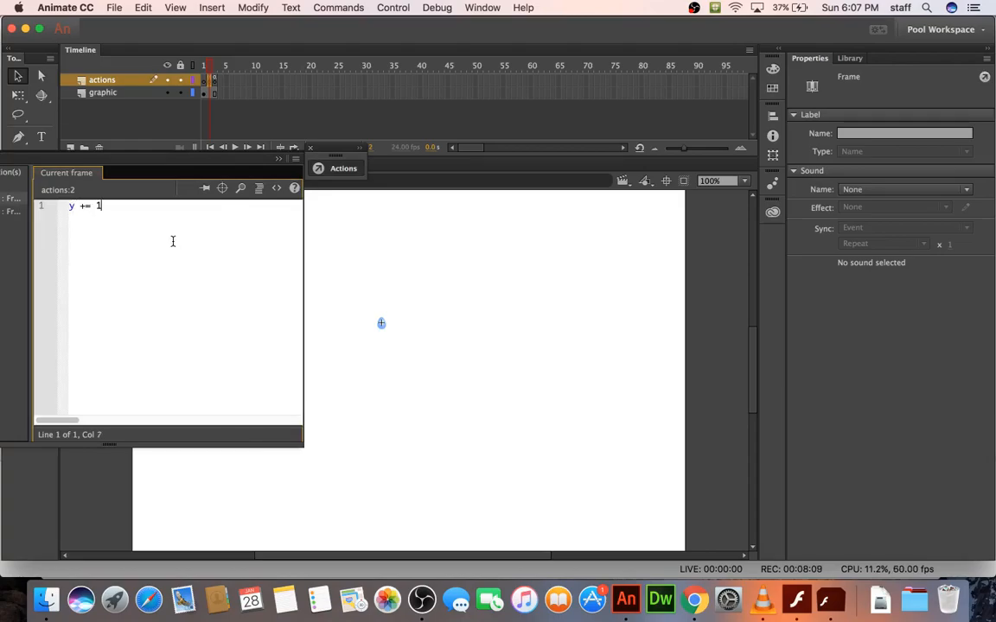
text(0;)
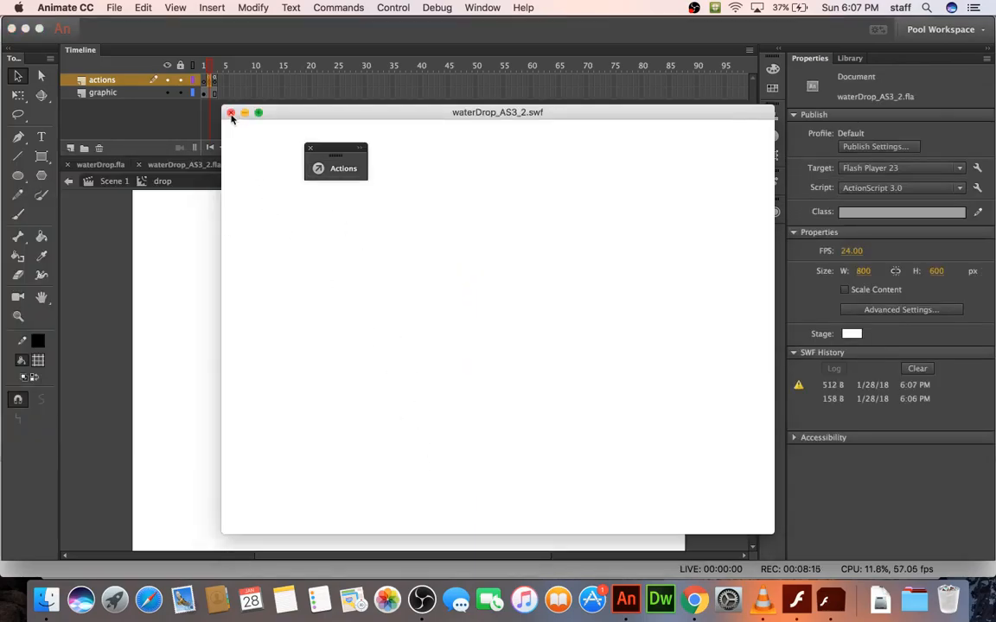
click(230, 113)
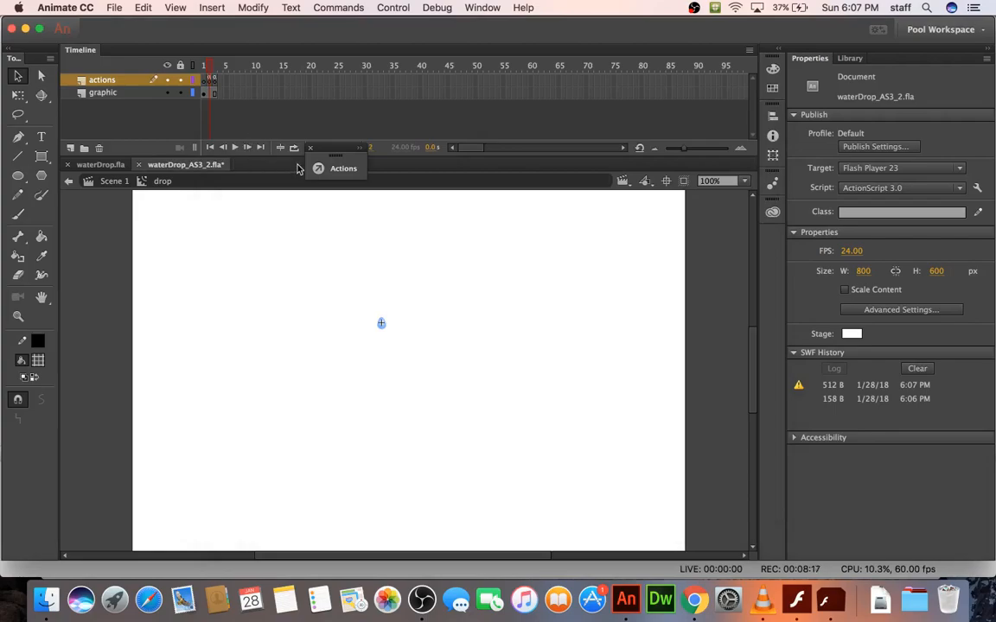
Change the frame 1 script to y = -20.
click(343, 168)
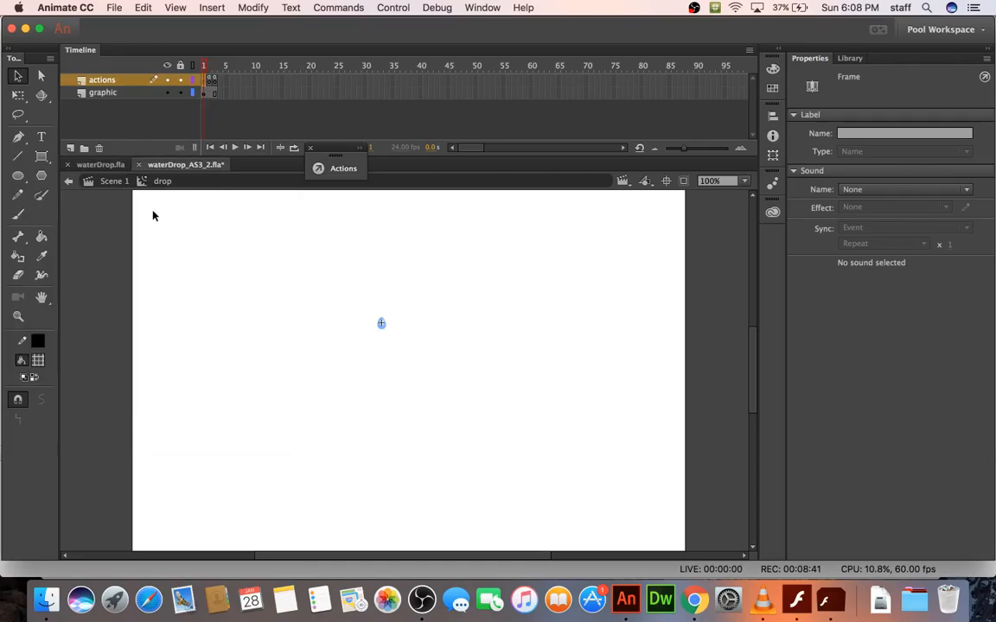
click(343, 168)
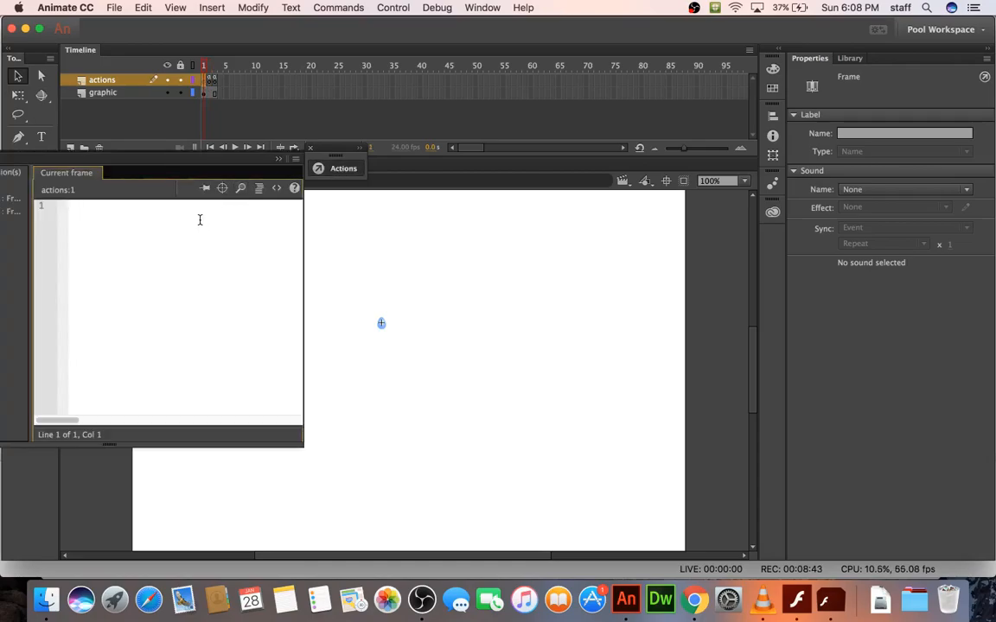
text(y = 0)
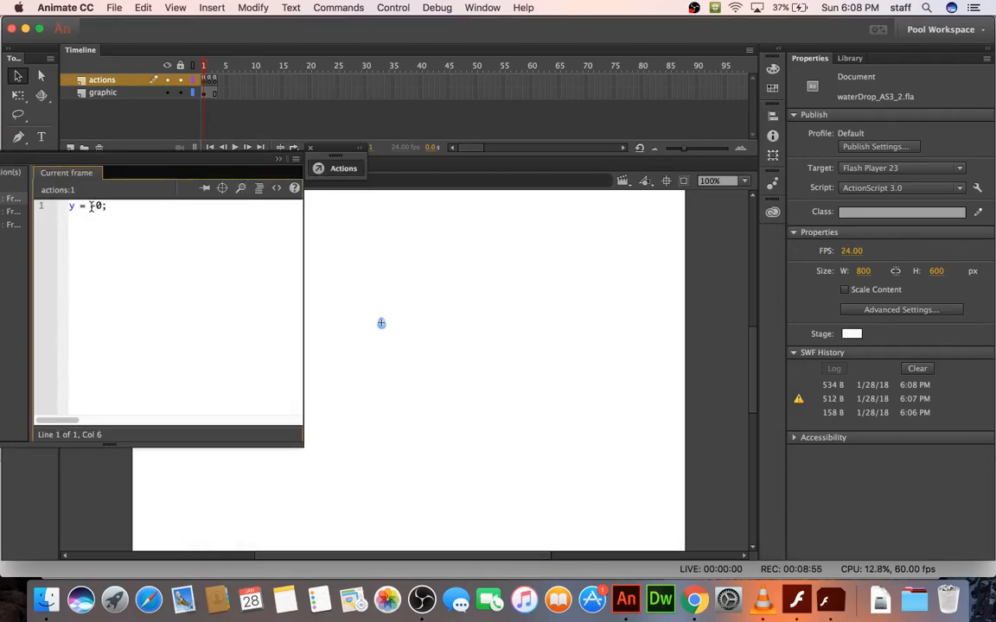
text(-2)
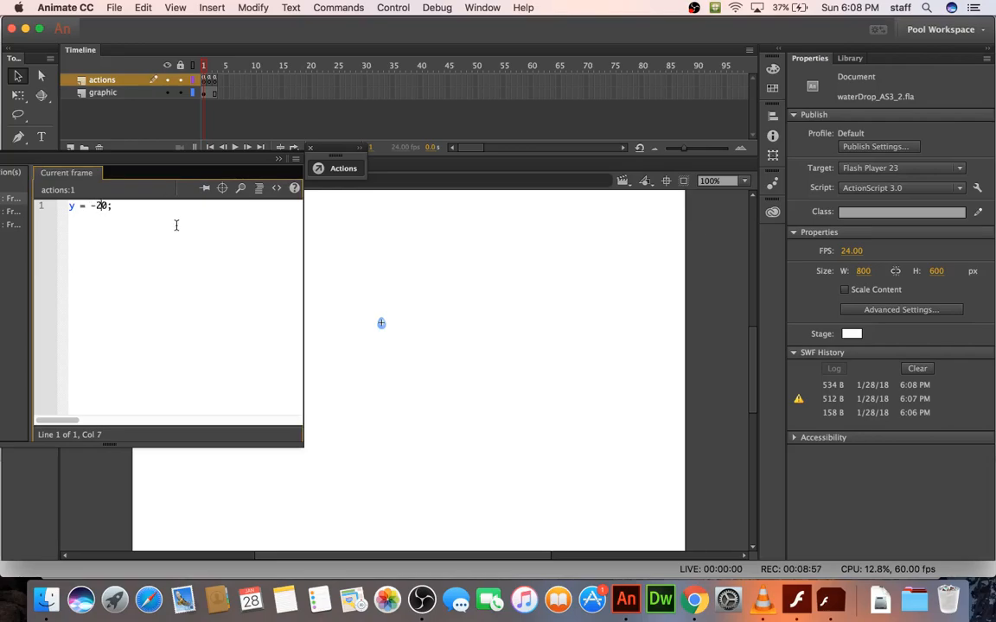
mouse_move(358, 168)
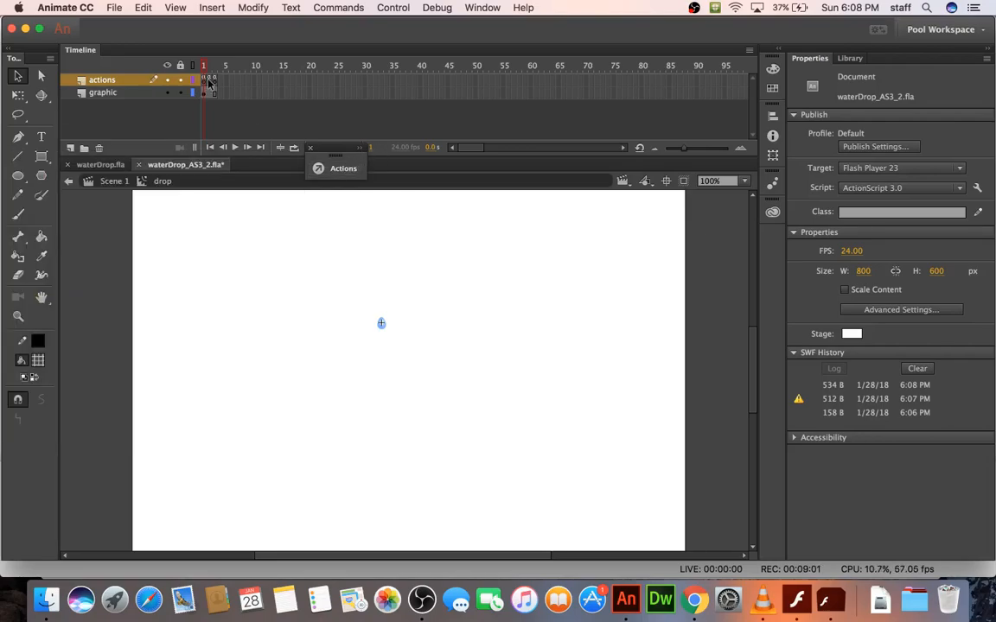
click(216, 64)
text(if)
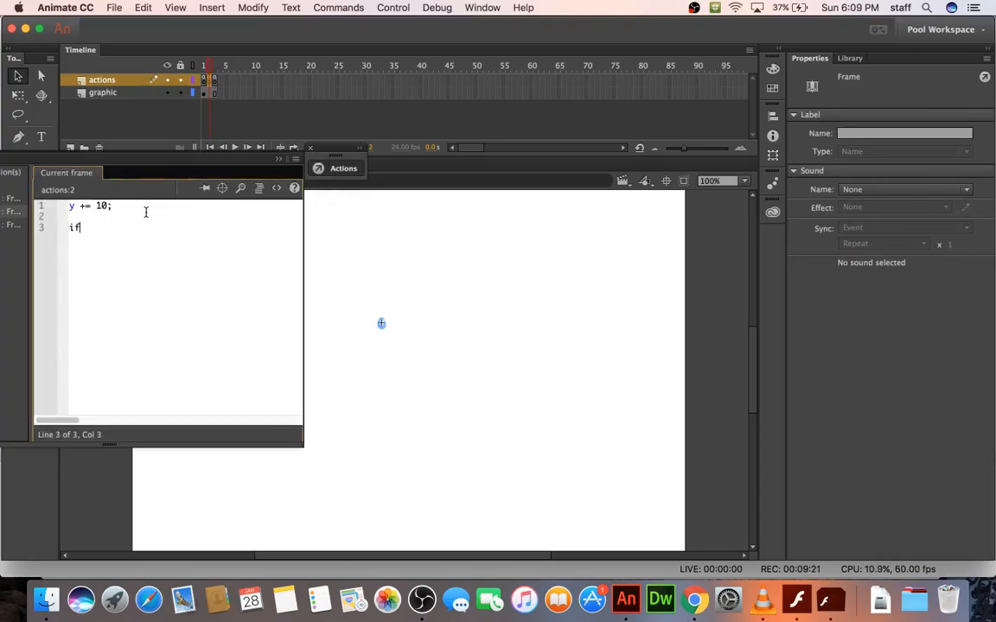
Add if (y > 600) { gotoAndPlay(1); } after y += 10 in frame 2.
text((){)
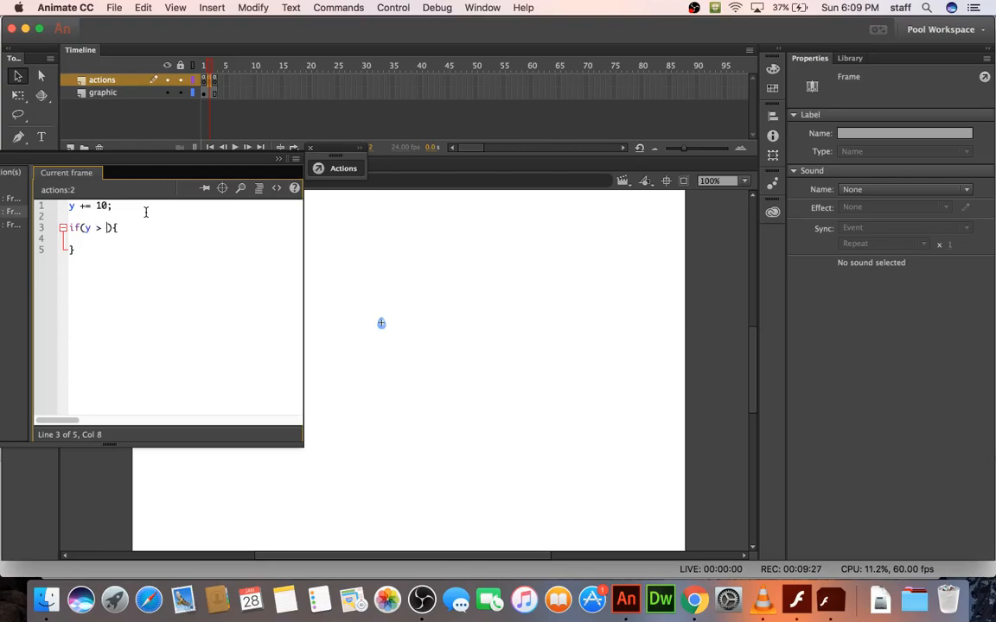
text(600)
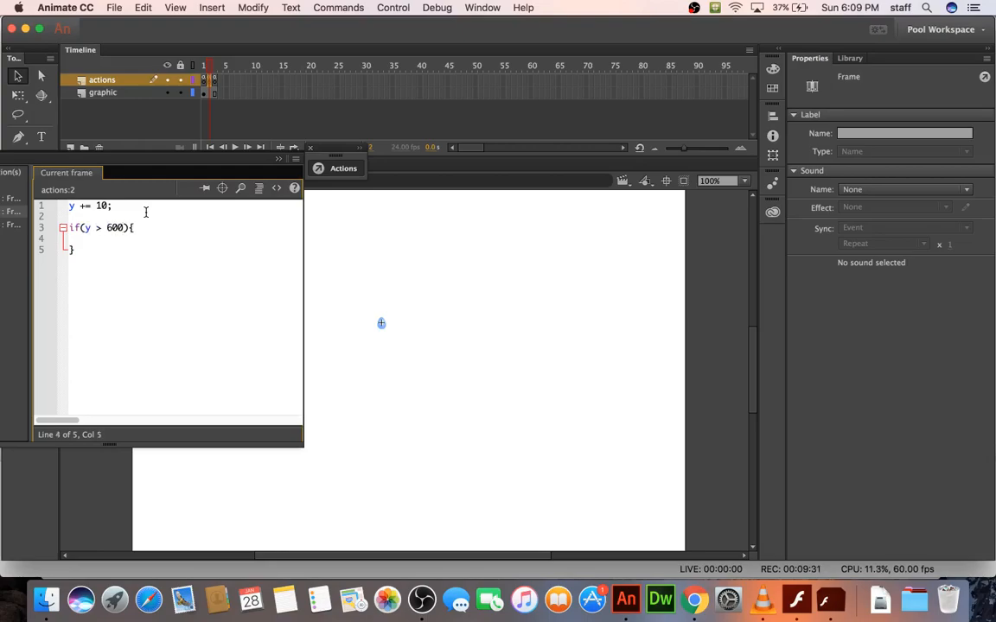
text(gotoAndPl)
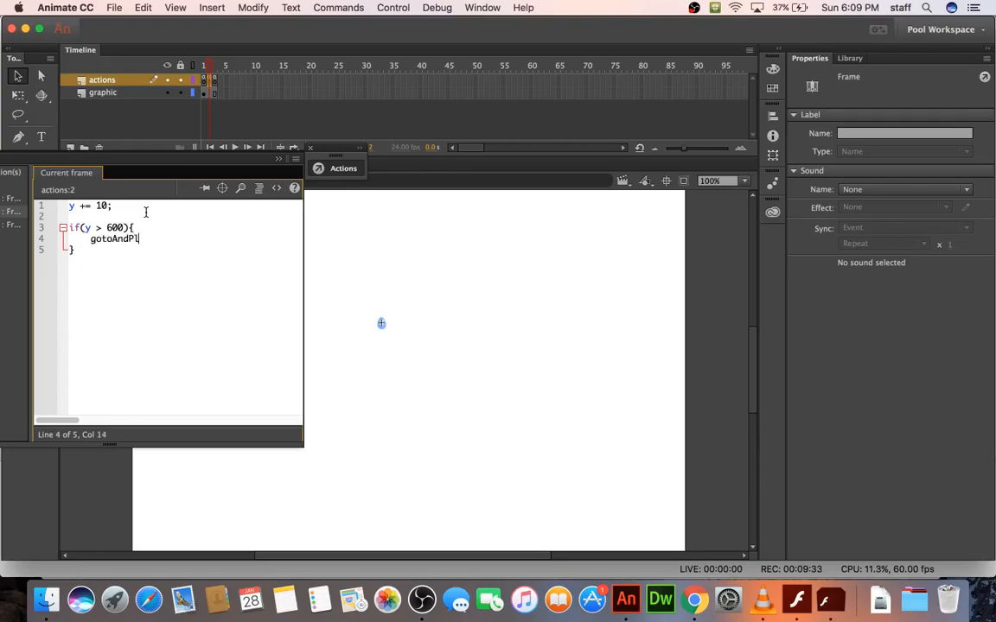
text(ay();)
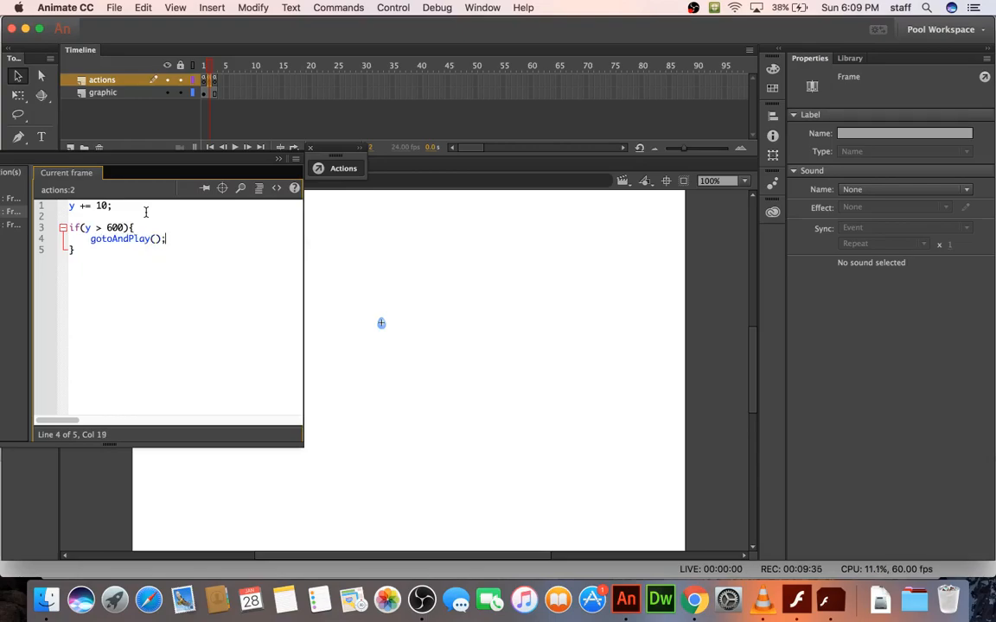
text(1)
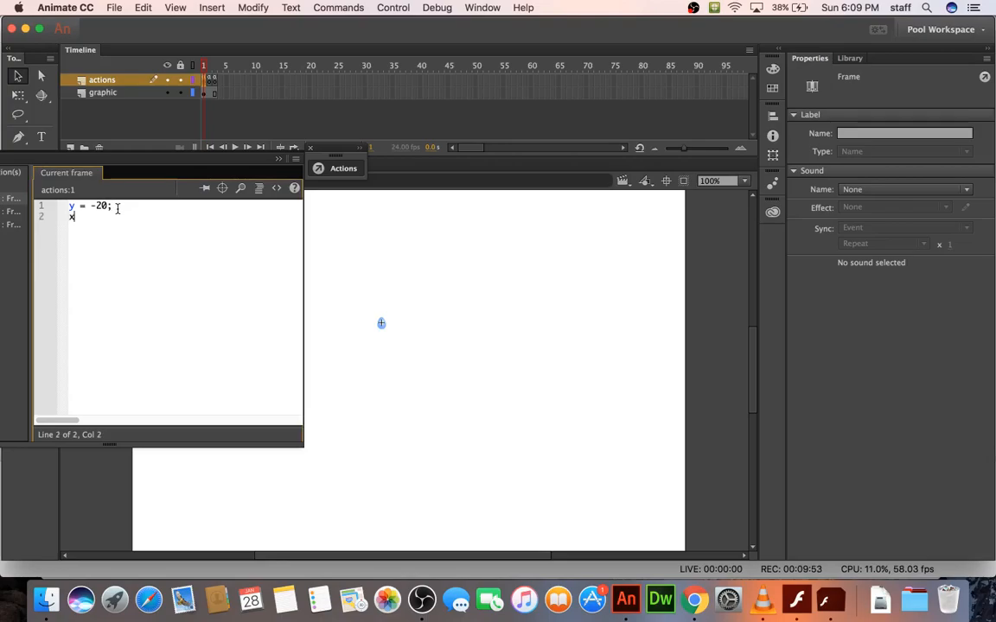
Begin an x = line below y = -20 in the frame 1 script.
text(=)
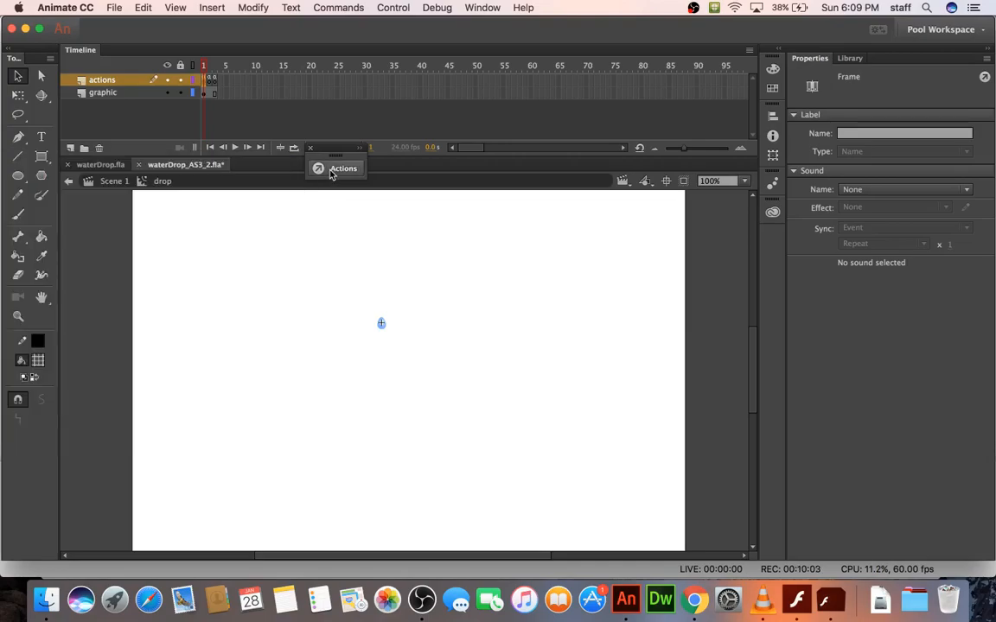
mouse_move(330, 169)
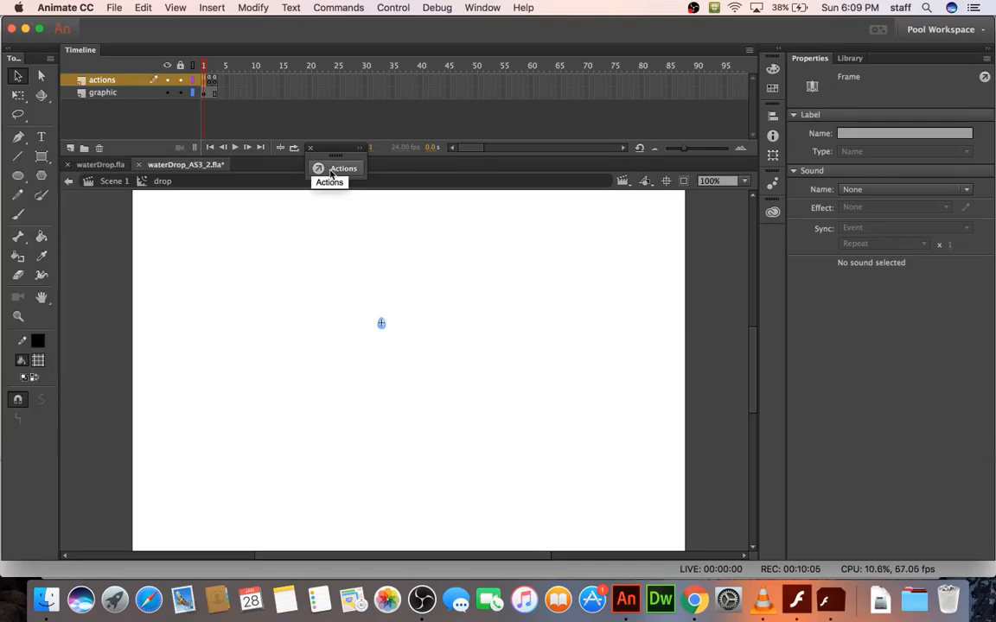
mouse_move(530, 389)
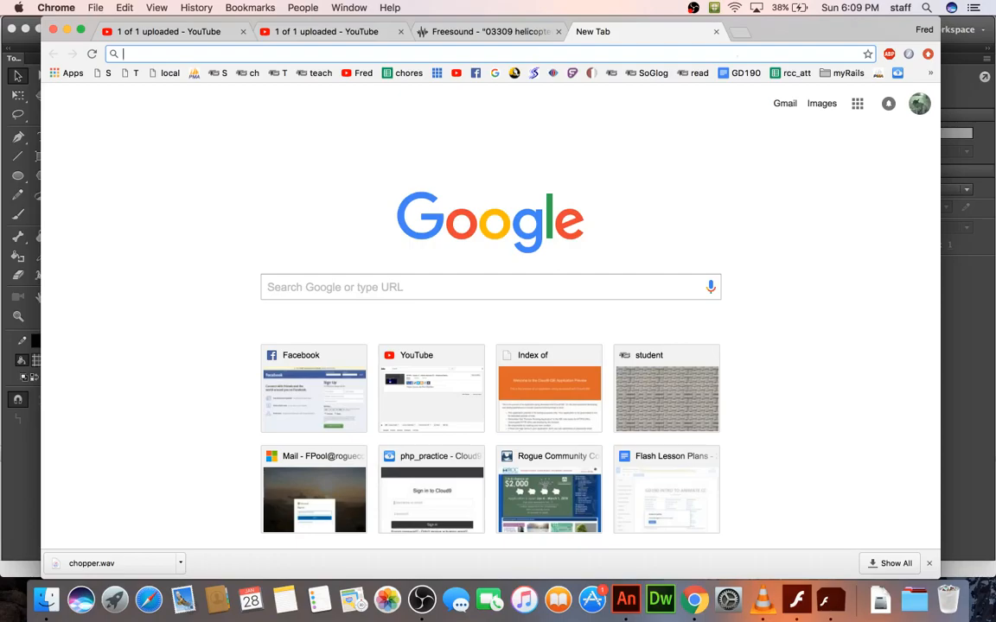
Search 'Flash AS3 random' and open the Tuts+ quick tip on random numbers in a range.
text(Flash AS3)
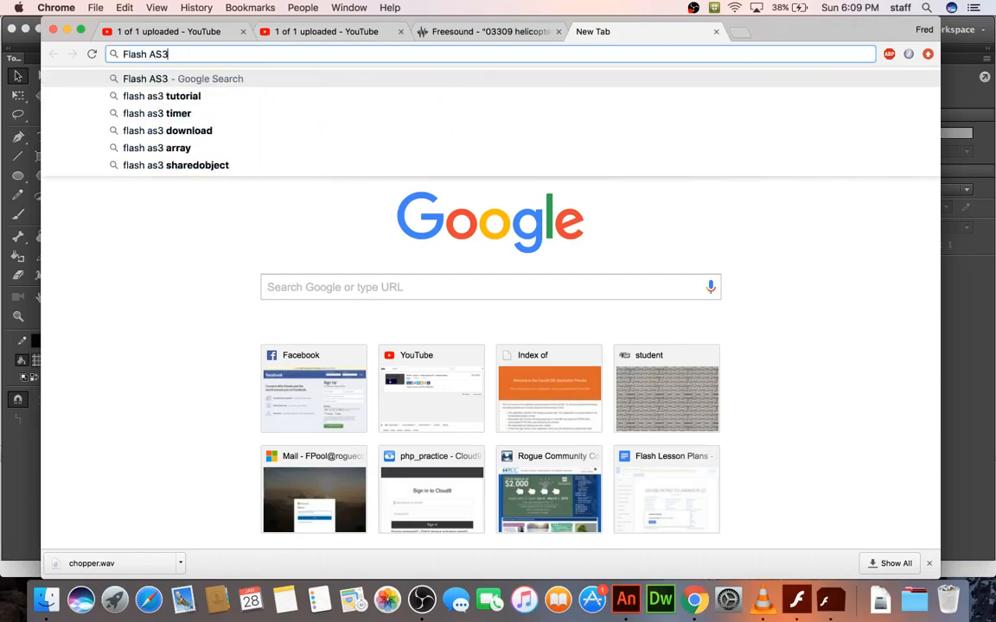
text(random+number&oq=)
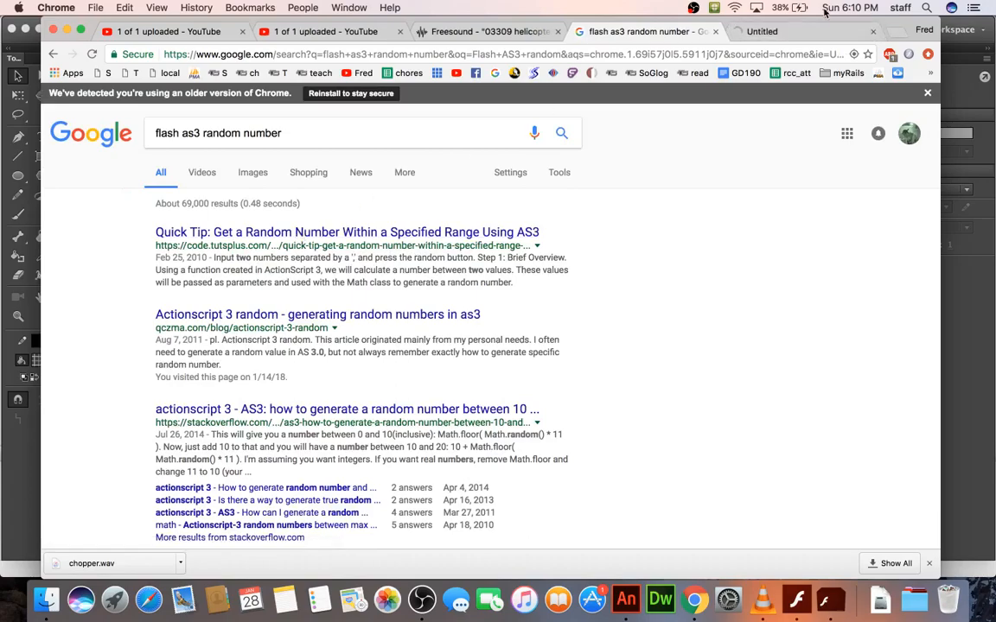
click(330, 232)
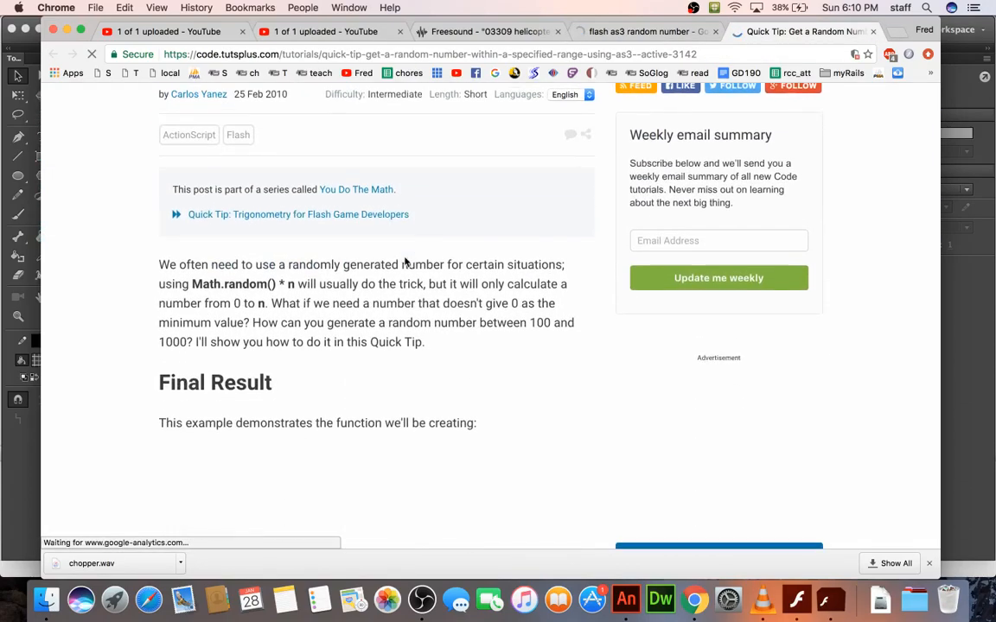
Read through the Tuts+ random-number article, then return to the search results.
scroll(down, 3)
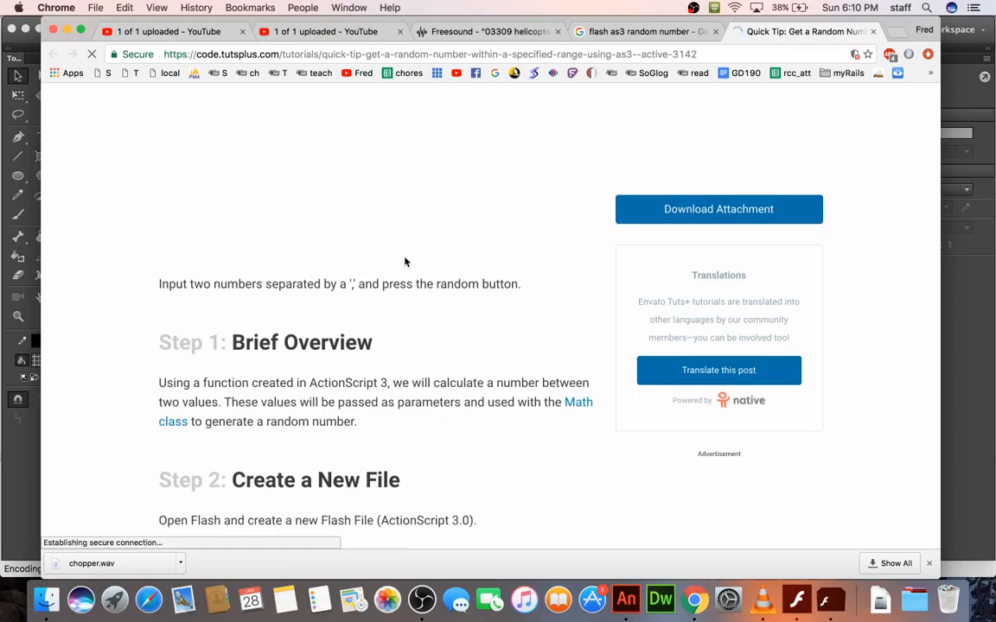
scroll(down, 3)
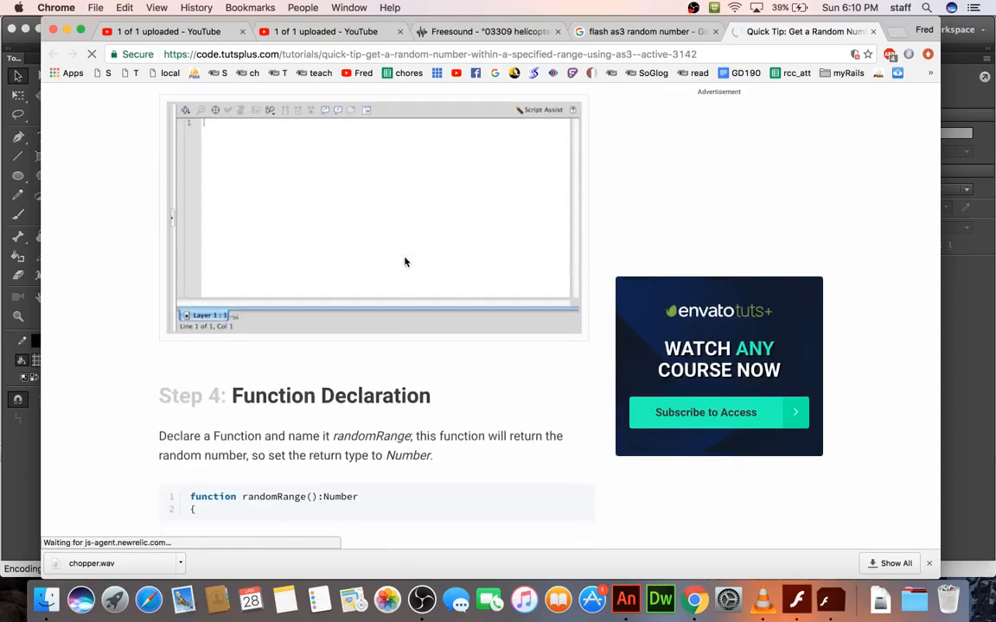
scroll(down, 3)
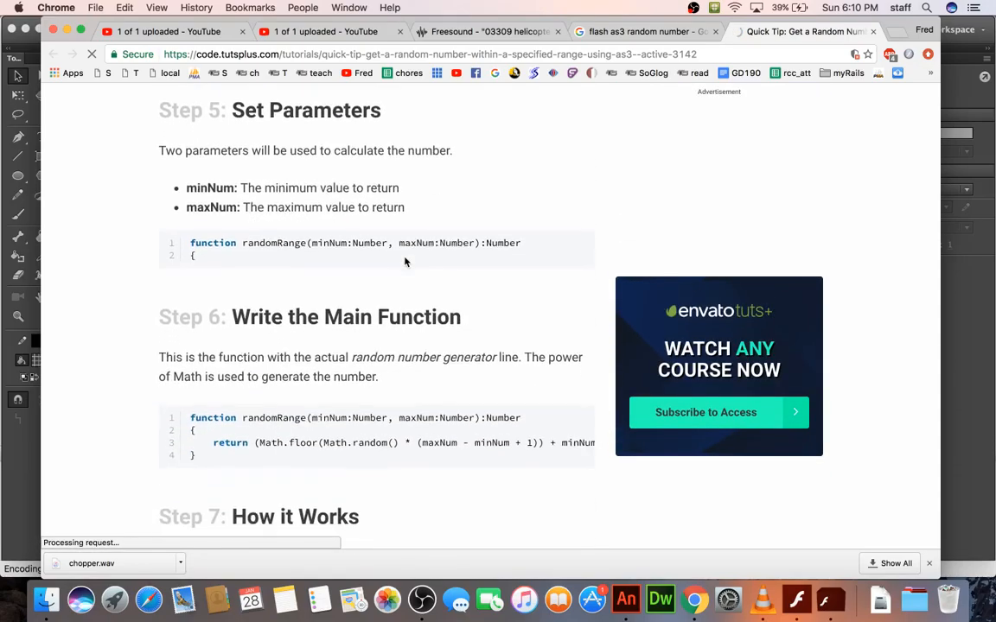
scroll(down, 3)
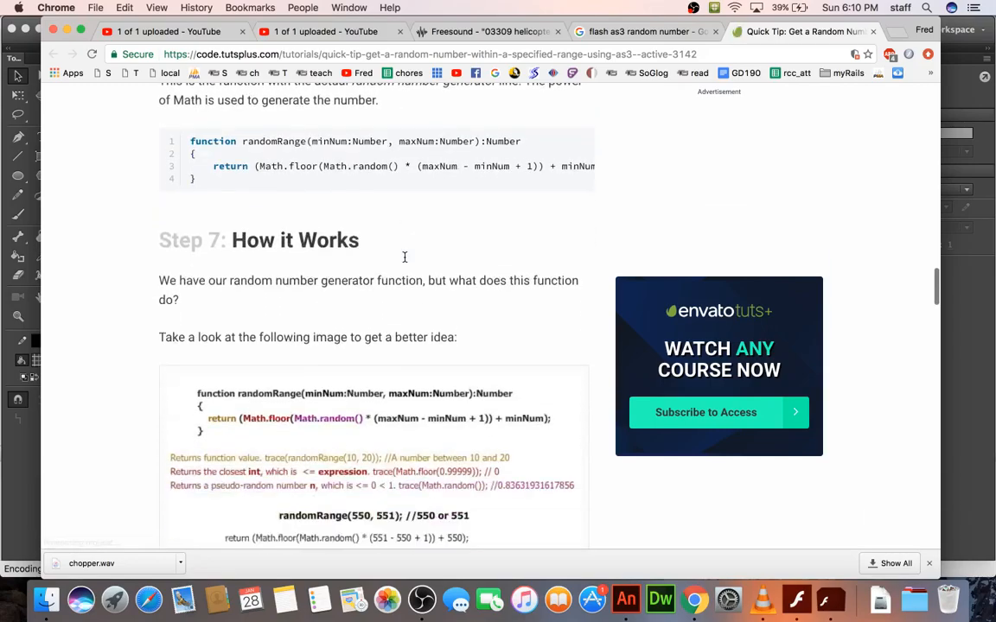
scroll(down, 3)
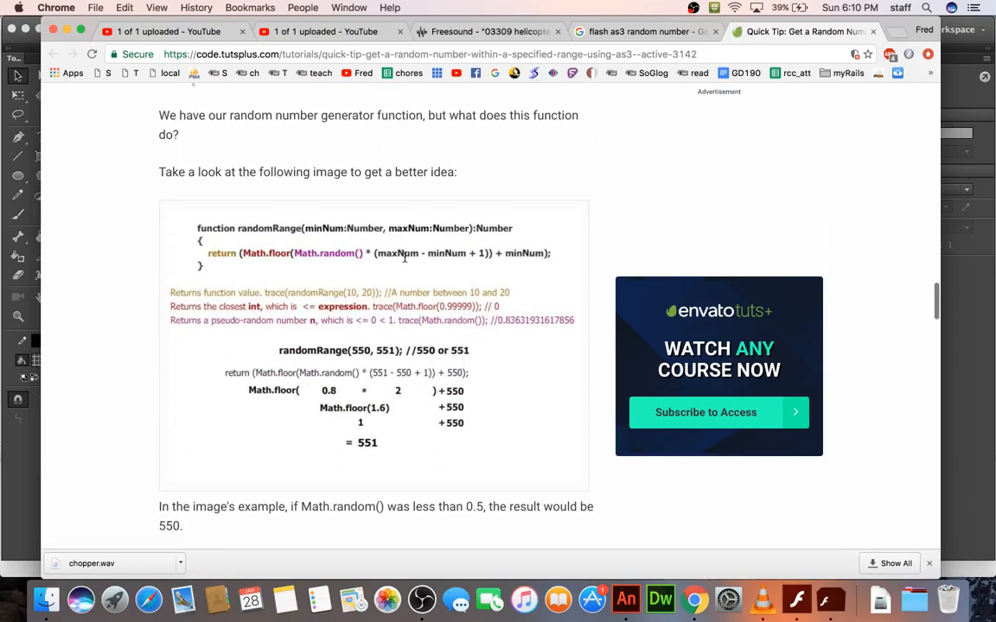
scroll(down, 3)
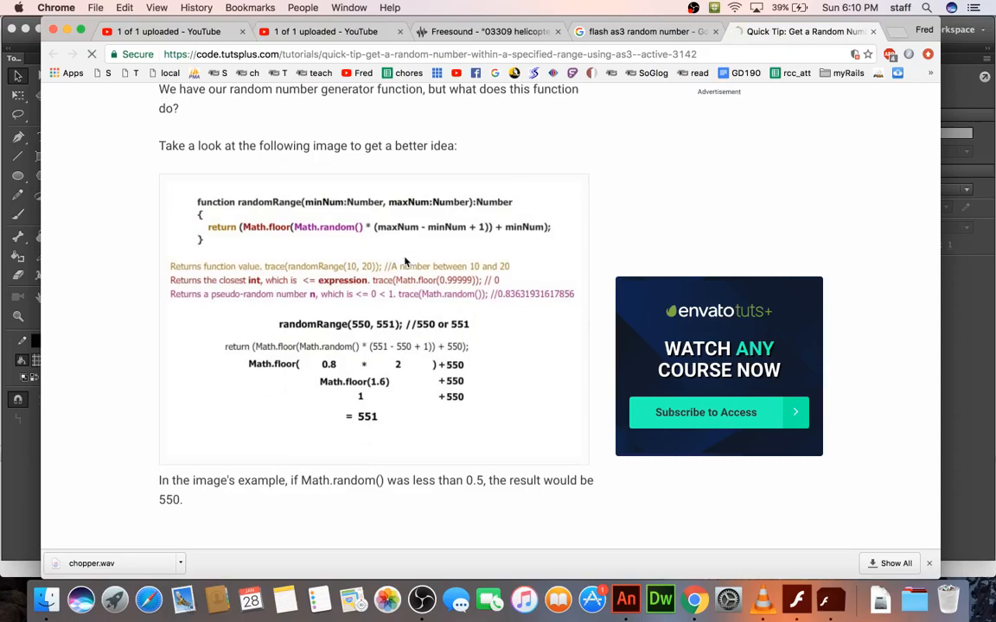
scroll(down, 3)
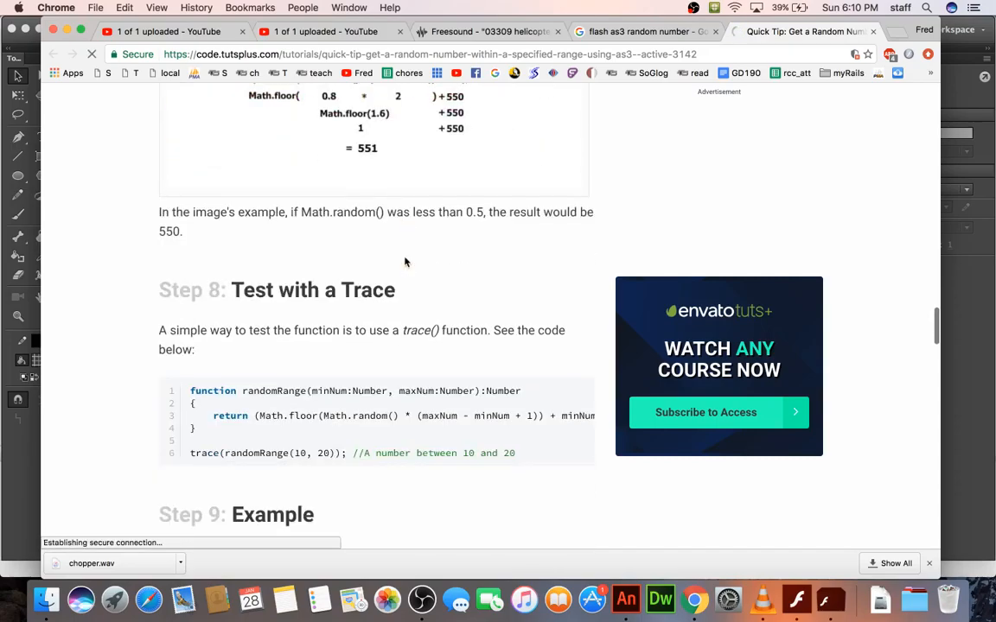
scroll(down, 3)
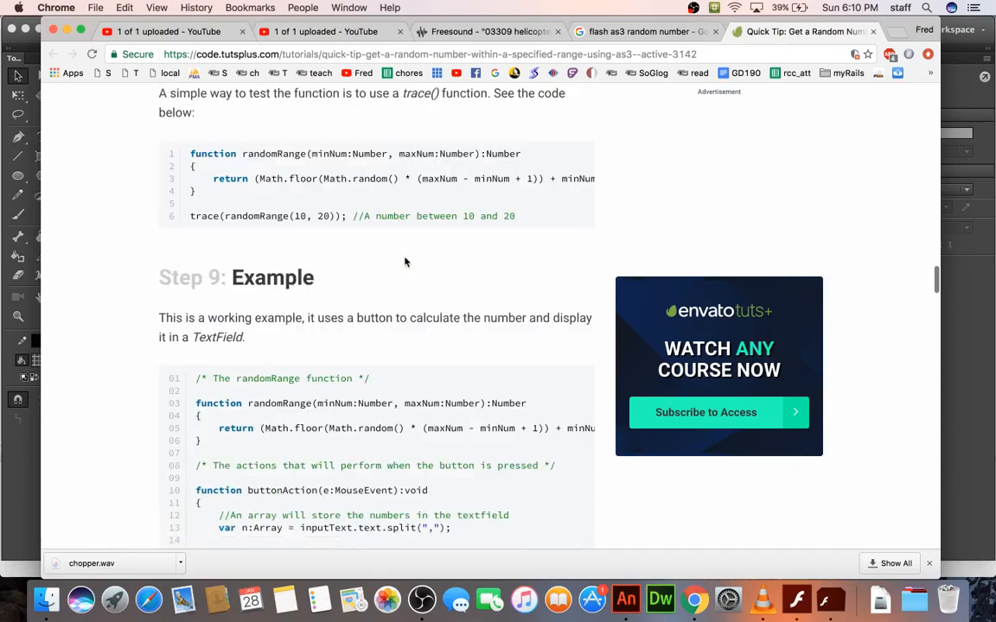
scroll(down, 3)
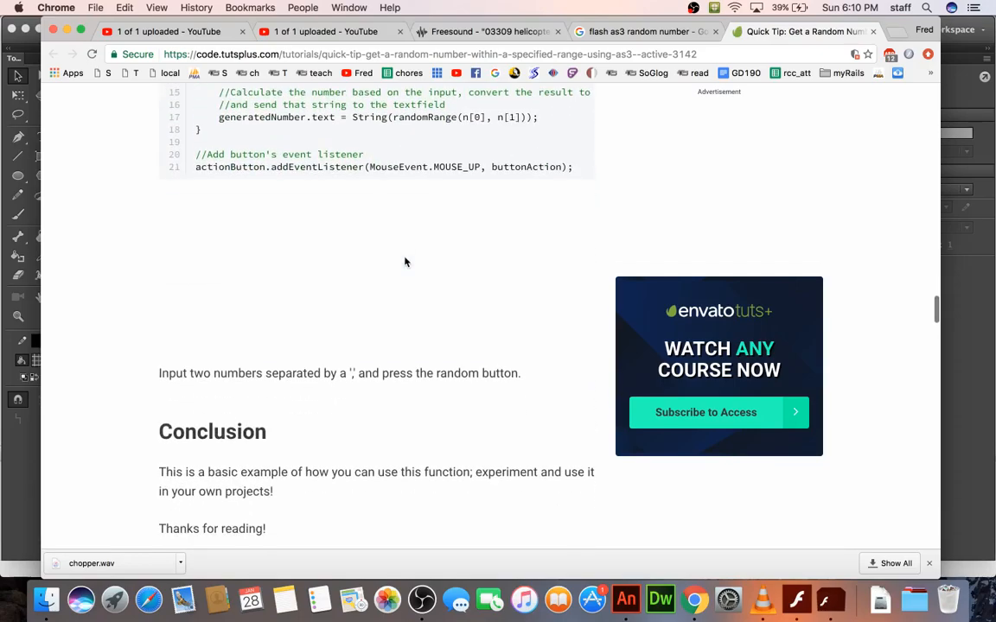
scroll(up, 3)
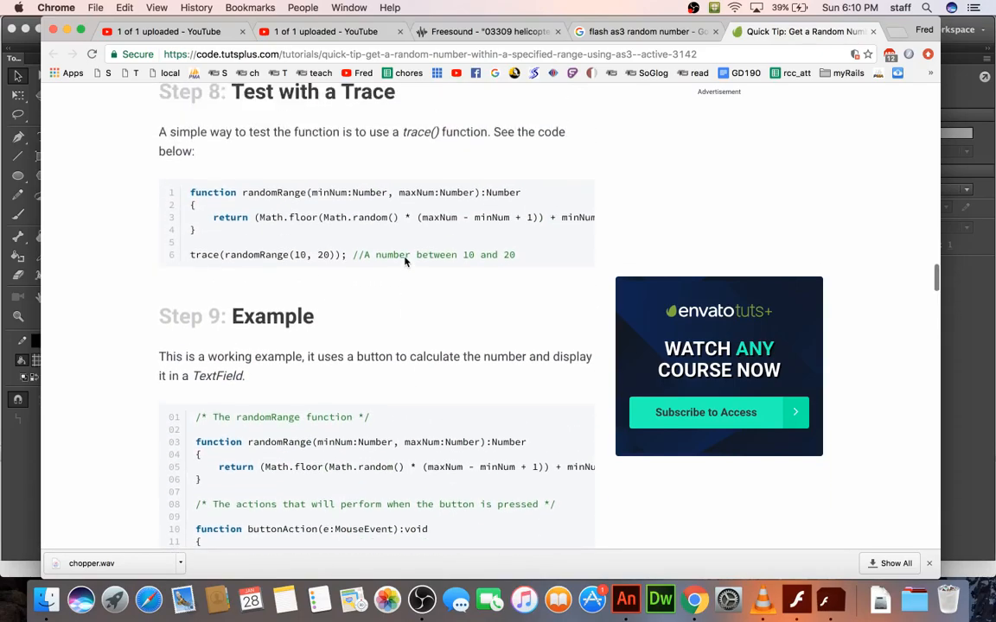
scroll(up, 3)
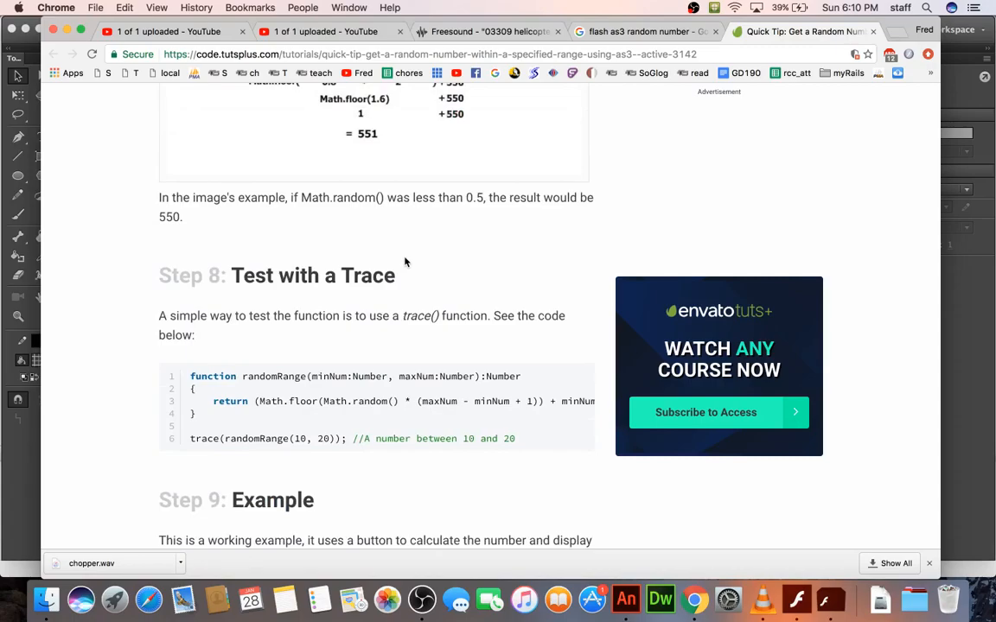
click(640, 32)
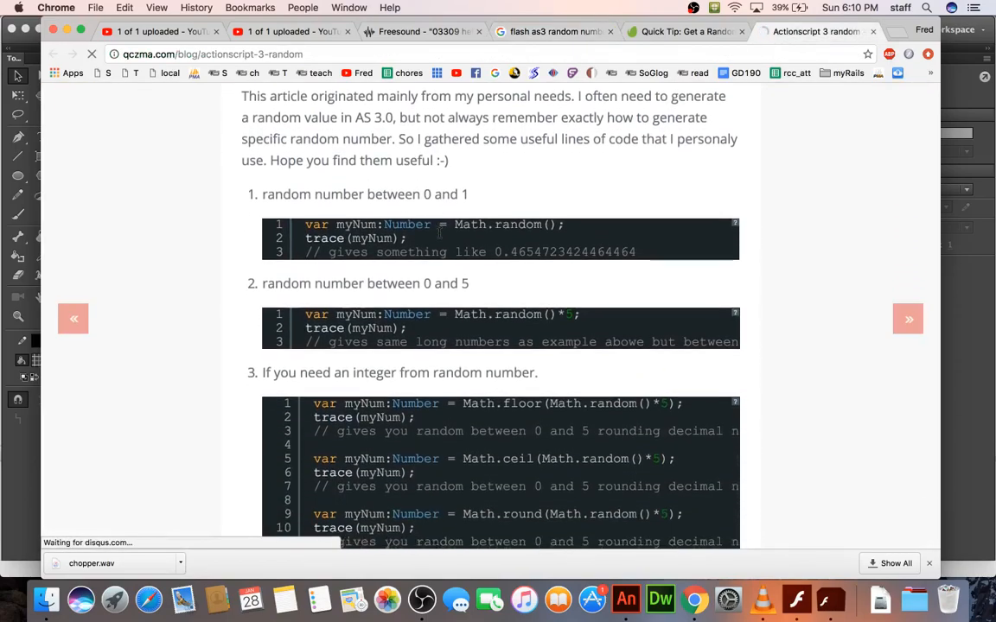
Scroll the qczma.com article to its Math.random range and integer examples.
scroll(down, 3)
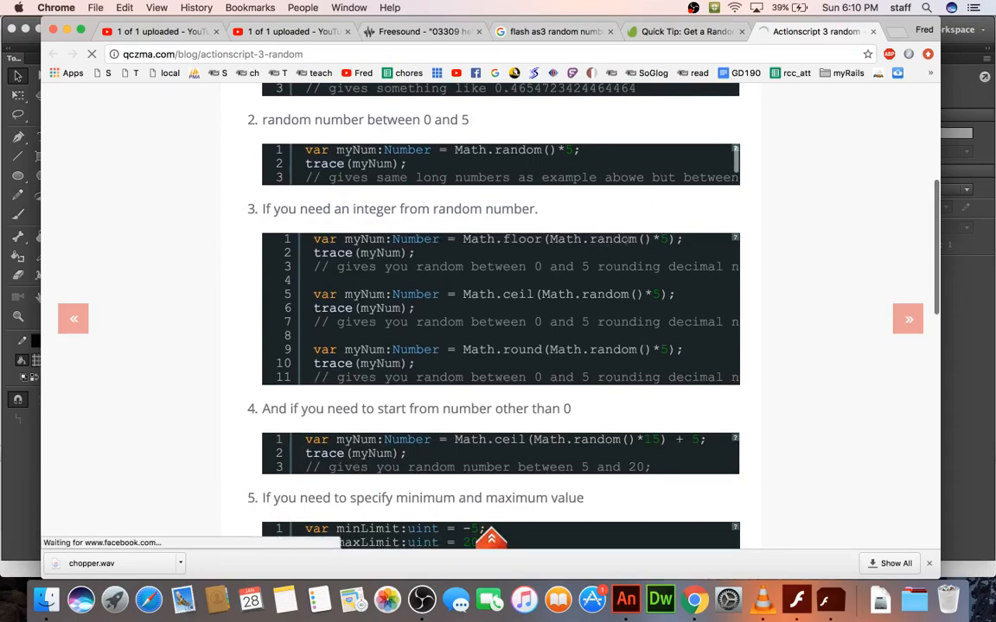
scroll(up, 3)
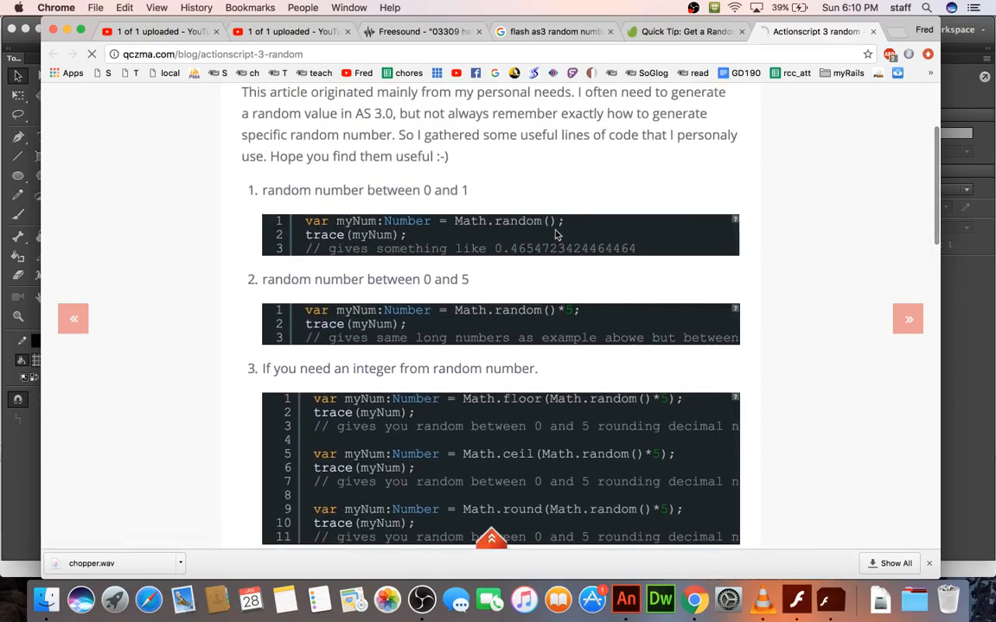
scroll(down, 3)
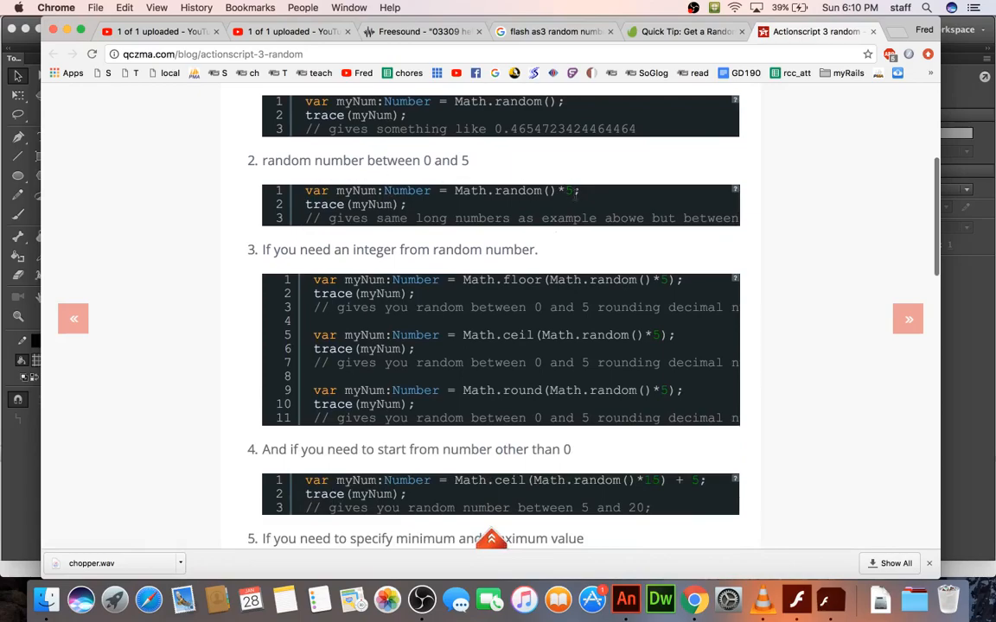
mouse_move(581, 197)
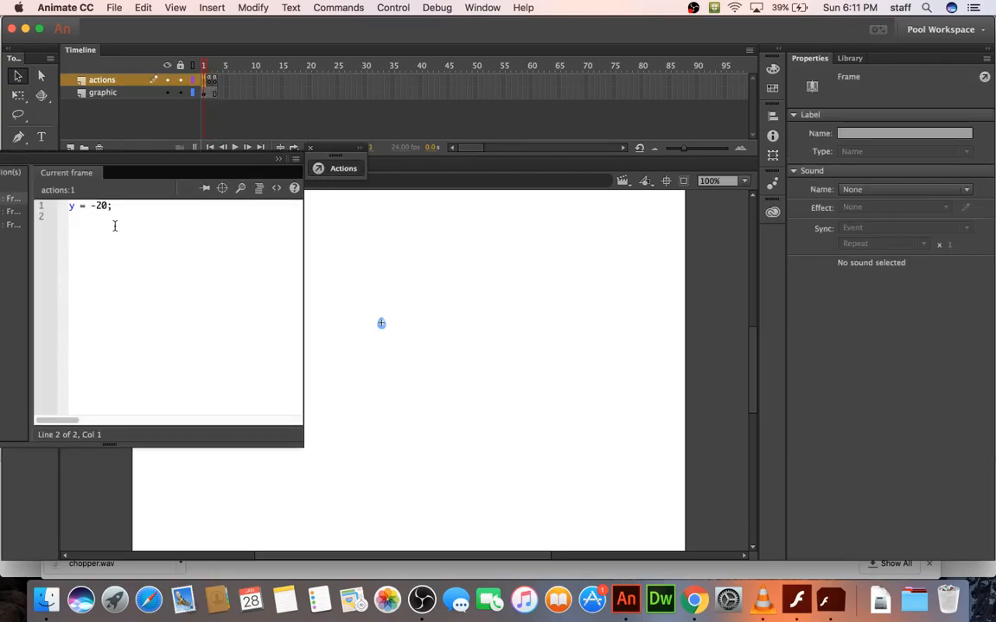
Declare var myNum:Number = Math.random()*800; atop frame 1's script and test the movie.
click(70, 205)
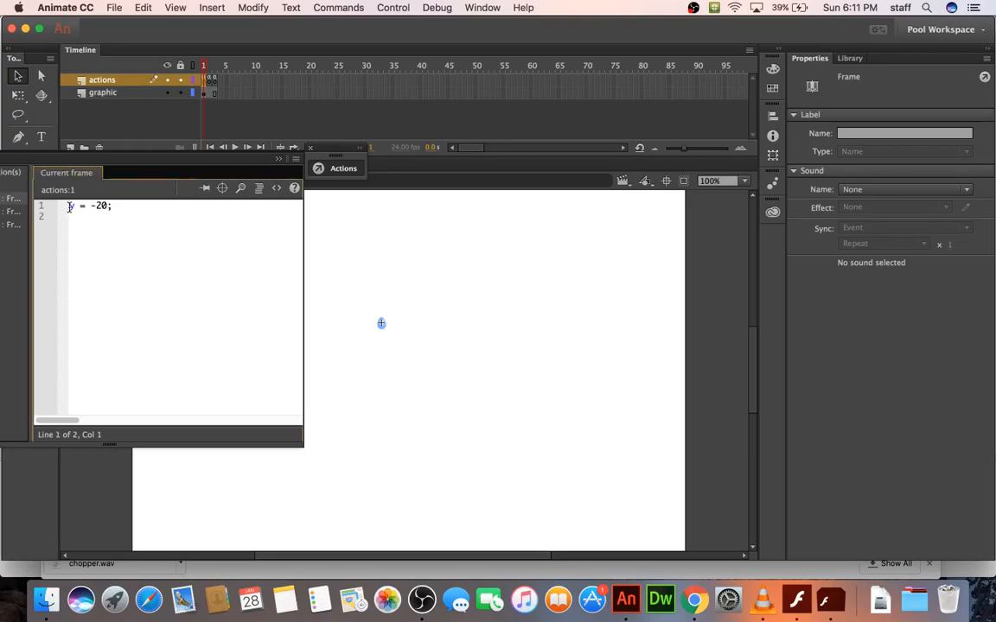
text(var myNum:Number = Math.random()*5;)
text(trace(myNum);)
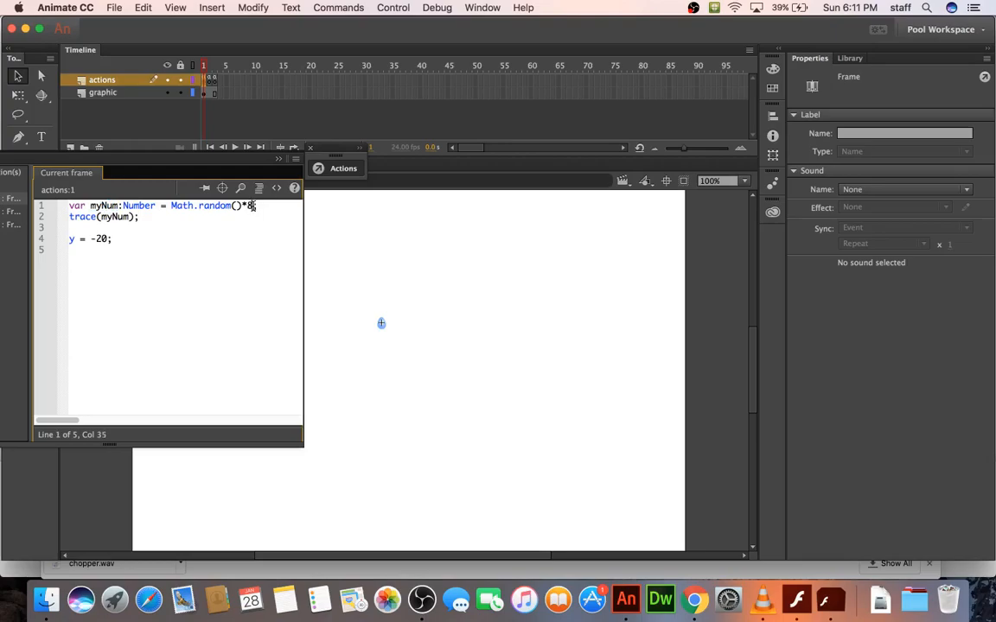
text(00)
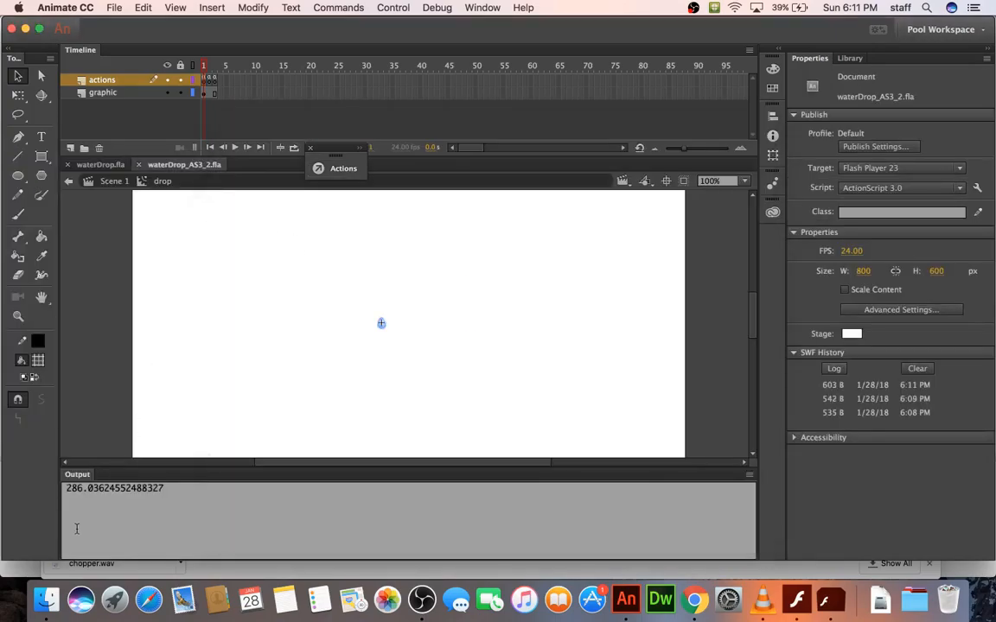
mouse_move(244, 244)
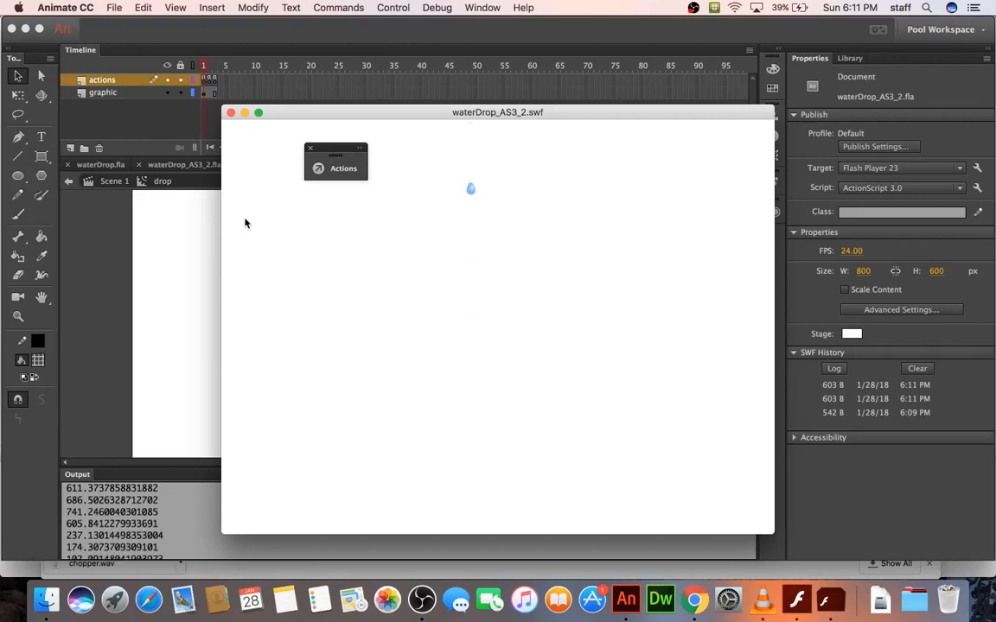
click(232, 113)
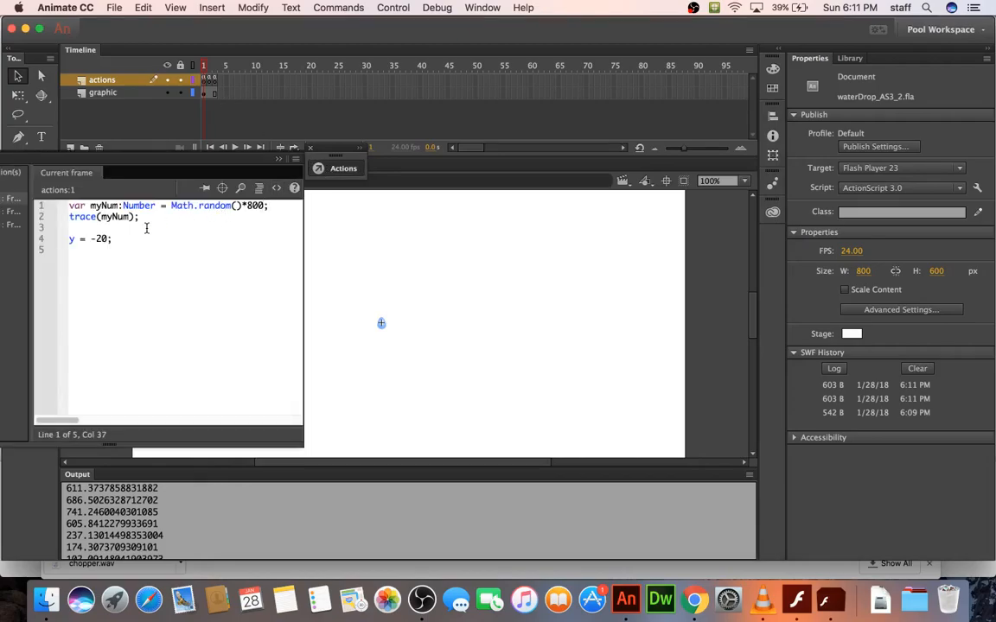
Rename myNum to xPos in the declaration and trace lines, and add x = xPos;.
double_click(102, 206)
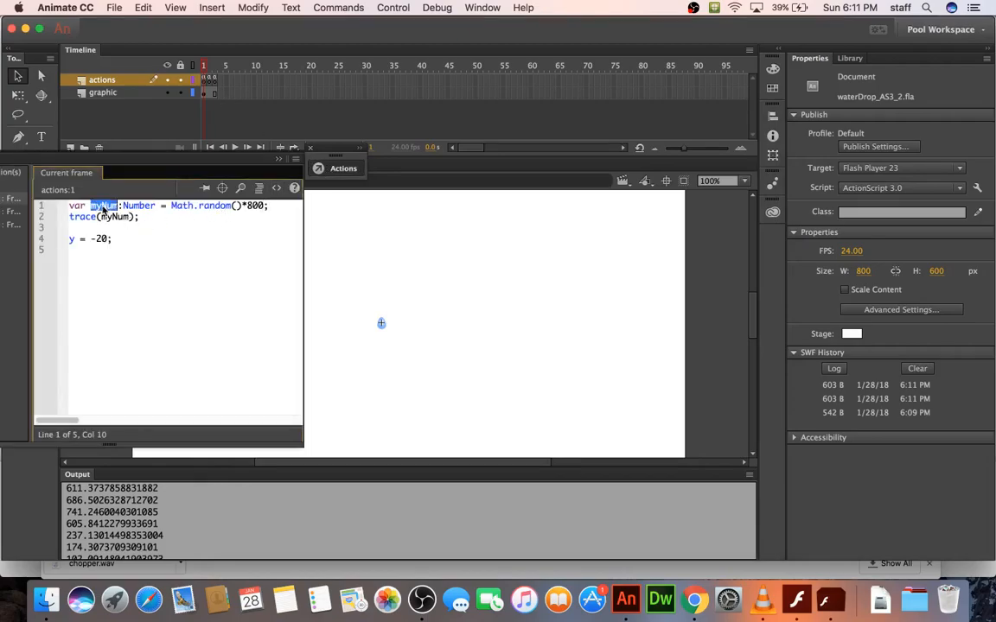
text(xPos)
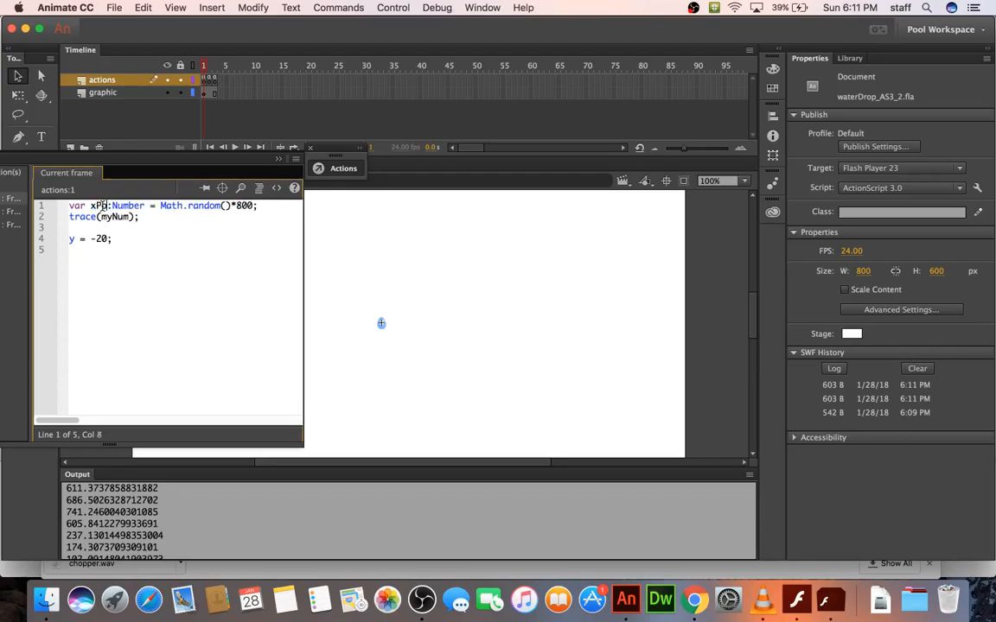
double_click(91, 205)
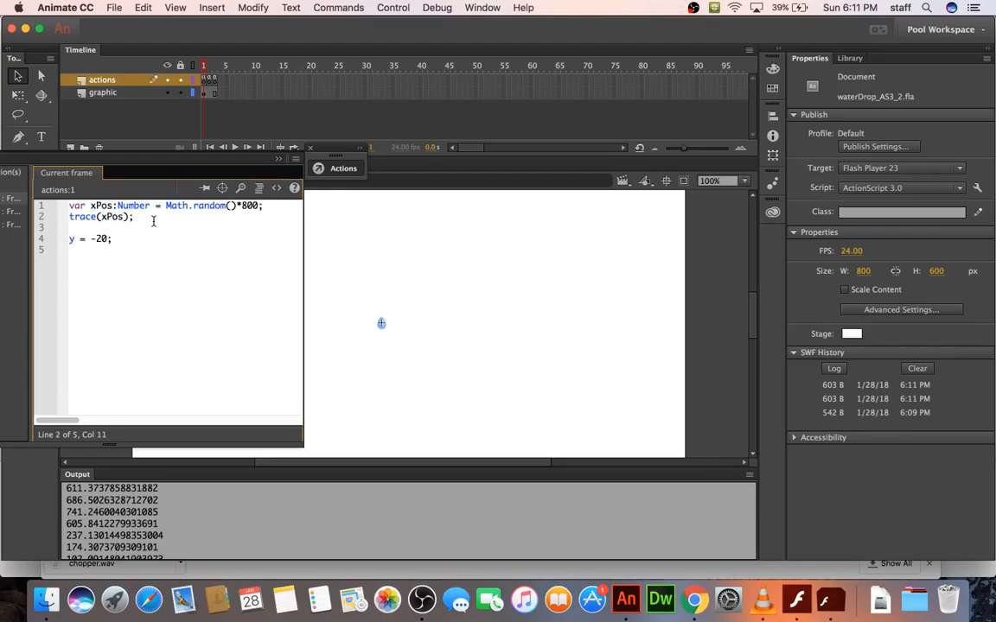
text(x)
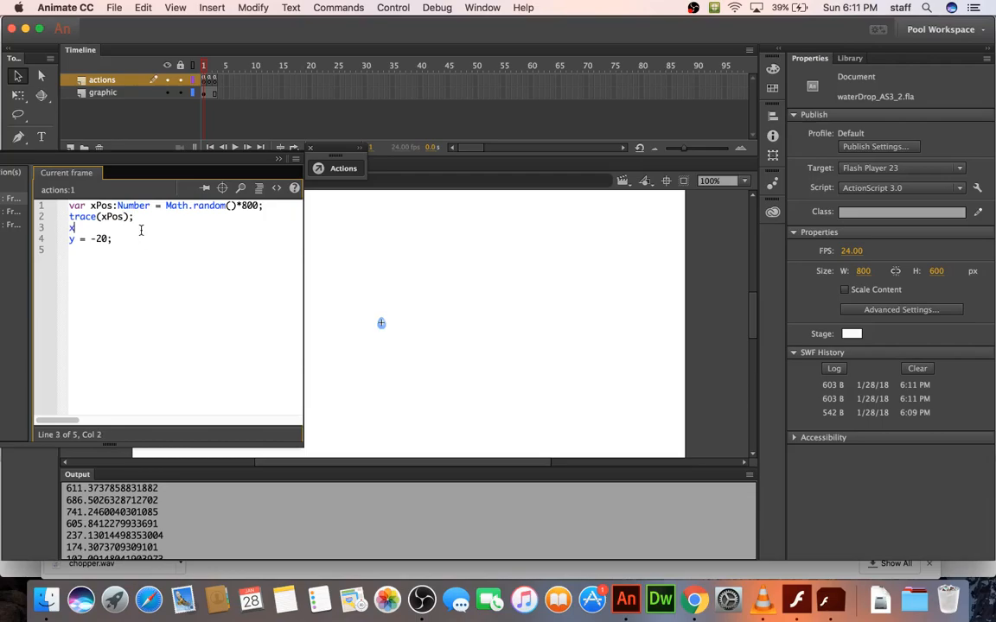
text(= x)
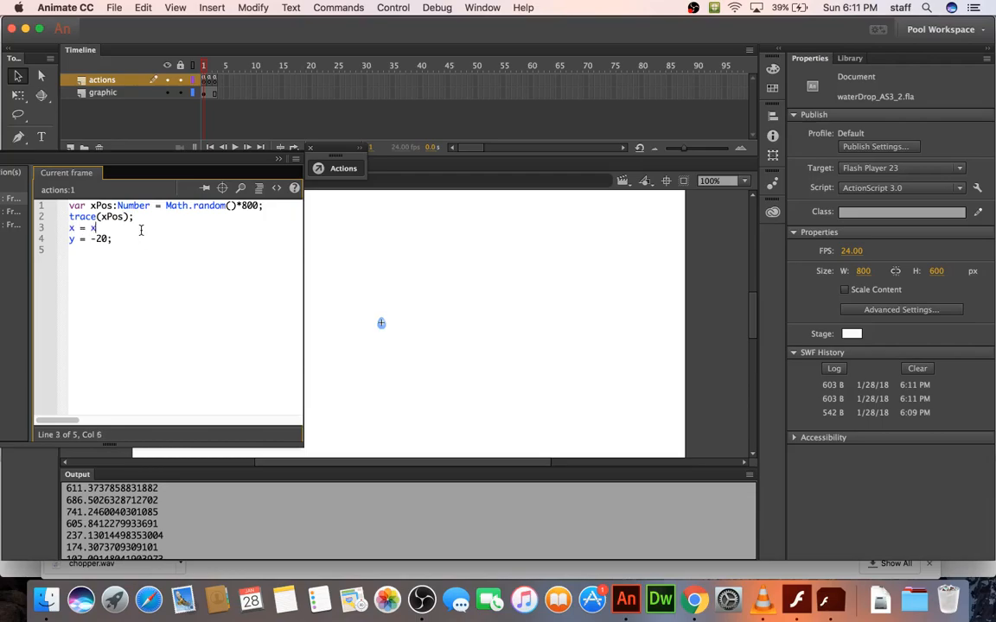
text(Pos;)
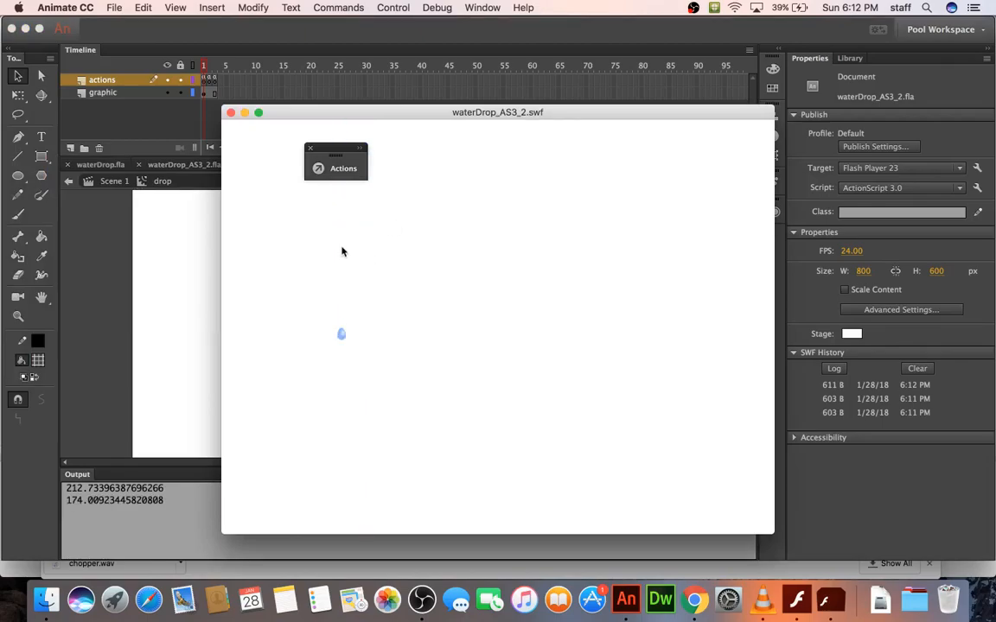
mouse_move(664, 247)
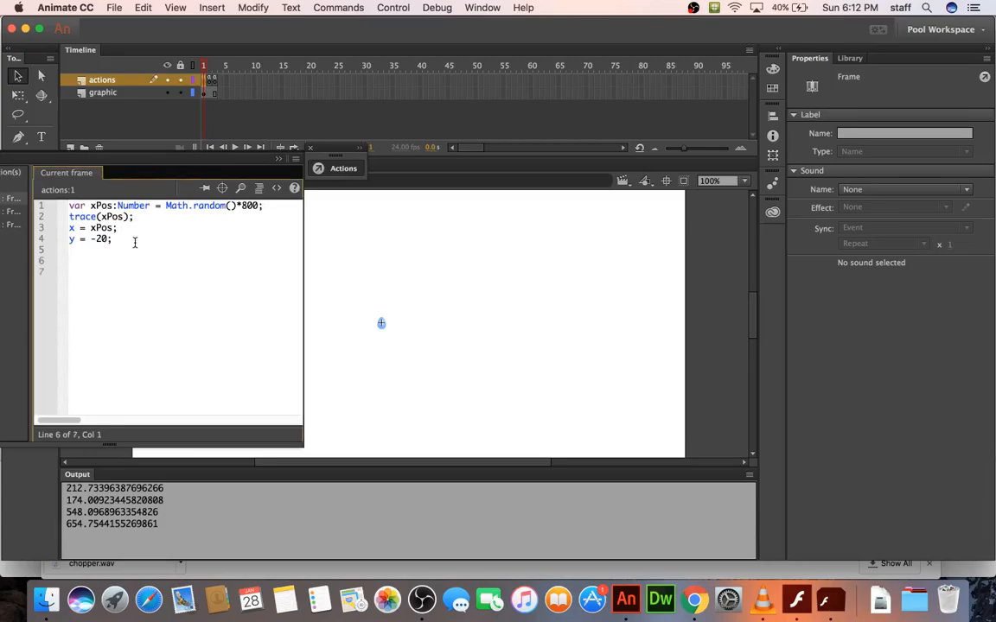
Add ySpeed = 0, change y += 10 to y += ySpeed, and check the compiler errors.
text(ySpeed)
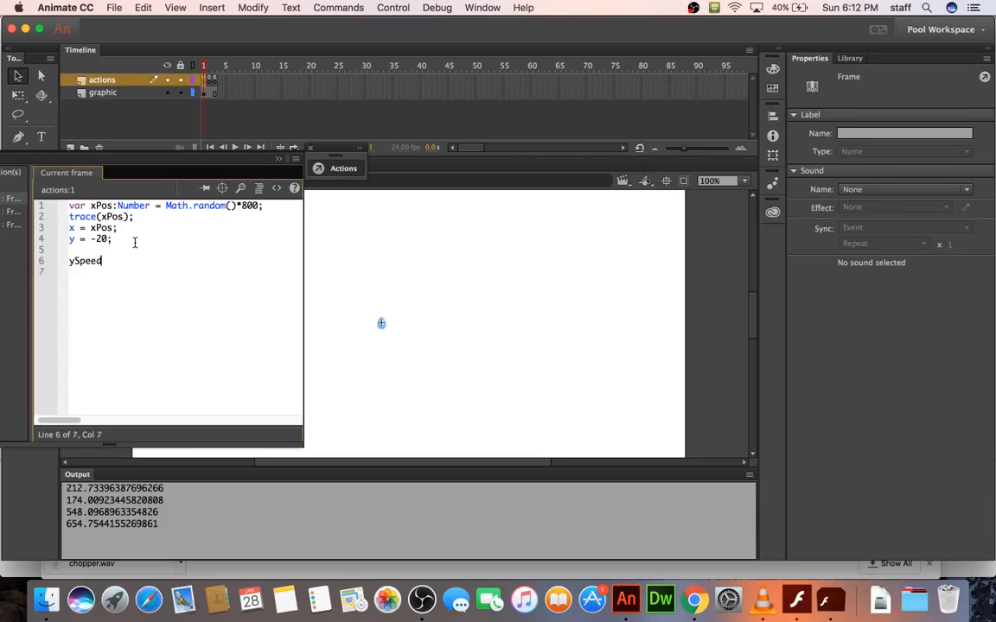
text(= 0;)
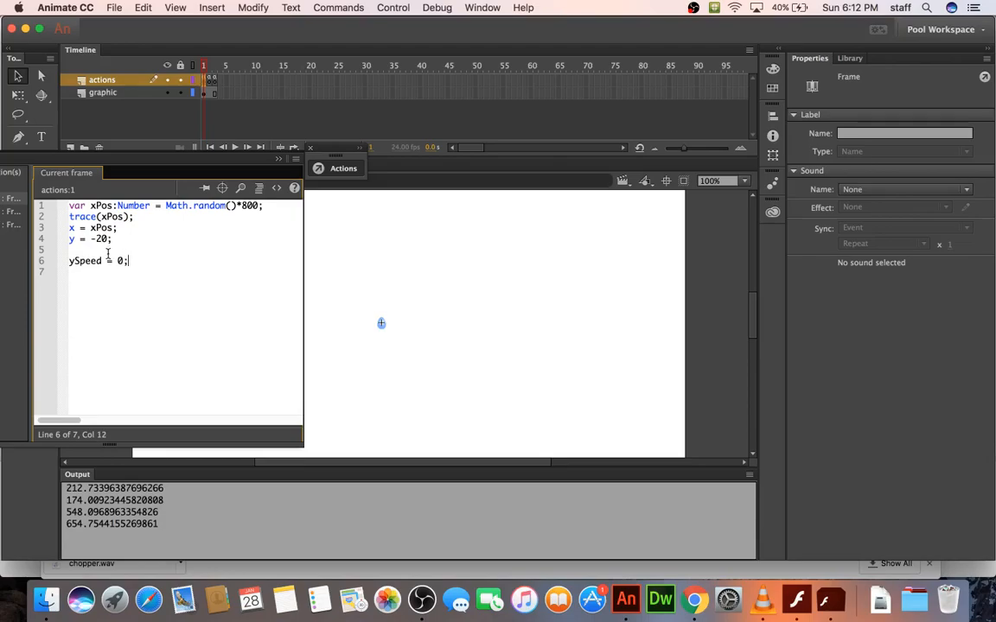
double_click(84, 261)
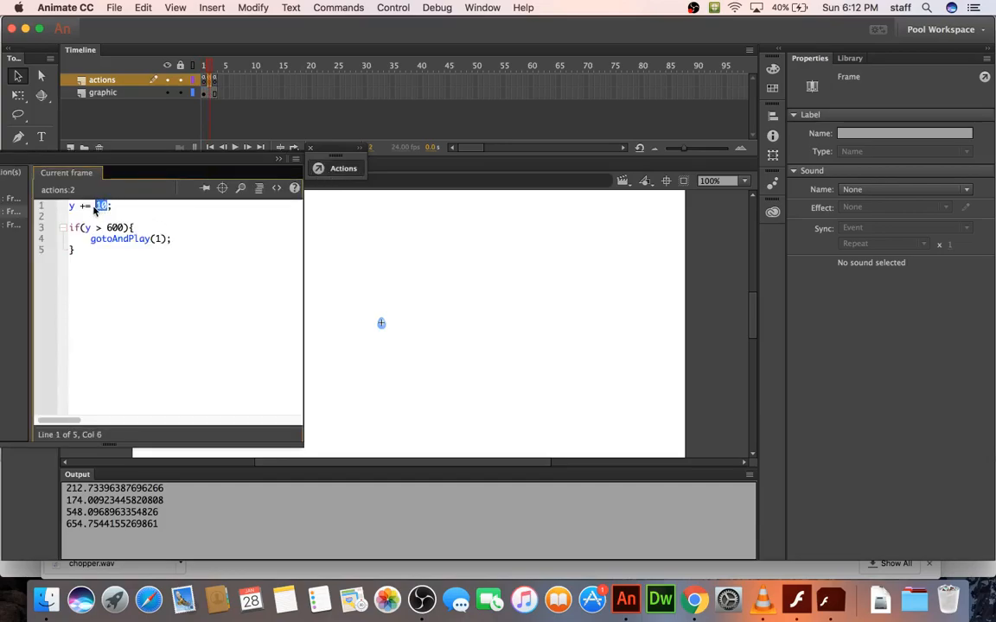
text(ySpeed)
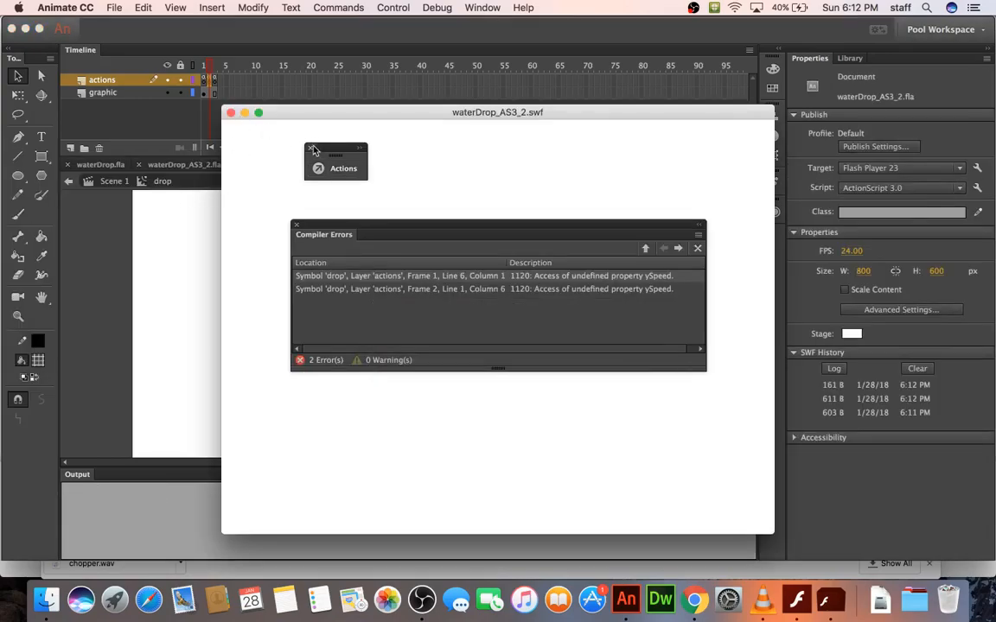
click(315, 147)
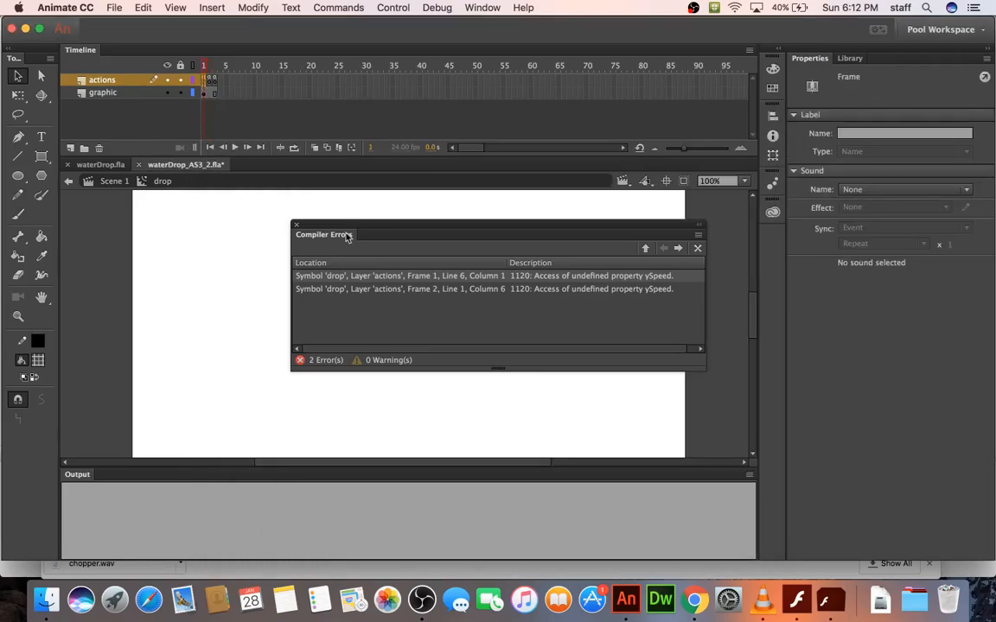
click(697, 248)
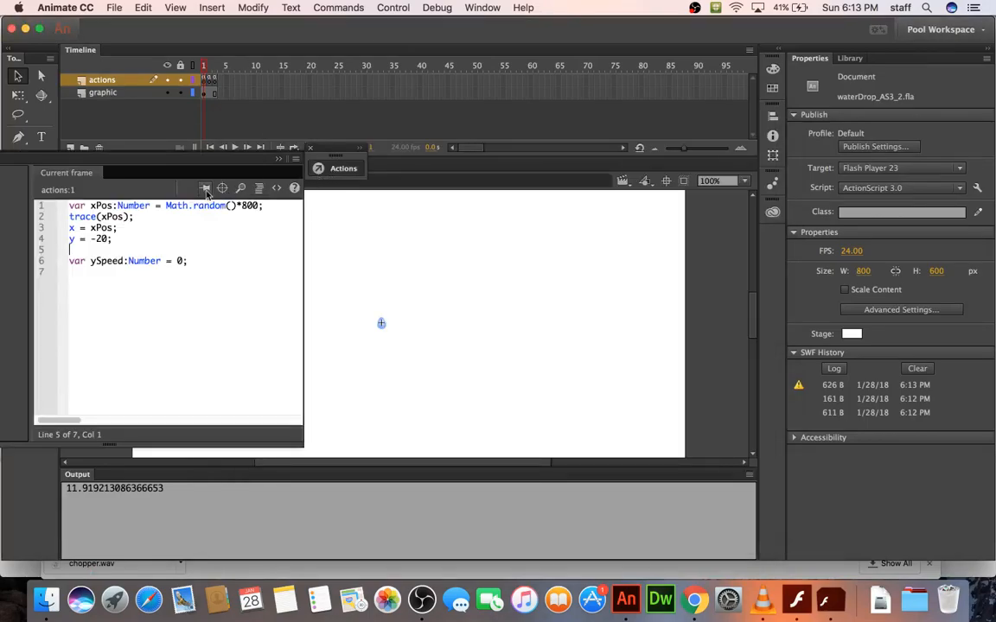
Add ySpeed += 0.5; under y += ySpeed; in frame 2 and test the fall.
double_click(105, 260)
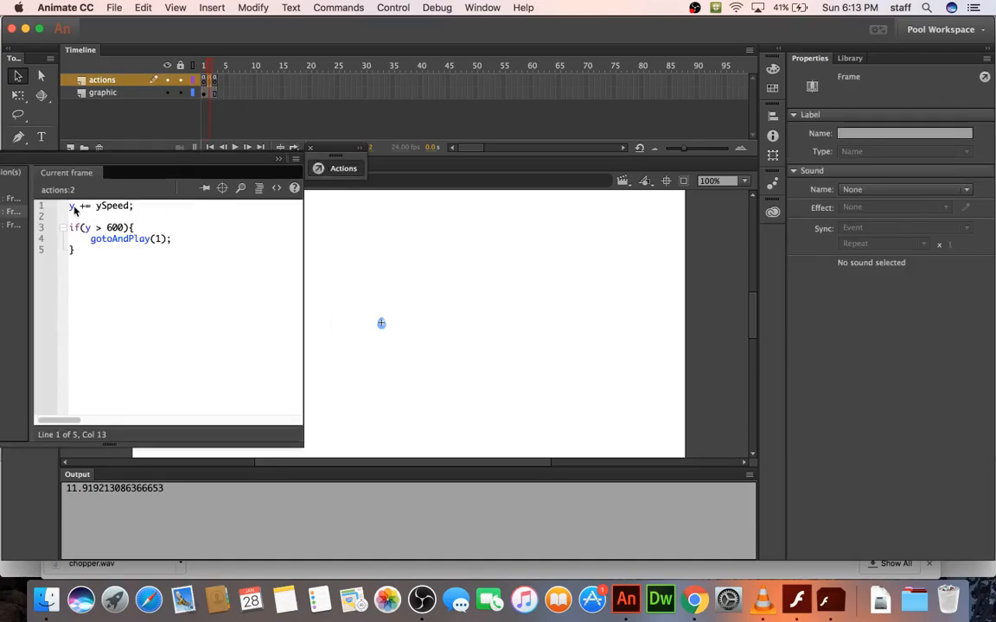
double_click(112, 206)
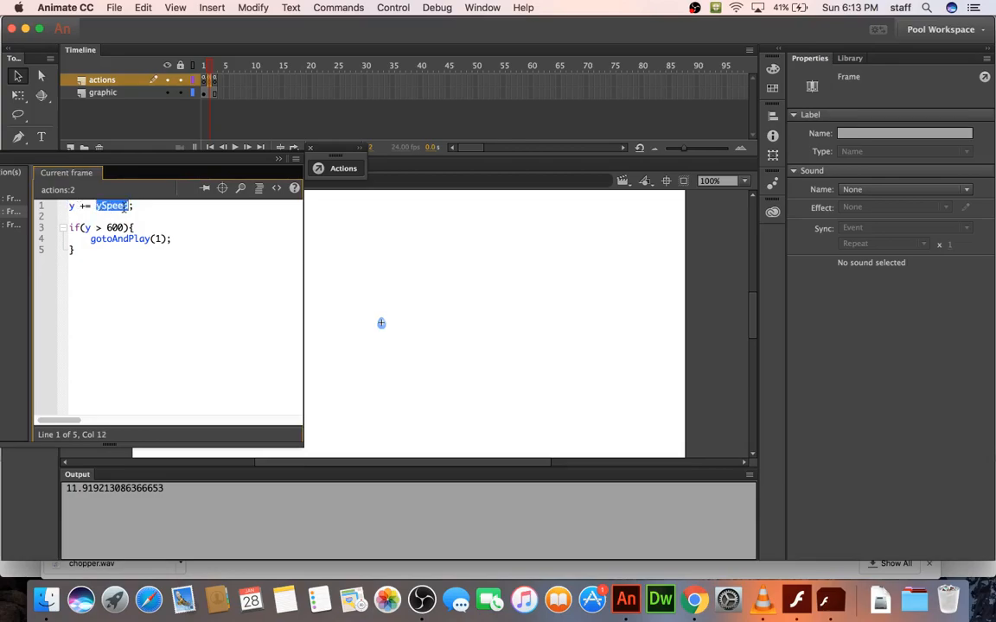
text(y)
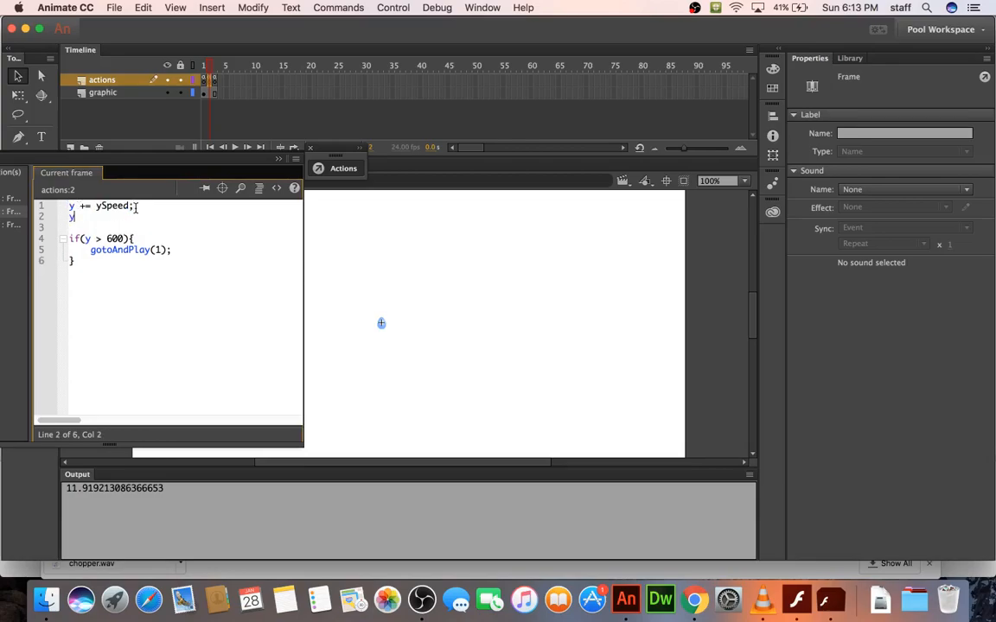
text(Speed += 0.1;)
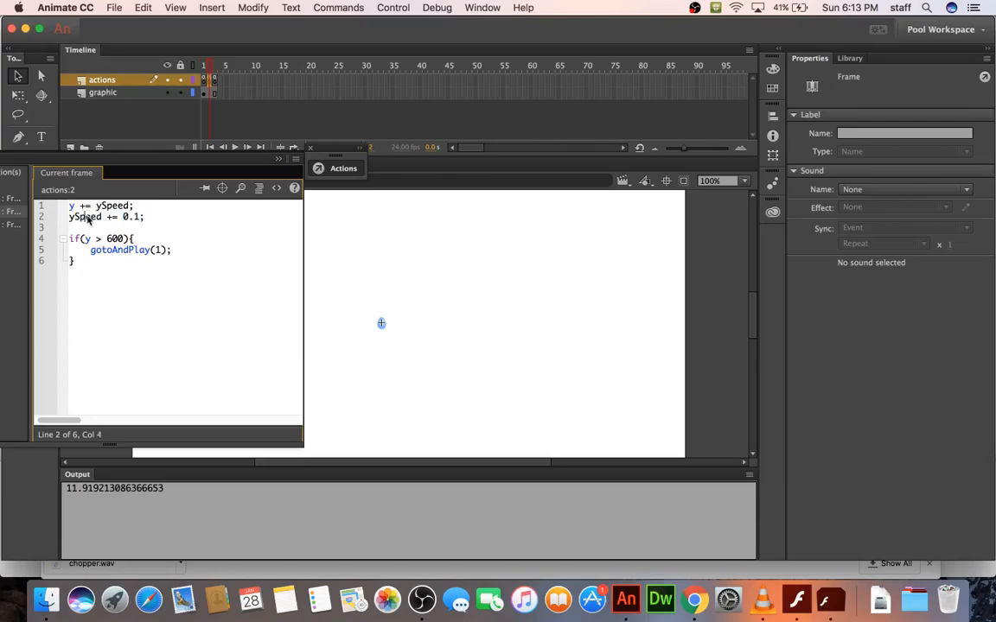
double_click(84, 216)
text(5)
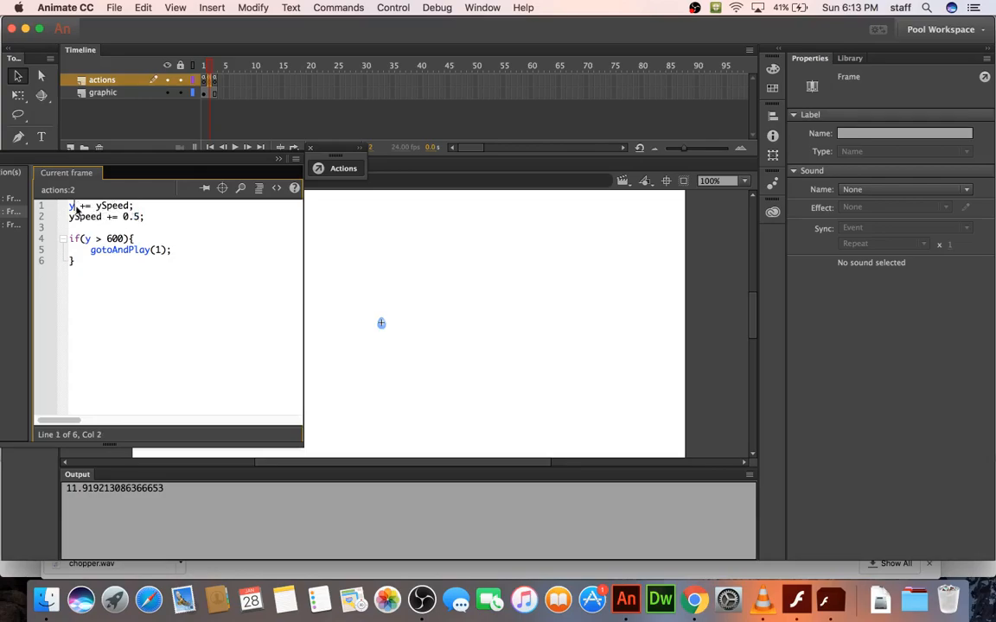
double_click(111, 206)
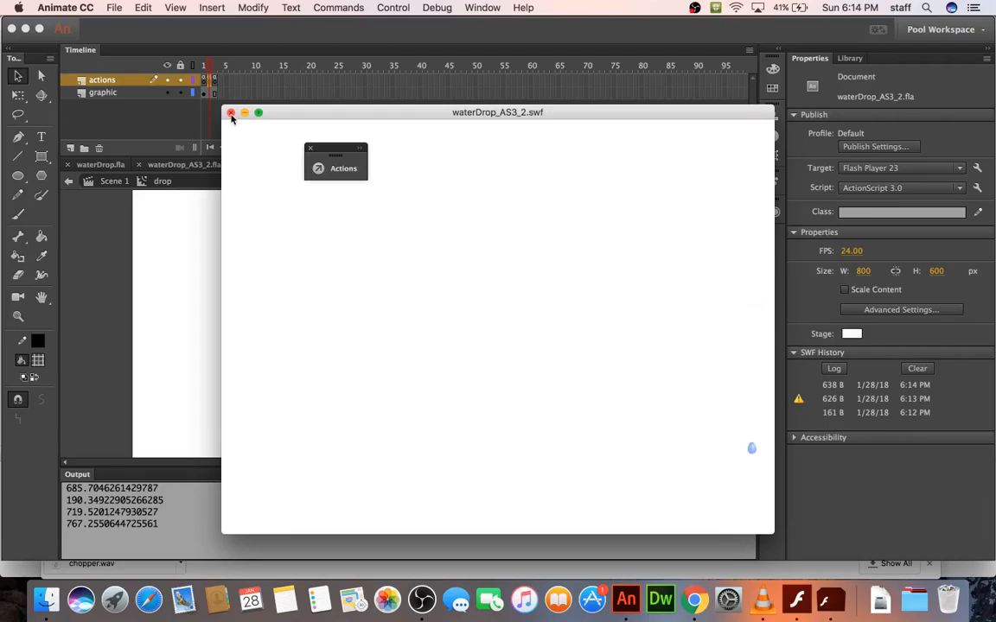
click(230, 113)
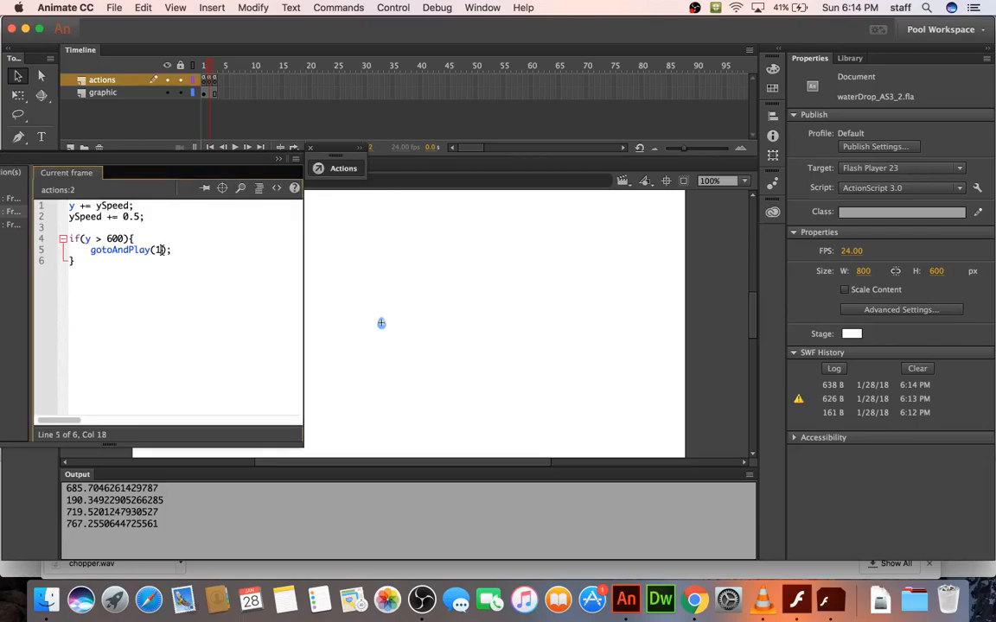
Add later keyframes on the drop symbol's graphic layer and set up a splash shape tween.
text(4)
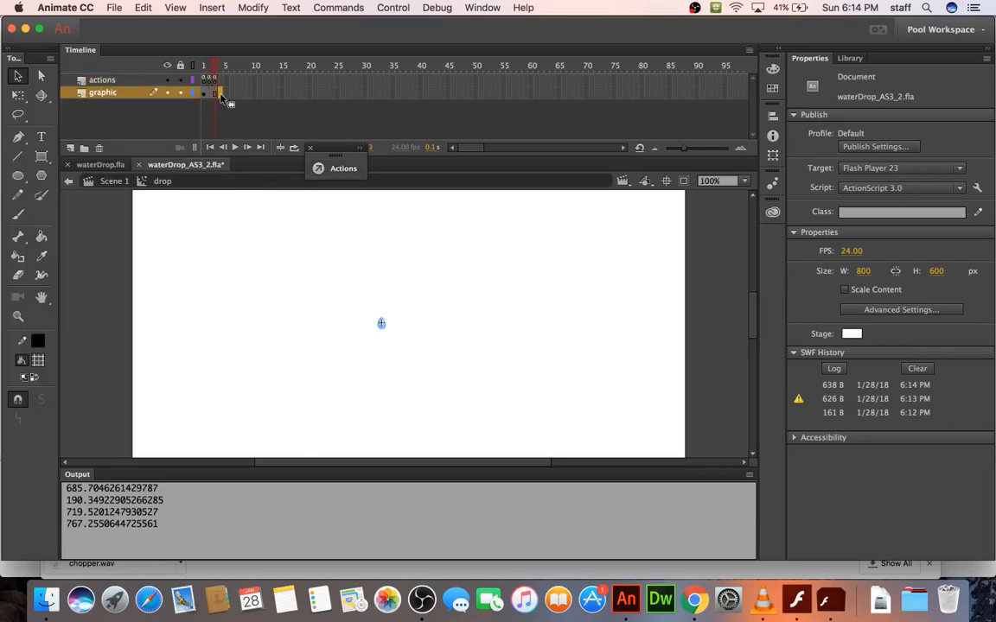
click(218, 92)
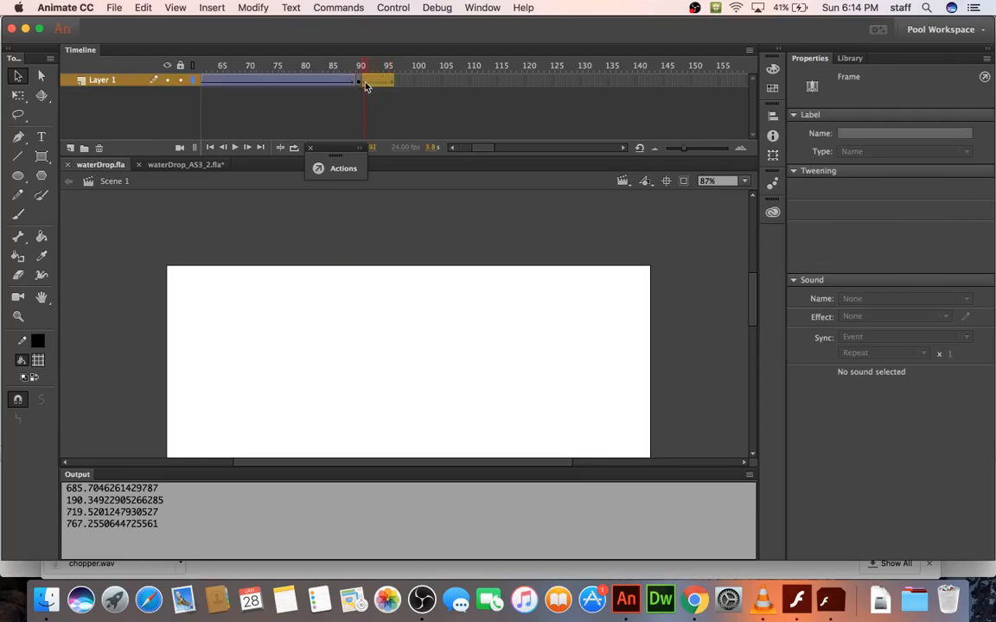
right_click(365, 85)
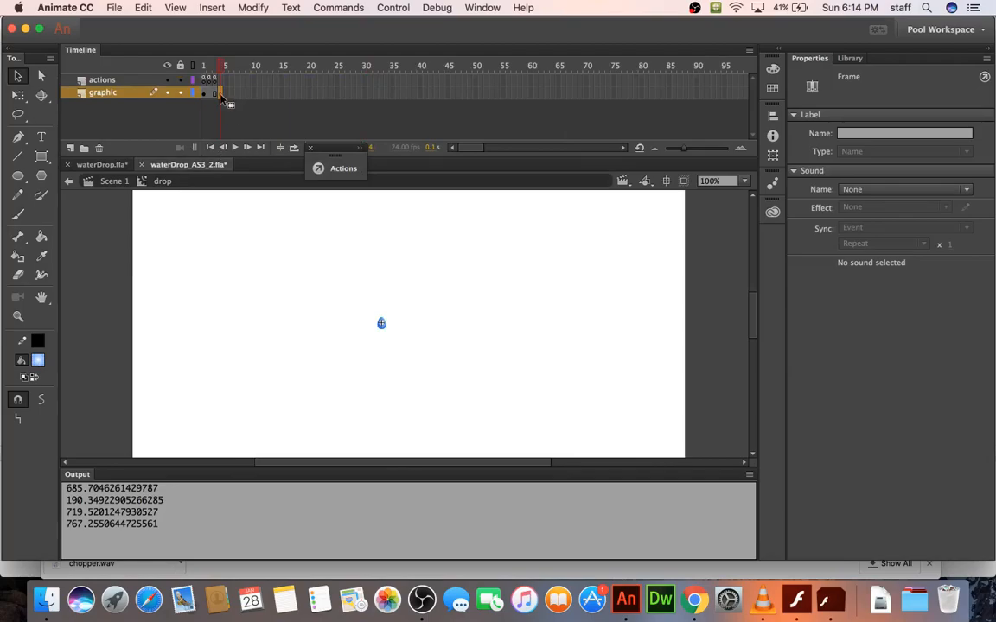
right_click(221, 93)
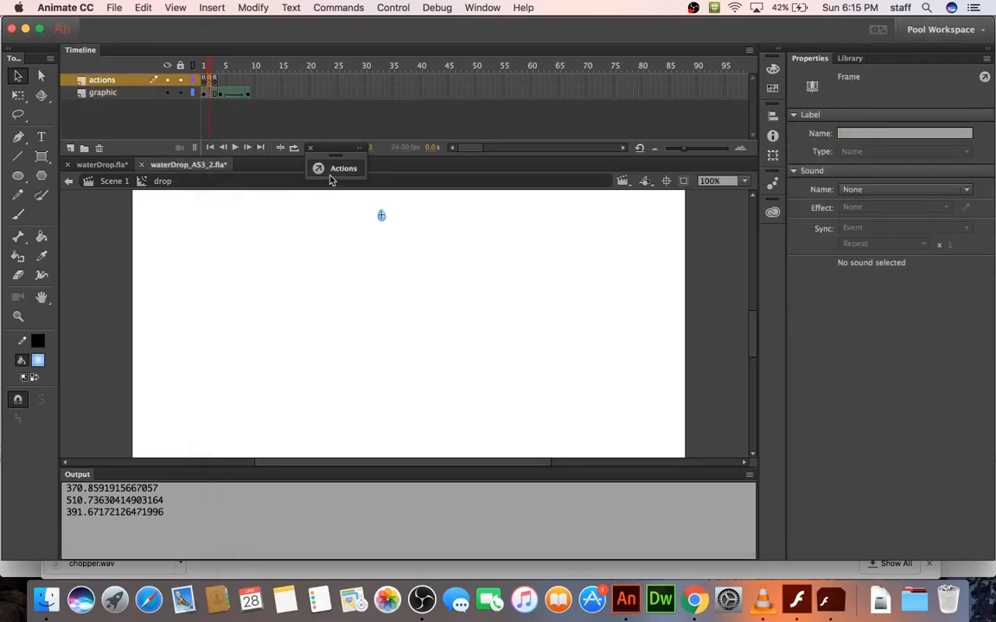
Change frame 2's splash threshold from 600 to 580 and preview the movie twice.
click(343, 168)
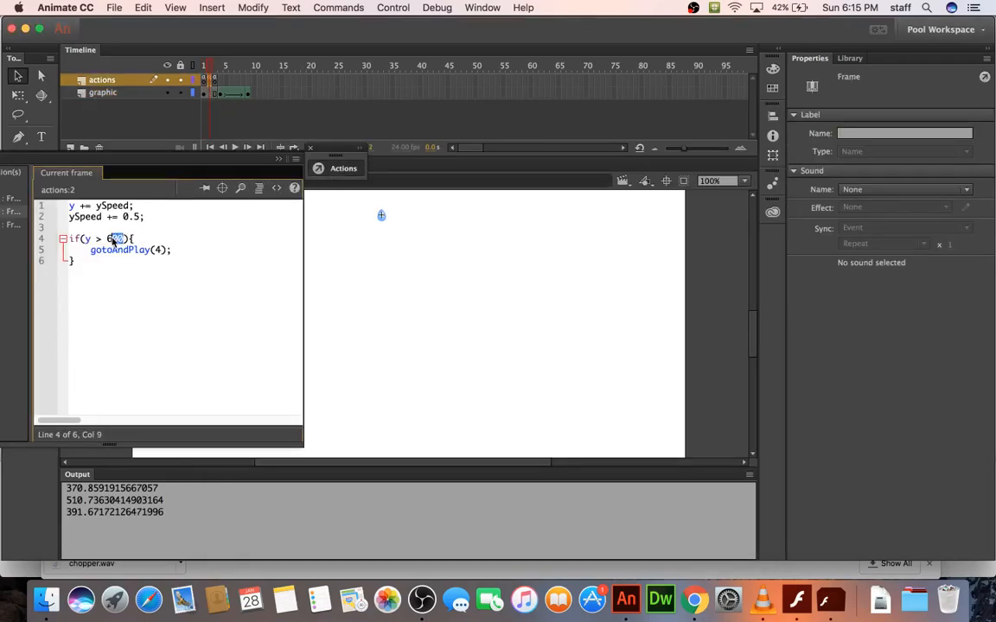
double_click(114, 239)
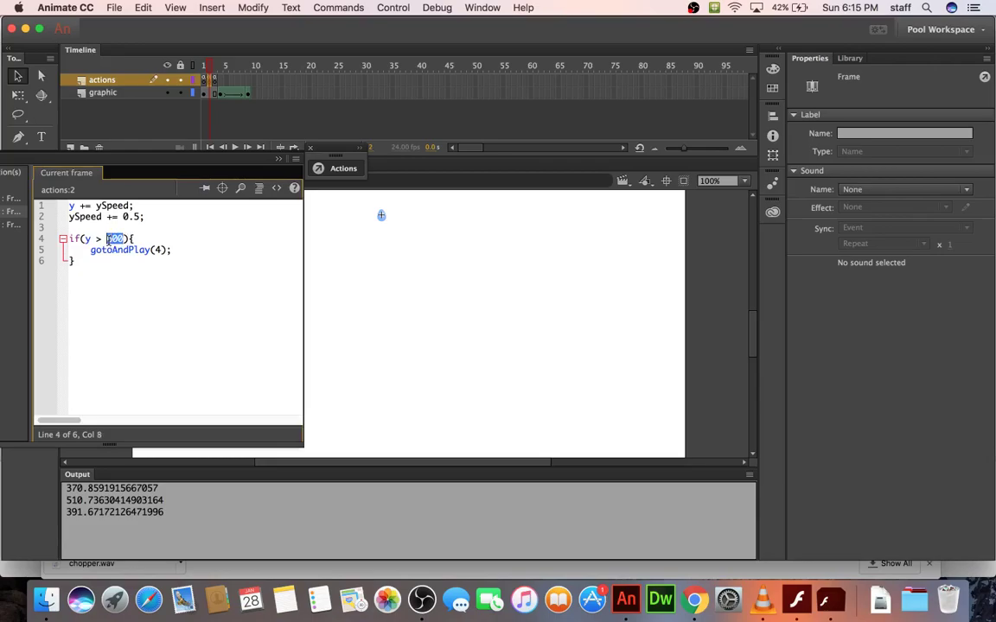
text(580)
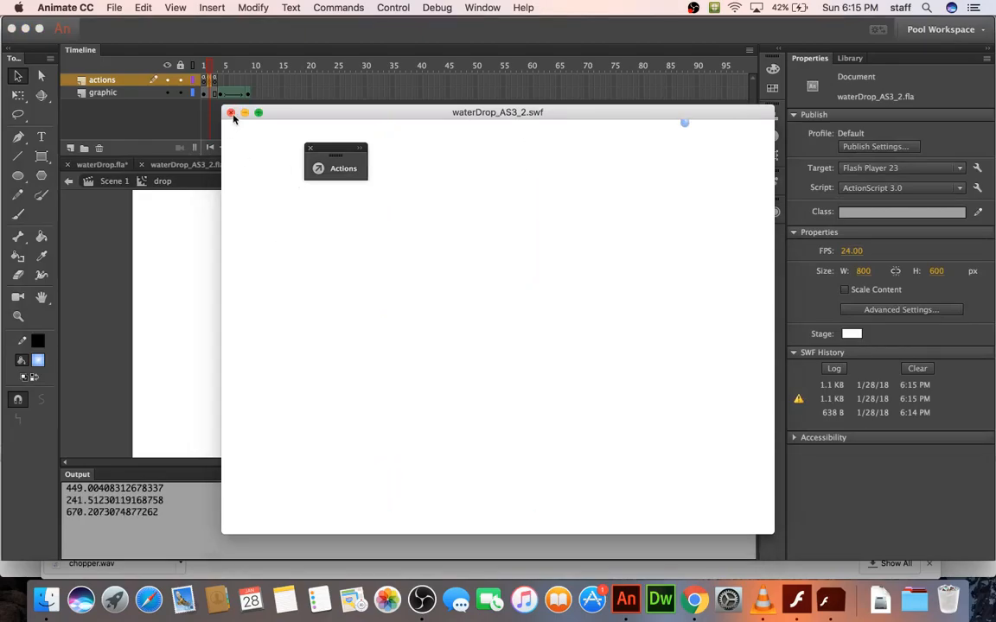
click(229, 113)
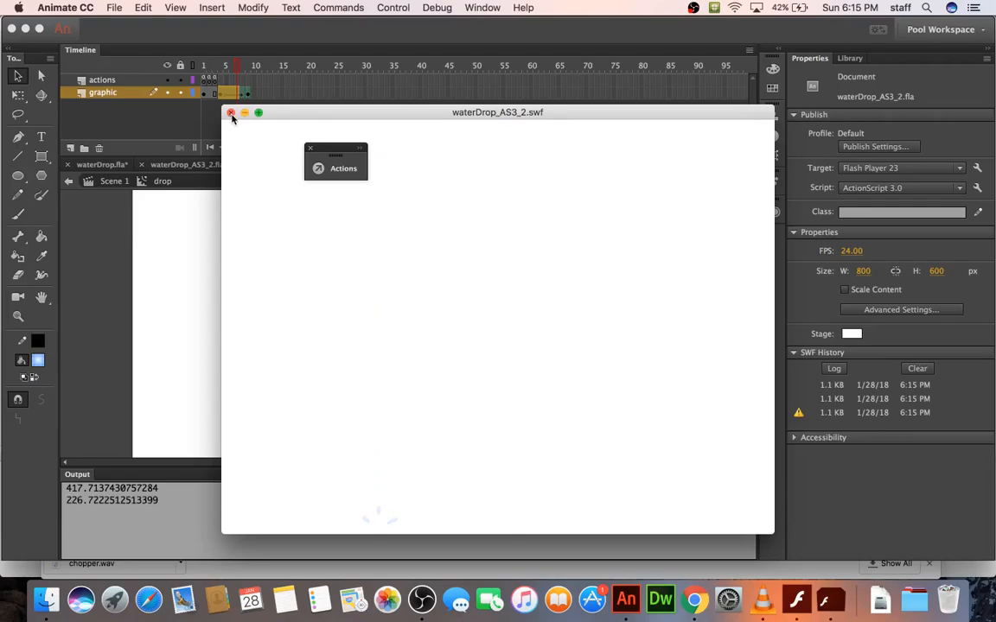
click(231, 114)
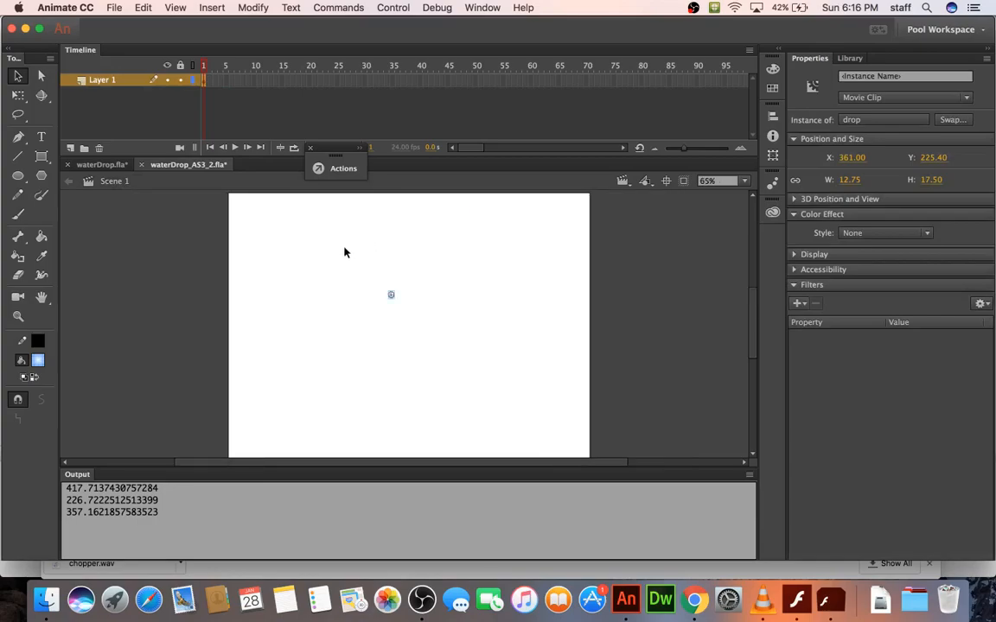
mouse_move(348, 291)
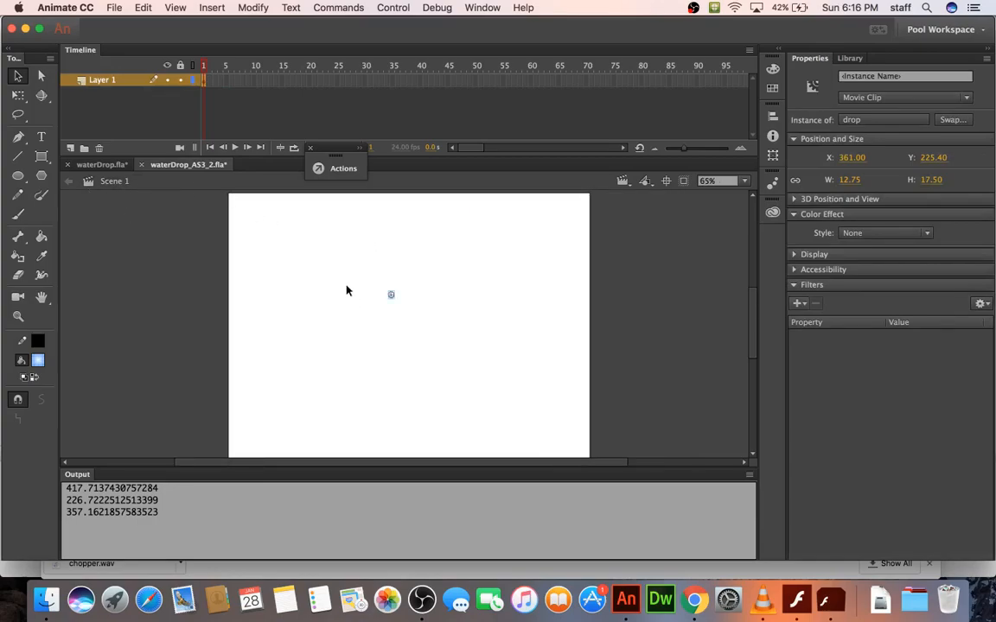
Alt-drag the raindrop instance to add two copies, then test the movie.
drag(391, 295, 406, 294)
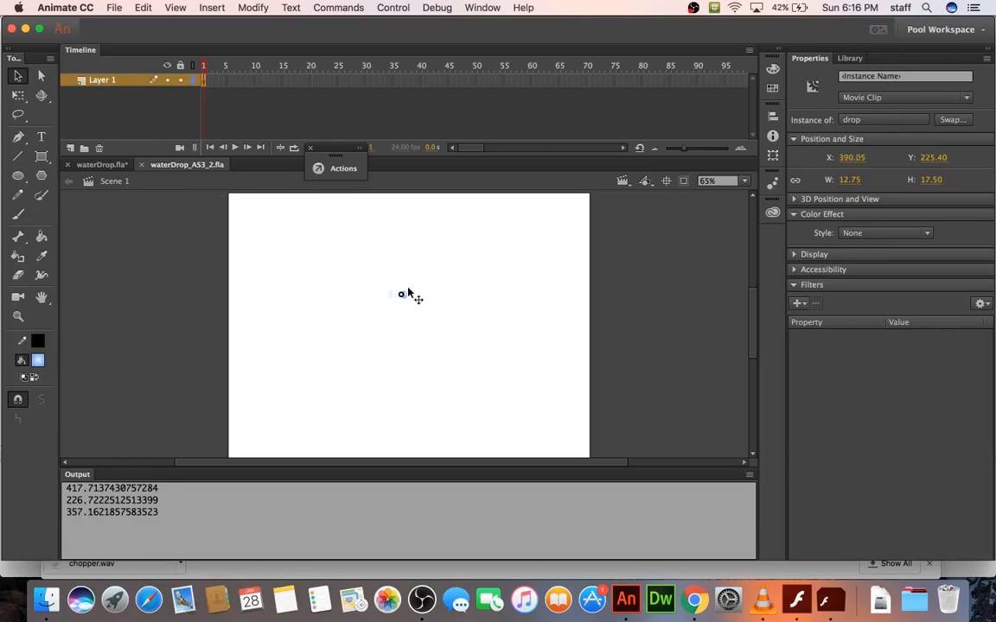
drag(400, 294, 424, 286)
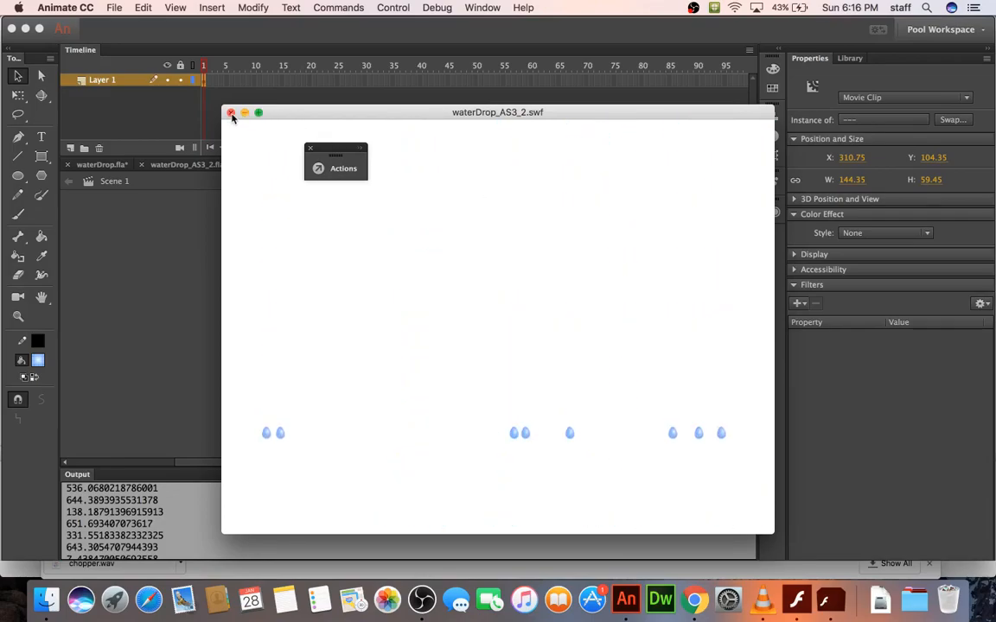
click(231, 113)
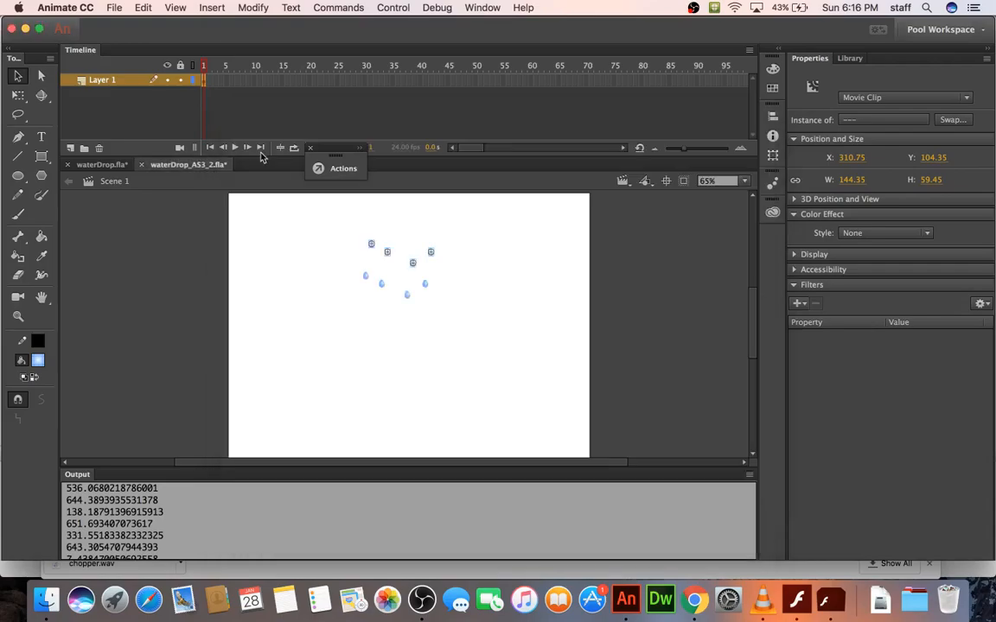
mouse_move(372, 246)
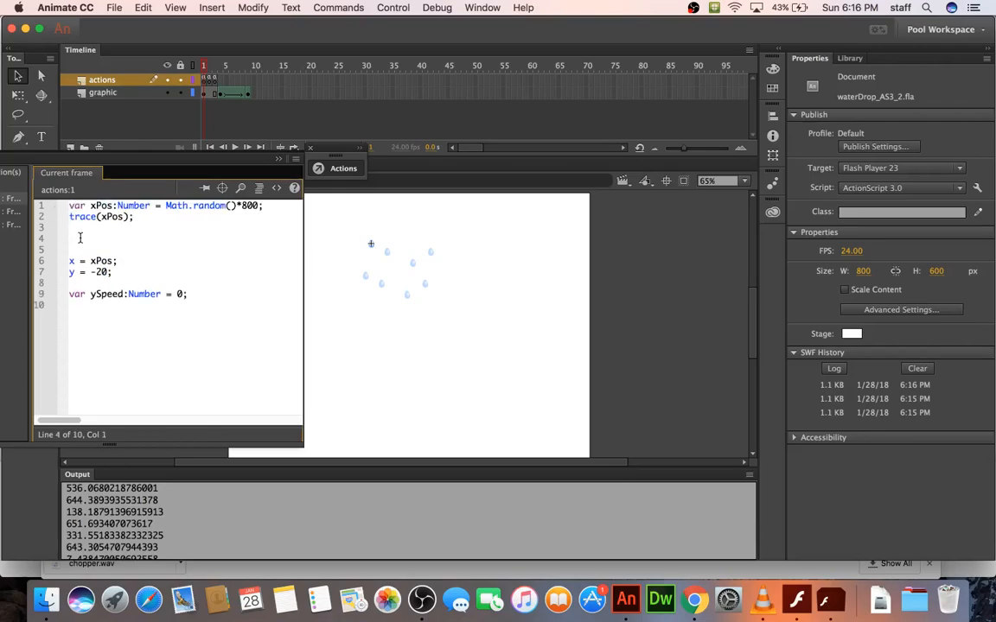
Declare a random yPos up to 600 and start the drop at y = yPos - 600.
text(var xPos:Number = Math.random()*800;)
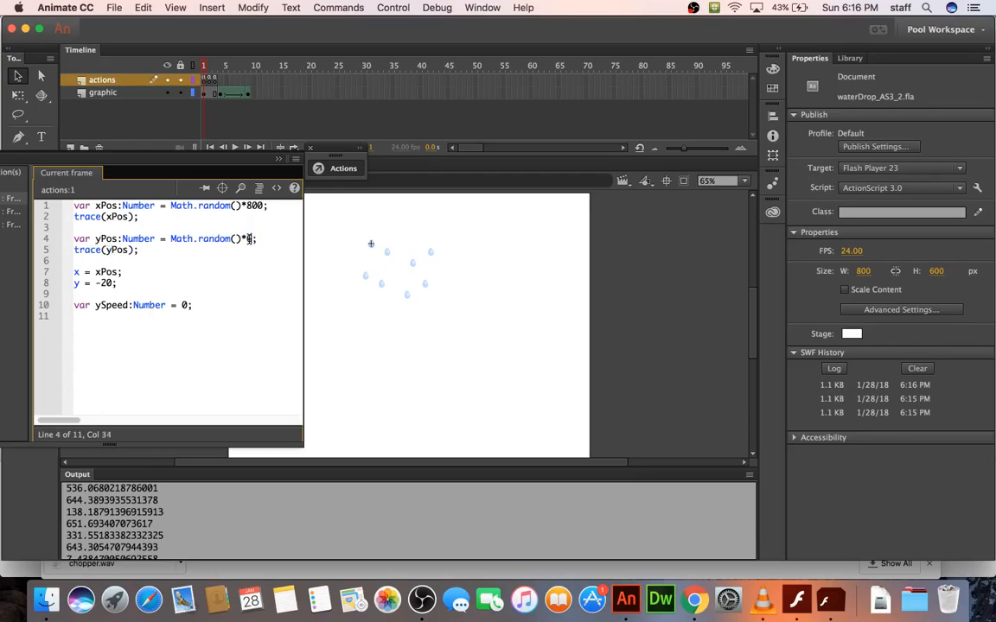
text(00)
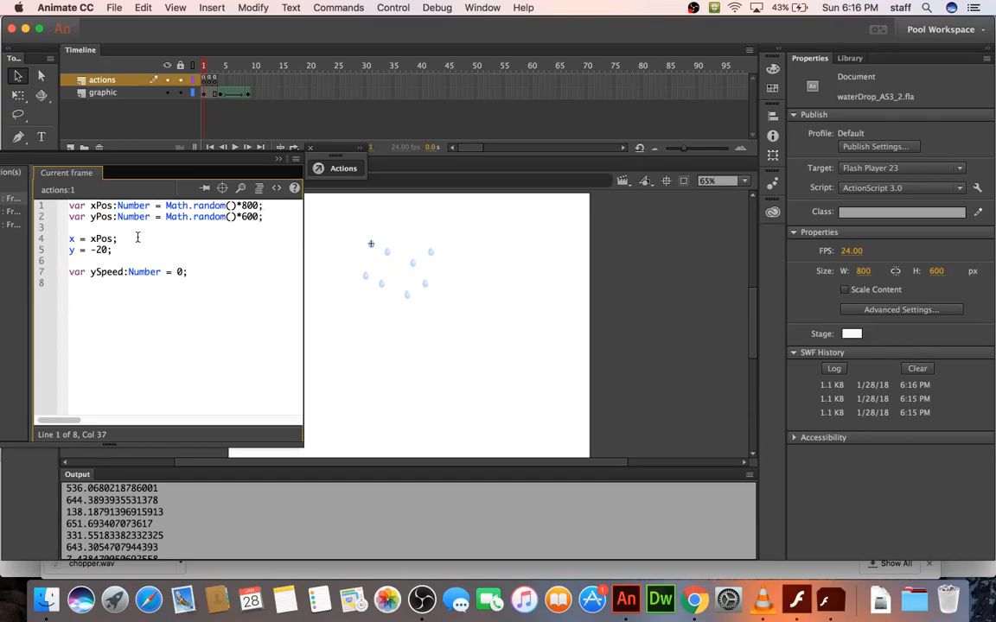
double_click(99, 217)
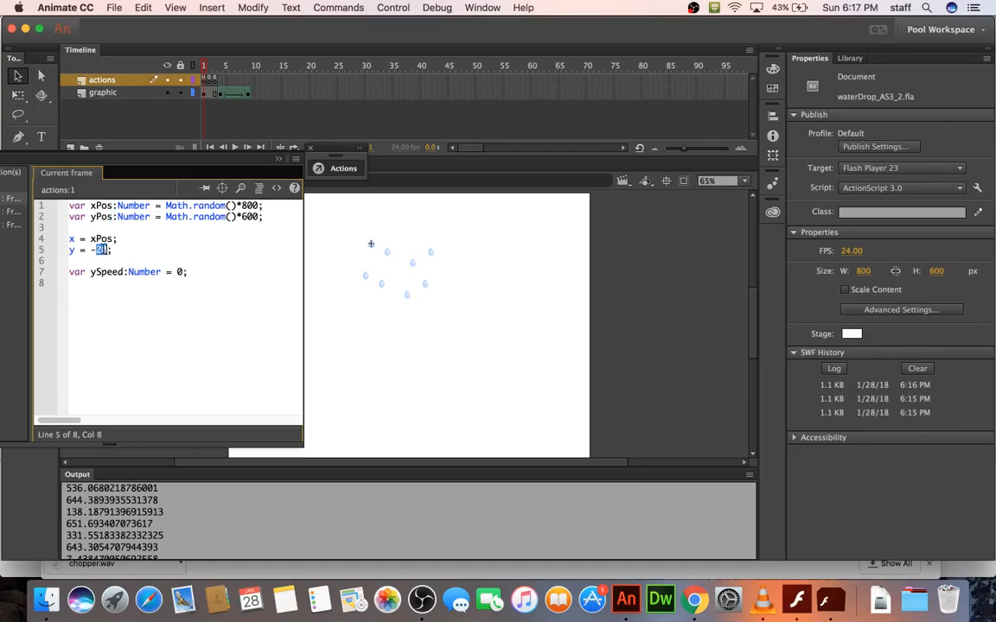
text(yPos)
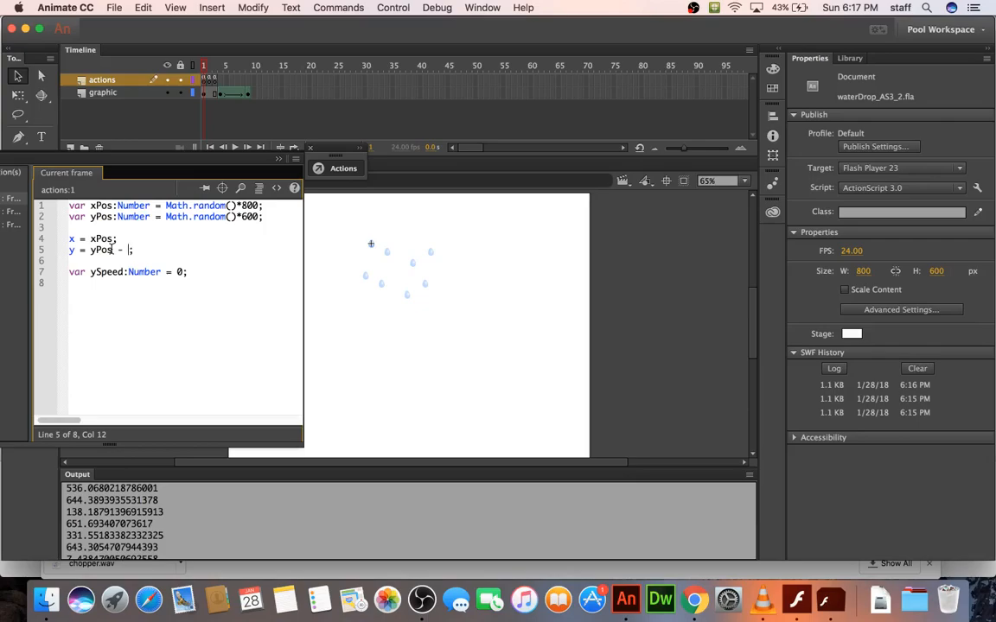
text(6)
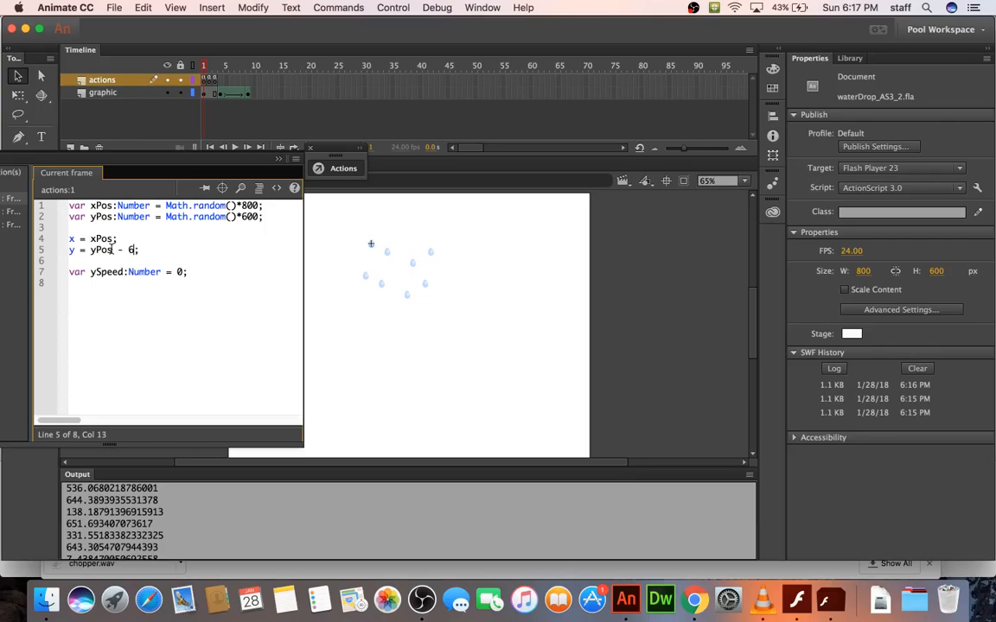
key(Backspace)
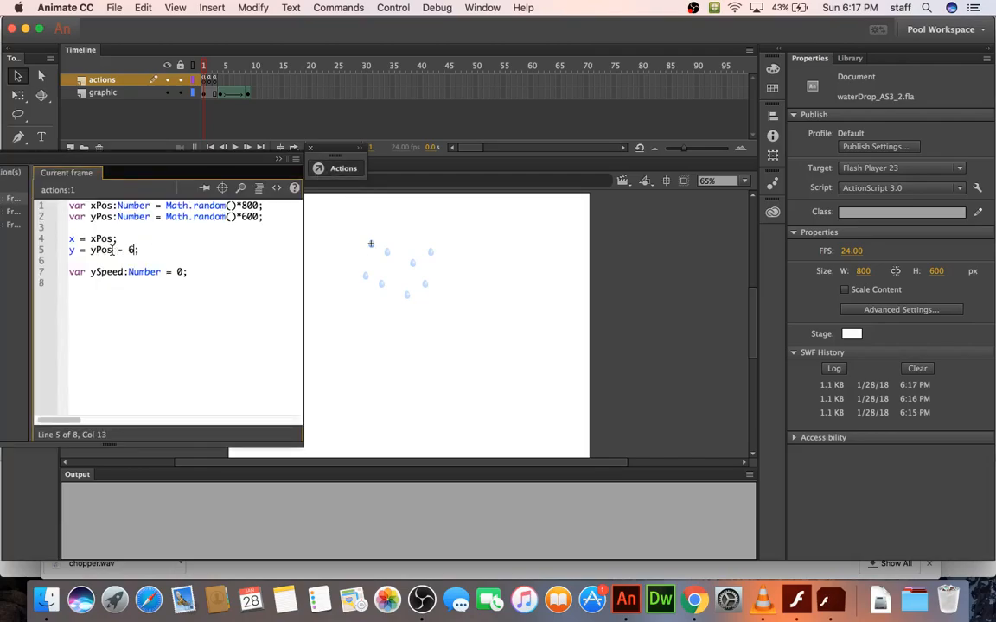
text(00)
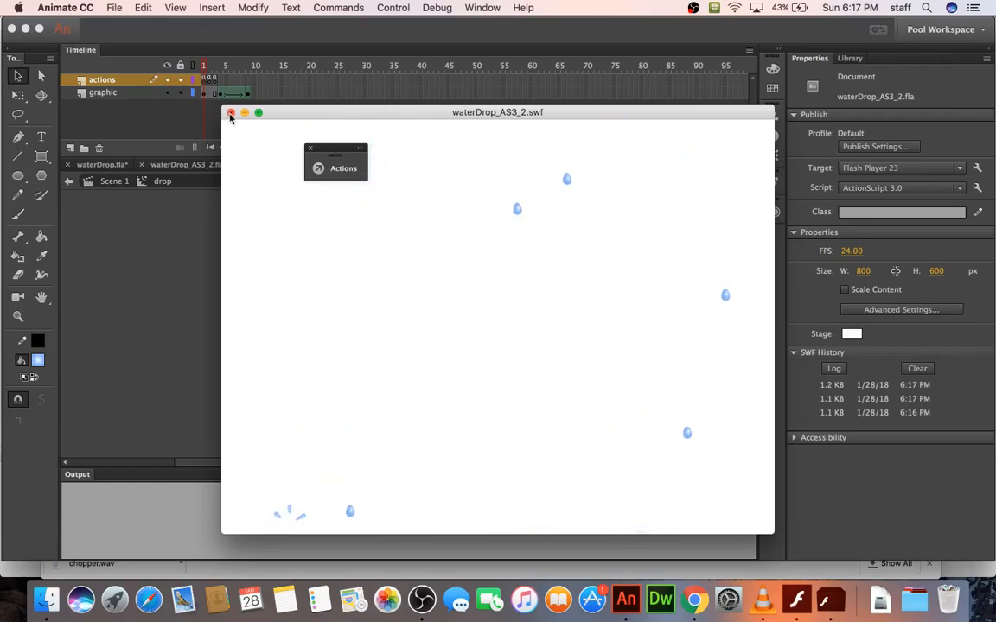
Preview the drops falling from scattered random positions, re-testing once more.
click(230, 112)
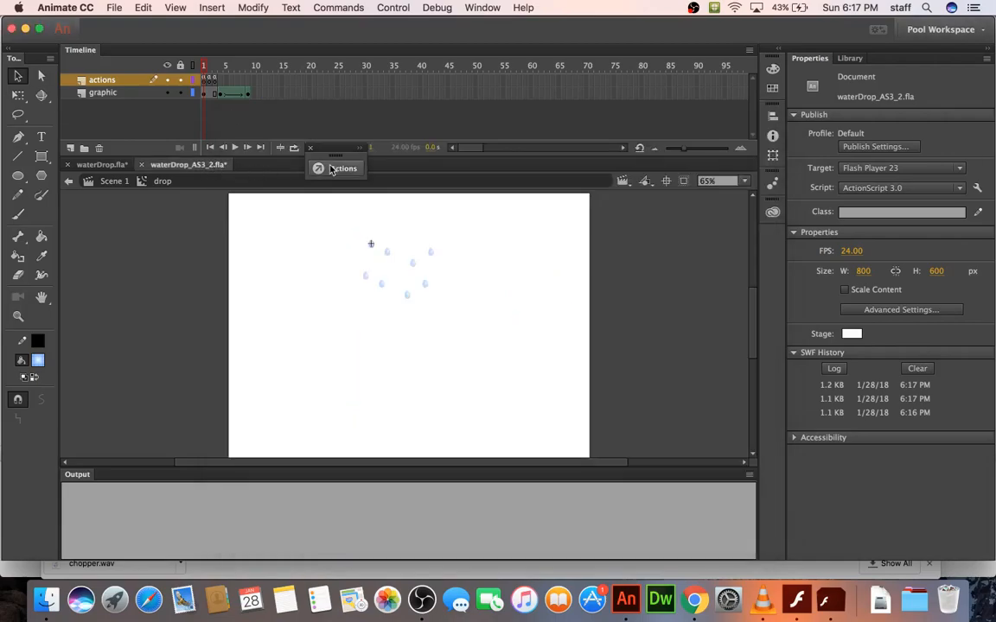
click(336, 167)
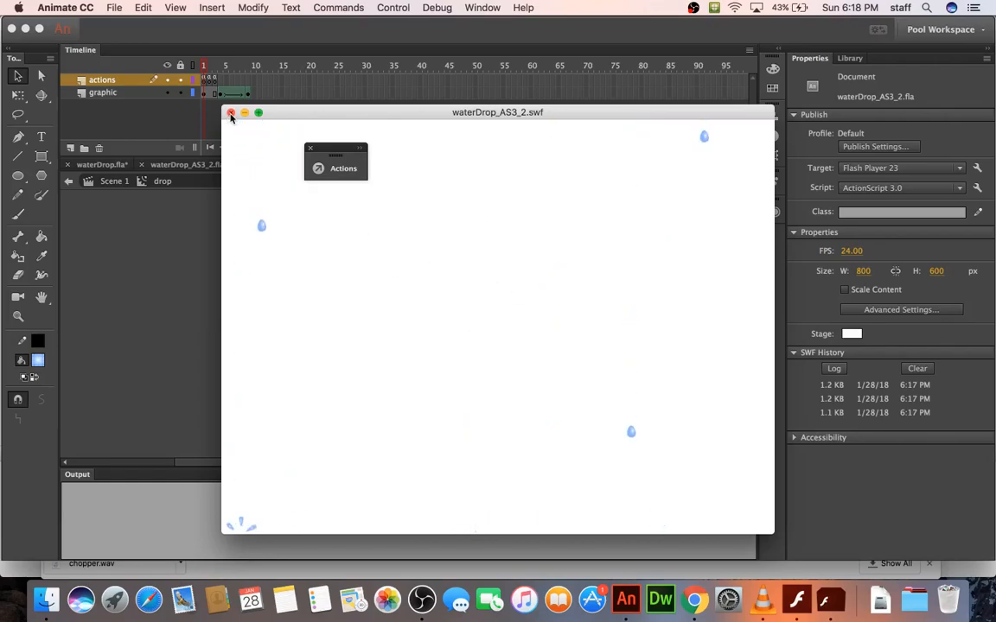
click(230, 112)
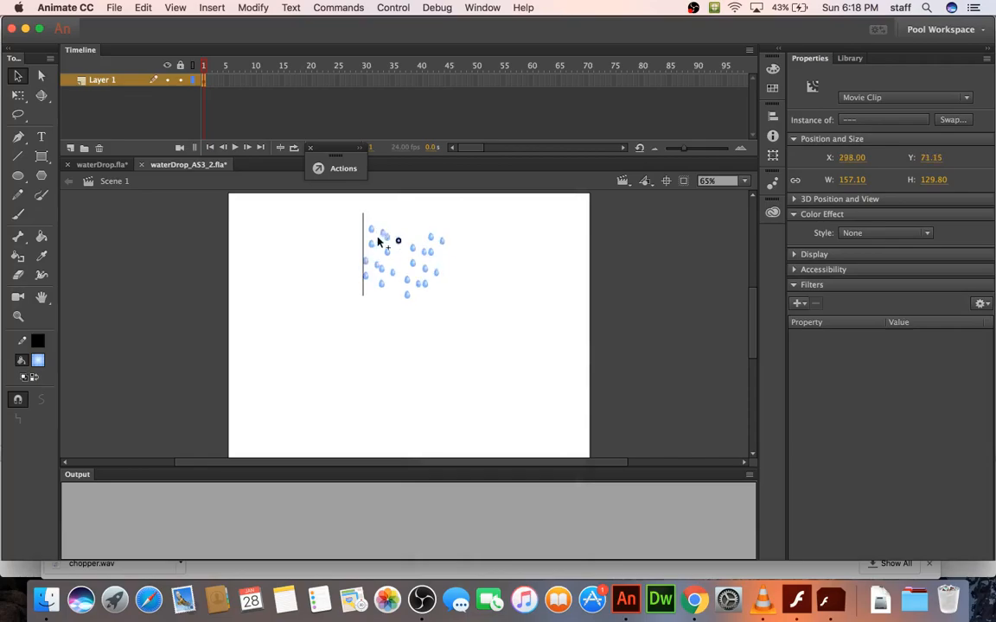
Alt-drag the selected raindrop group to duplicate it beside the originals.
drag(384, 251, 351, 251)
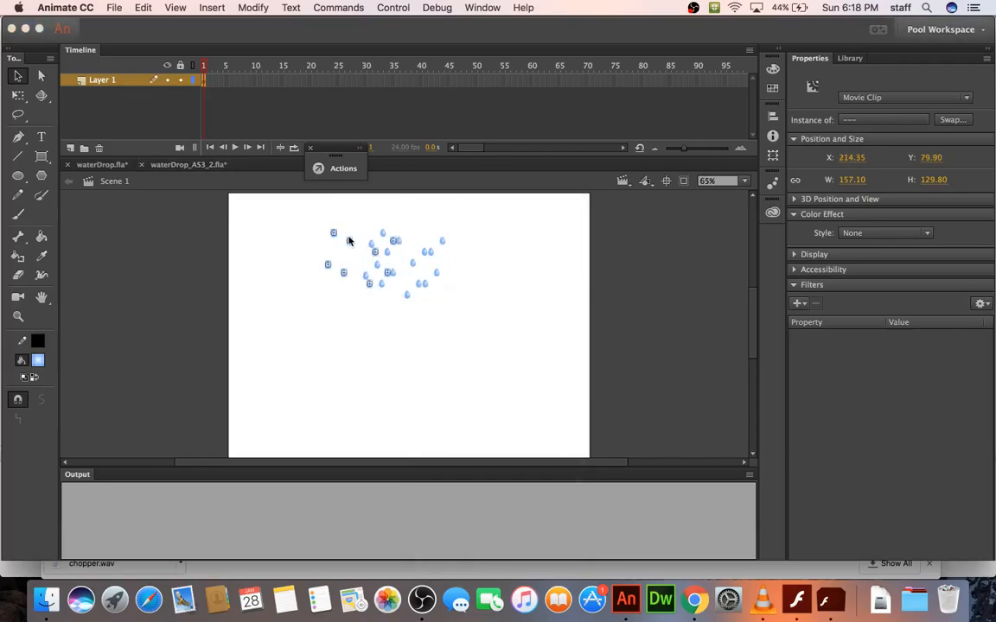